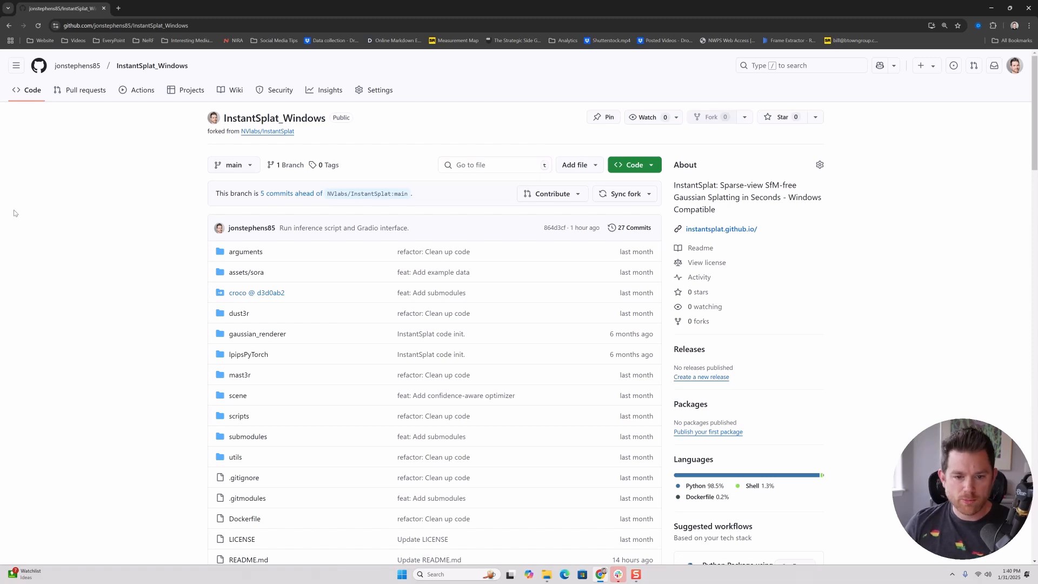
Play the Santorini example.mp4 rendering, then scroll to the Get Started installation commands
{"action": "scroll", "scroll_direction": "down", "scroll_amount": 3}
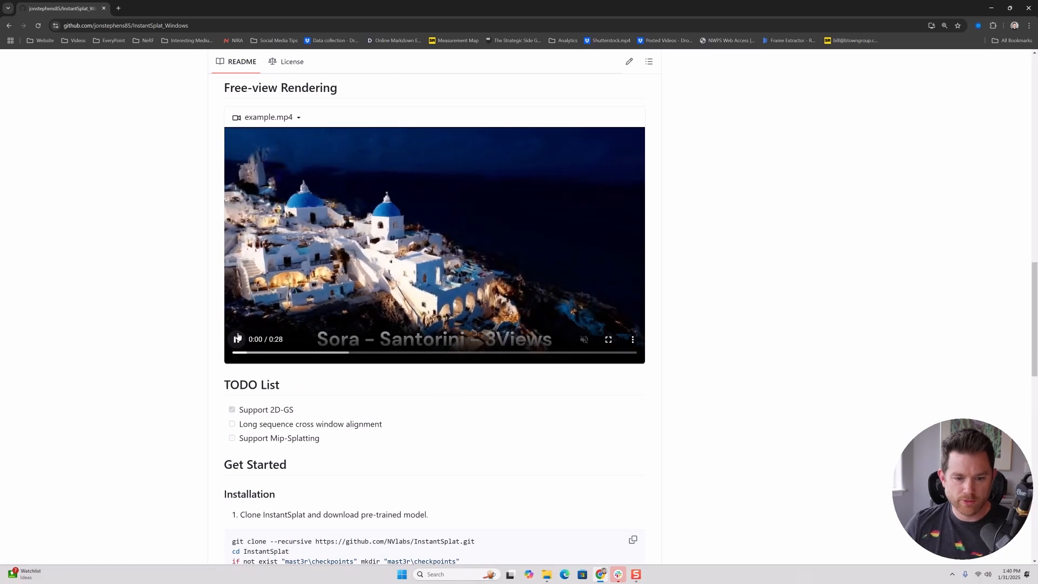
{"action": "left_click", "coordinate": [237, 338]}
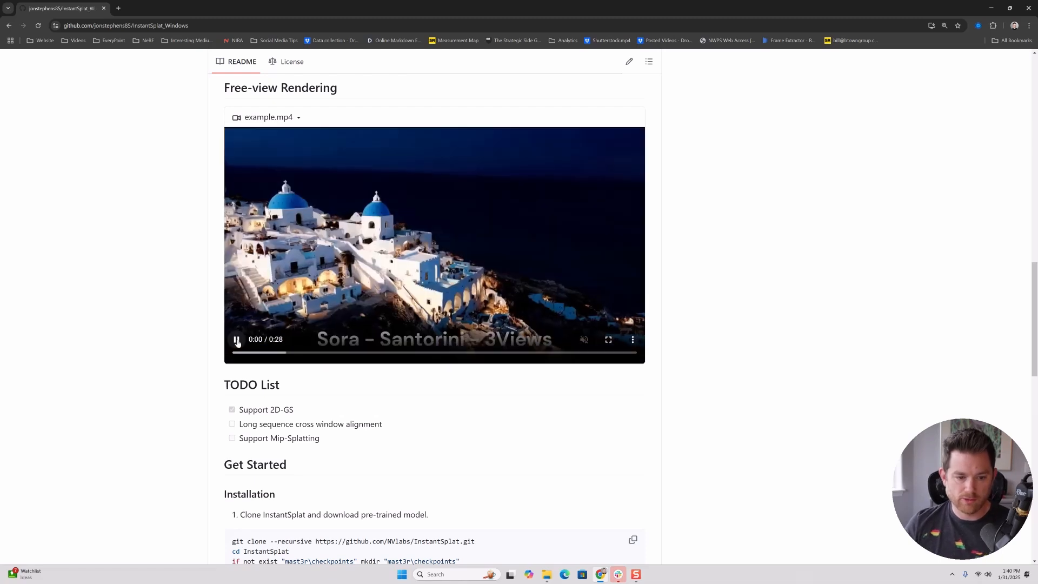
{"action": "scroll", "scroll_direction": "down", "scroll_amount": 3}
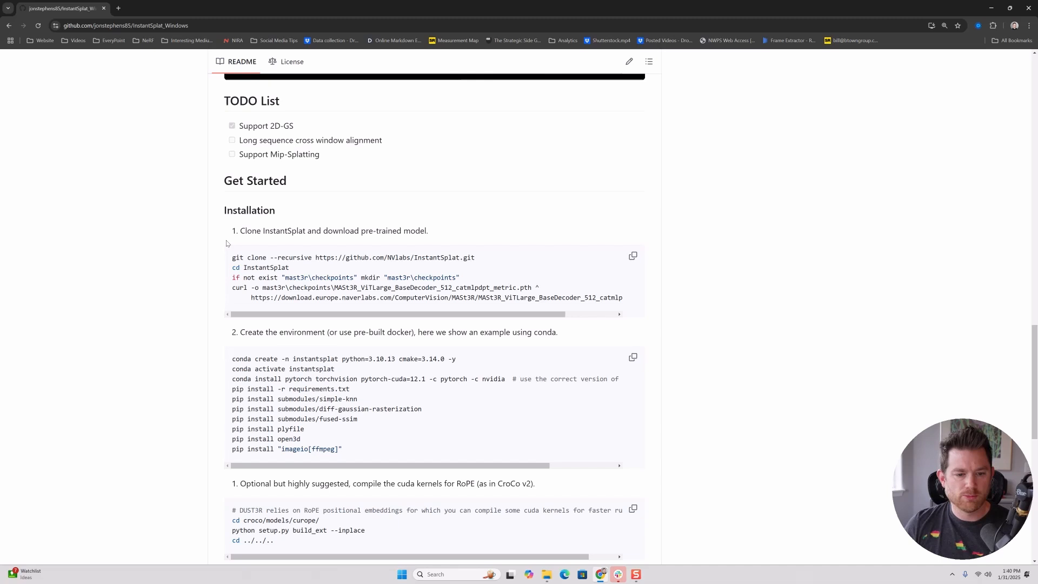
{"action": "mouse_move", "coordinate": [222, 234]}
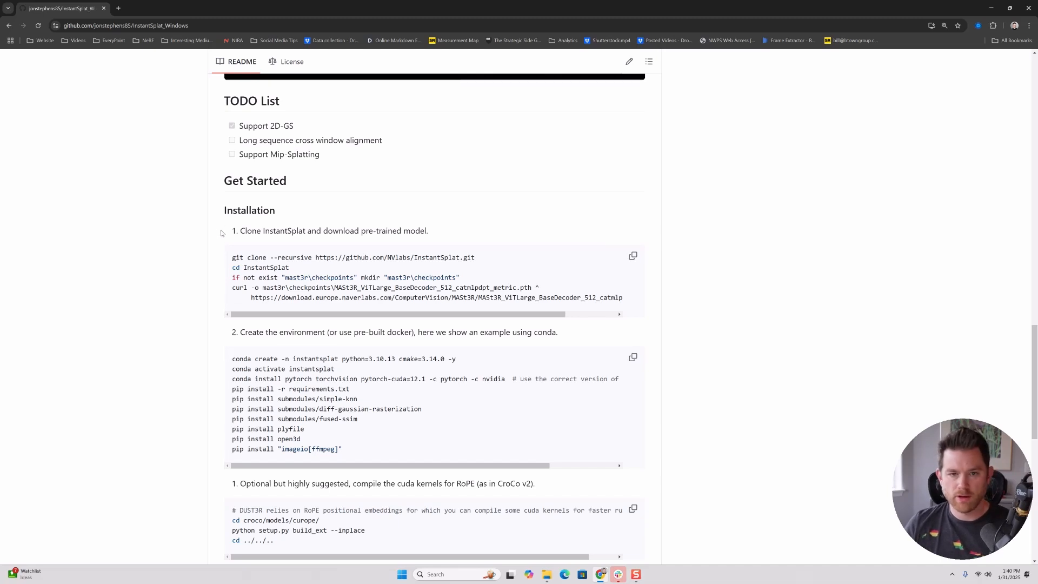
{"action": "mouse_move", "coordinate": [261, 246]}
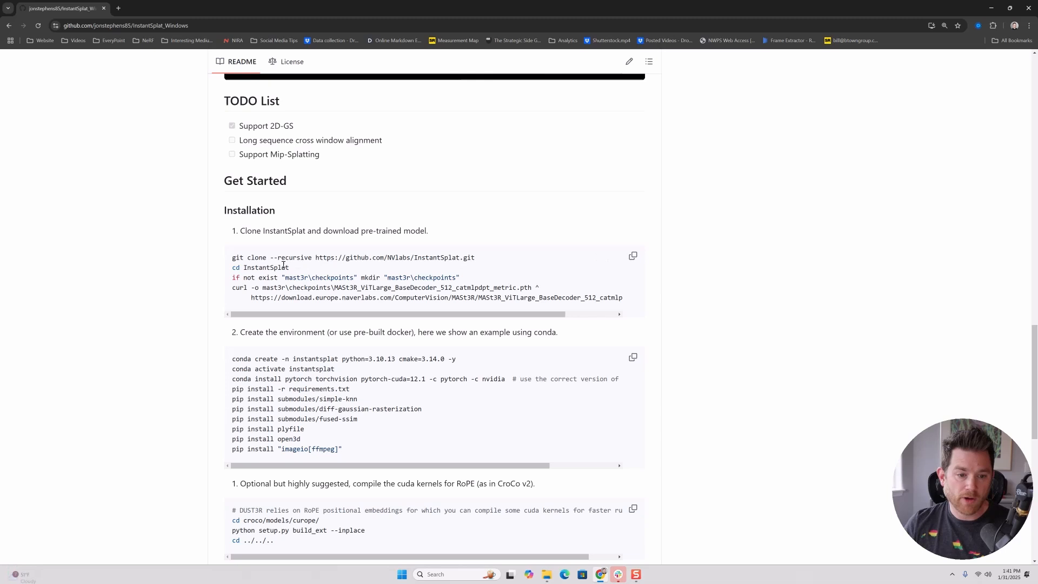
{"action": "scroll", "scroll_direction": "down", "scroll_amount": 3}
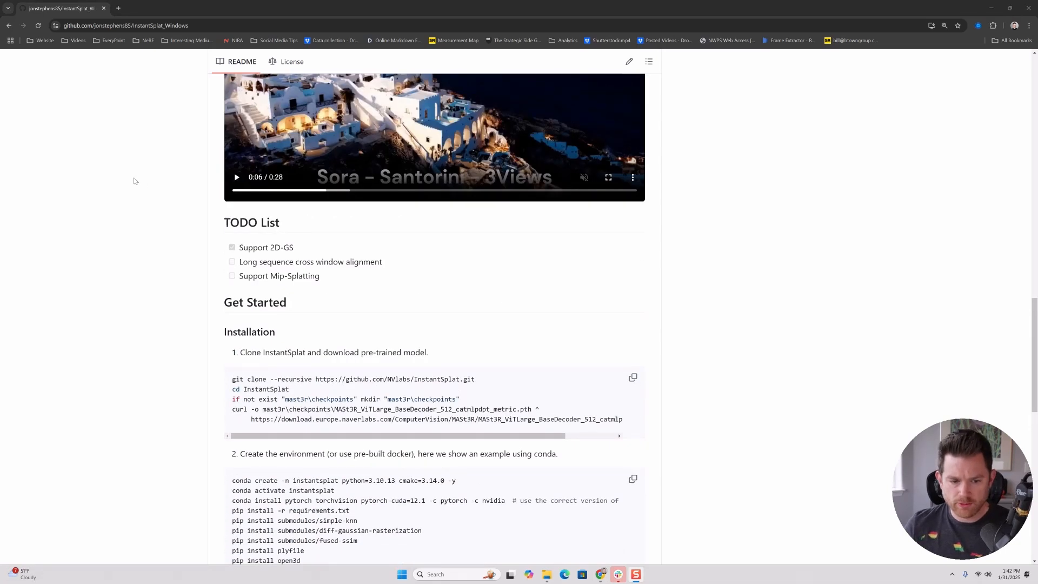
{"action": "scroll", "scroll_direction": "down", "scroll_amount": 3}
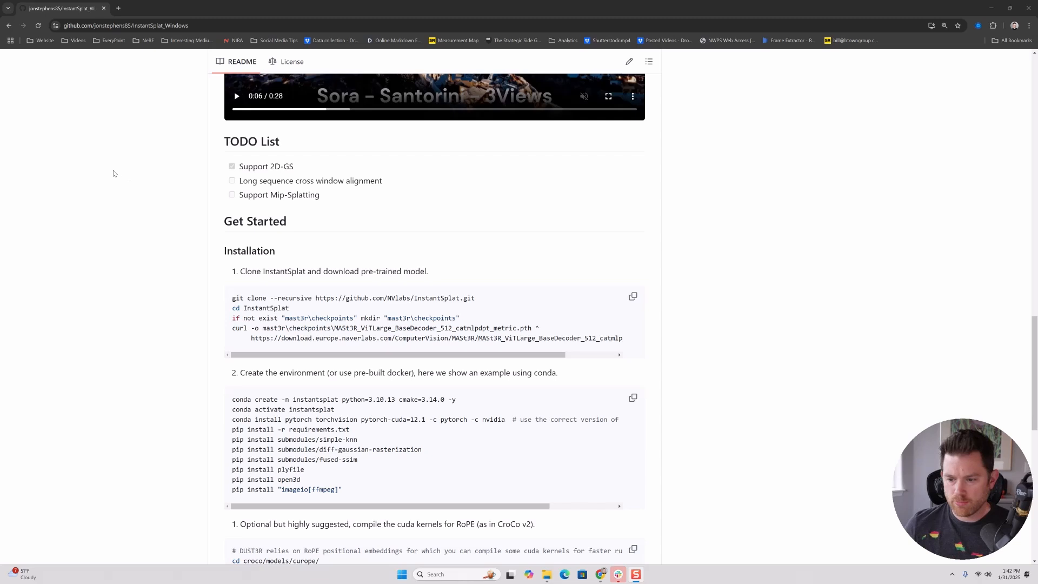
{"action": "scroll", "scroll_direction": "down", "scroll_amount": 3}
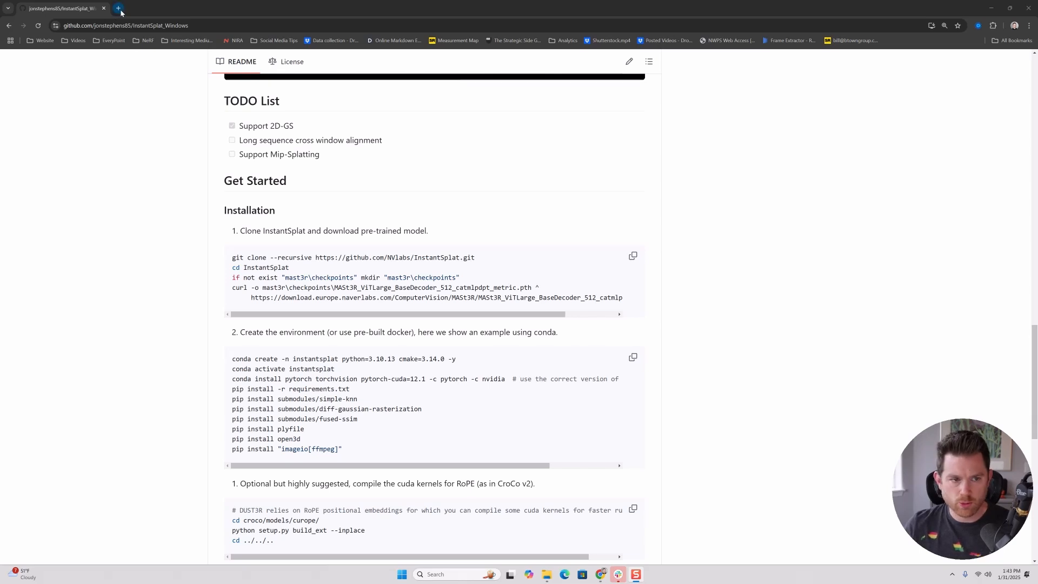
Search Google for cuda toolkit 11.8 in a new tab and open the NVIDIA downloads result
{"action": "left_click", "coordinate": [118, 8]}
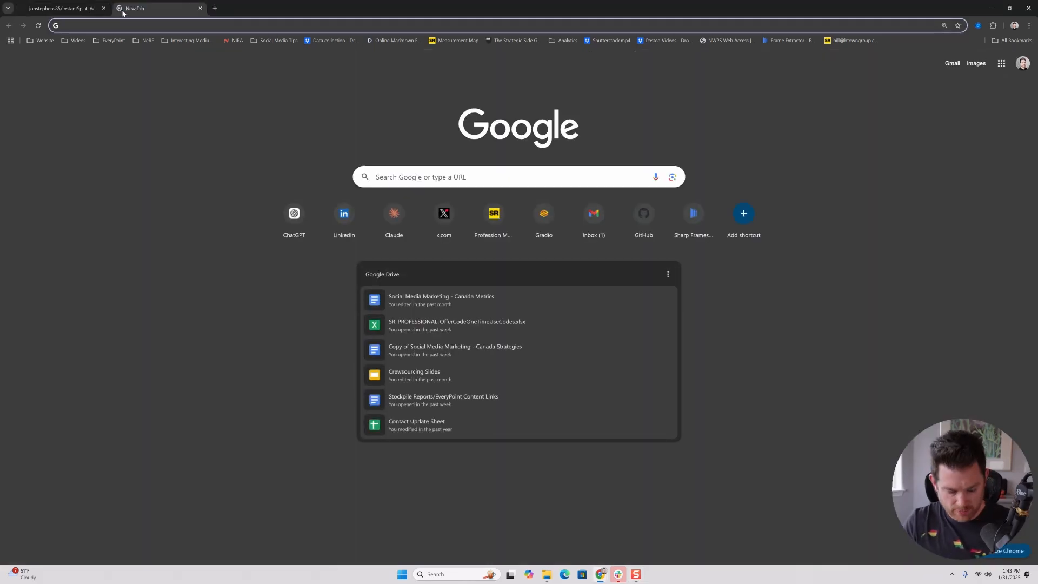
{"action": "type", "text": "cuda toolkit"}
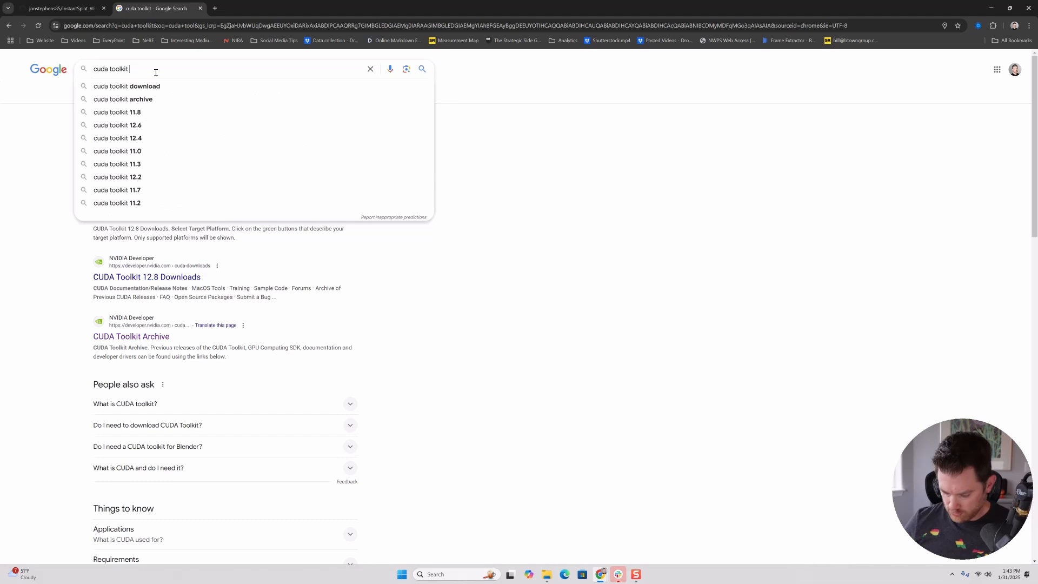
{"action": "left_click", "coordinate": [117, 111]}
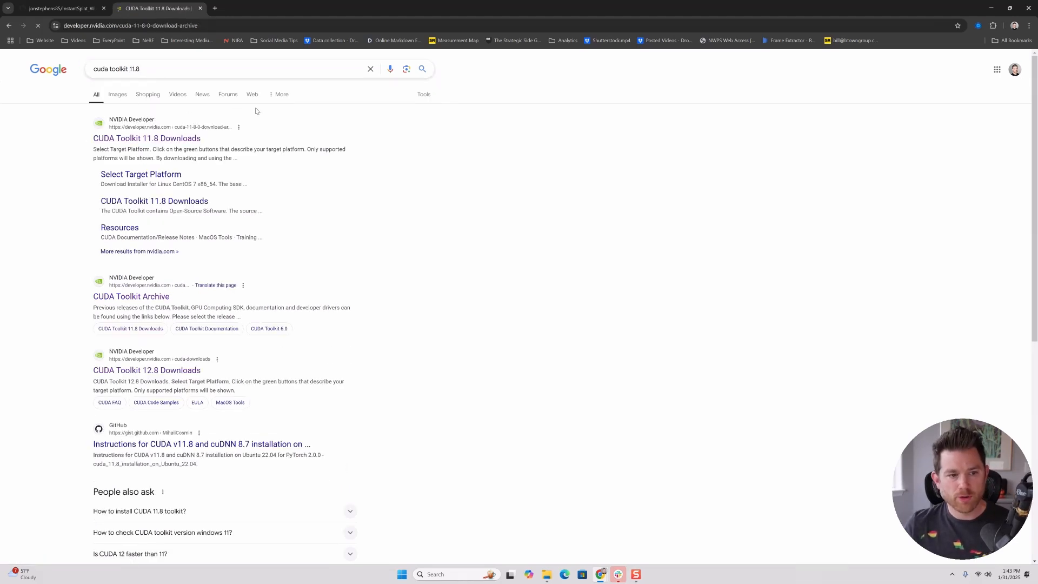
{"action": "left_click", "coordinate": [146, 139]}
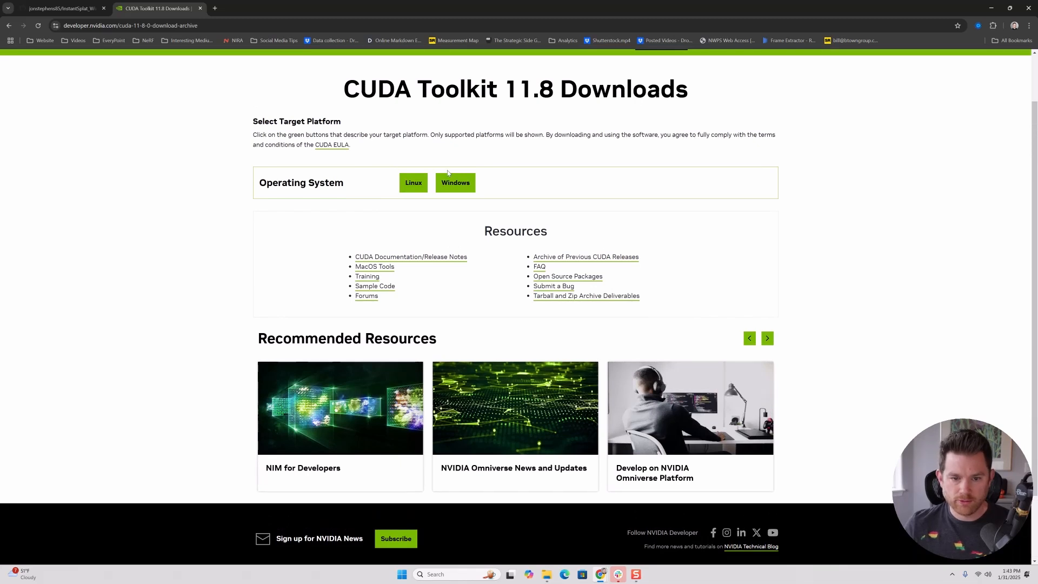
Select Windows 11 x86_64 exe (local) installer, then return to the InstantSplat README
{"action": "left_click", "coordinate": [455, 182]}
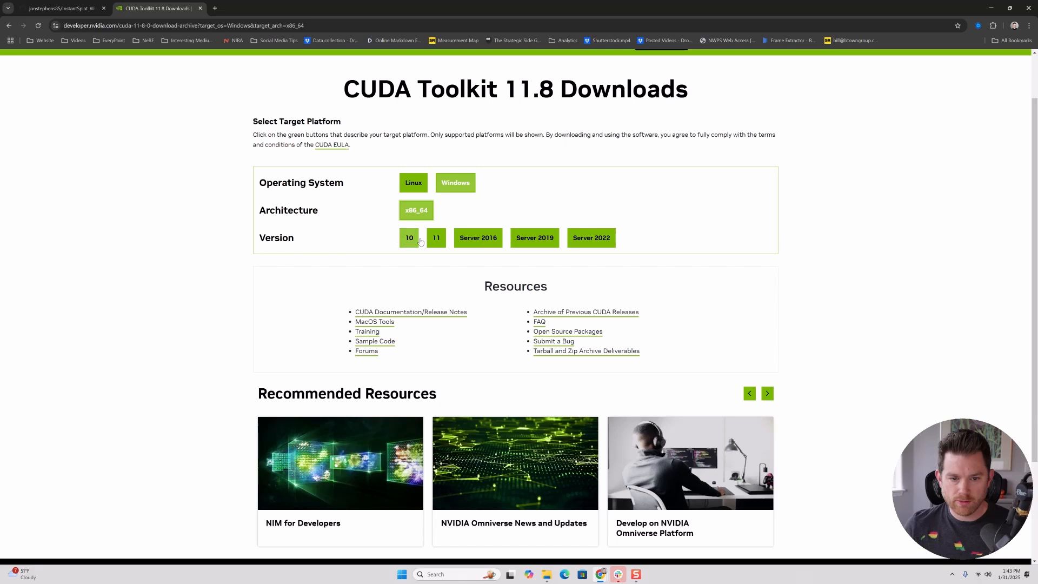
{"action": "left_click", "coordinate": [435, 238]}
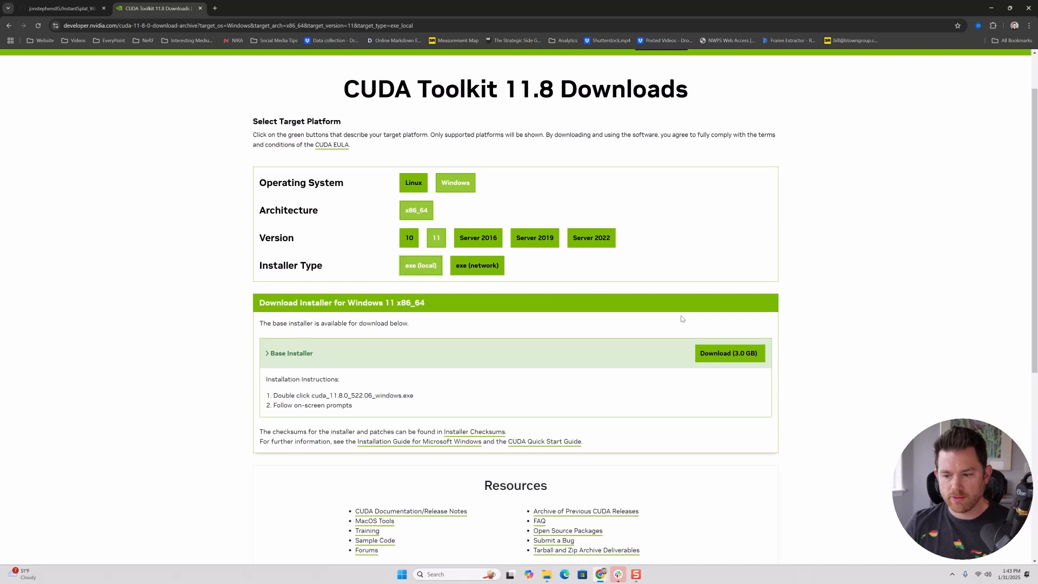
{"action": "mouse_move", "coordinate": [704, 299]}
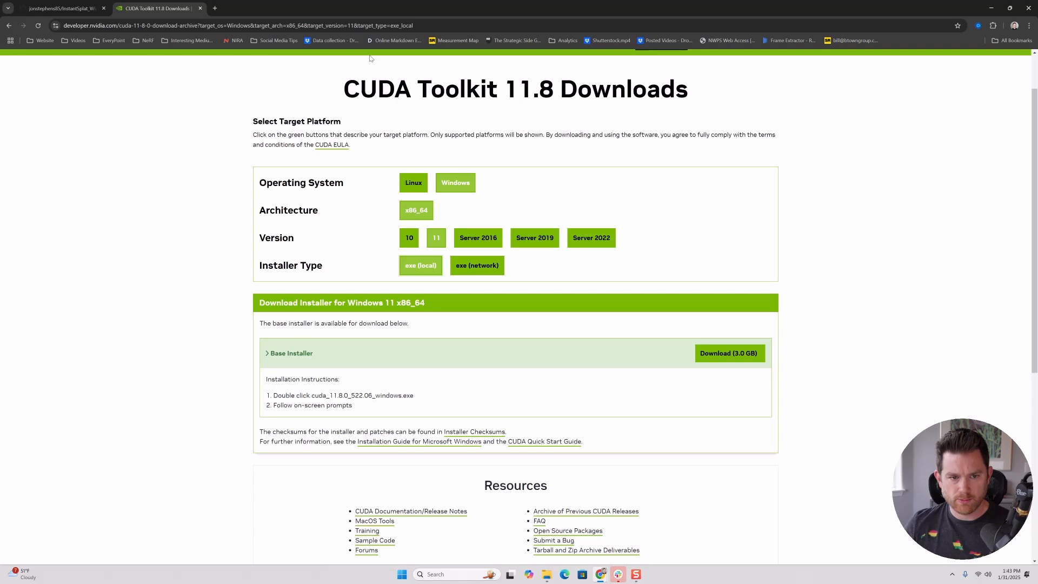
{"action": "mouse_move", "coordinate": [408, 58]}
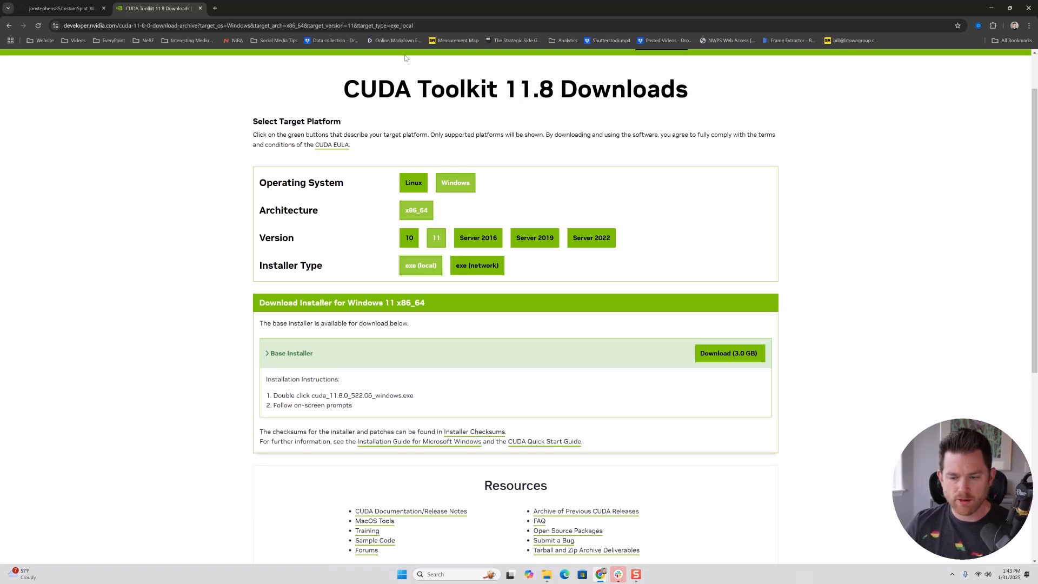
{"action": "mouse_move", "coordinate": [411, 61]}
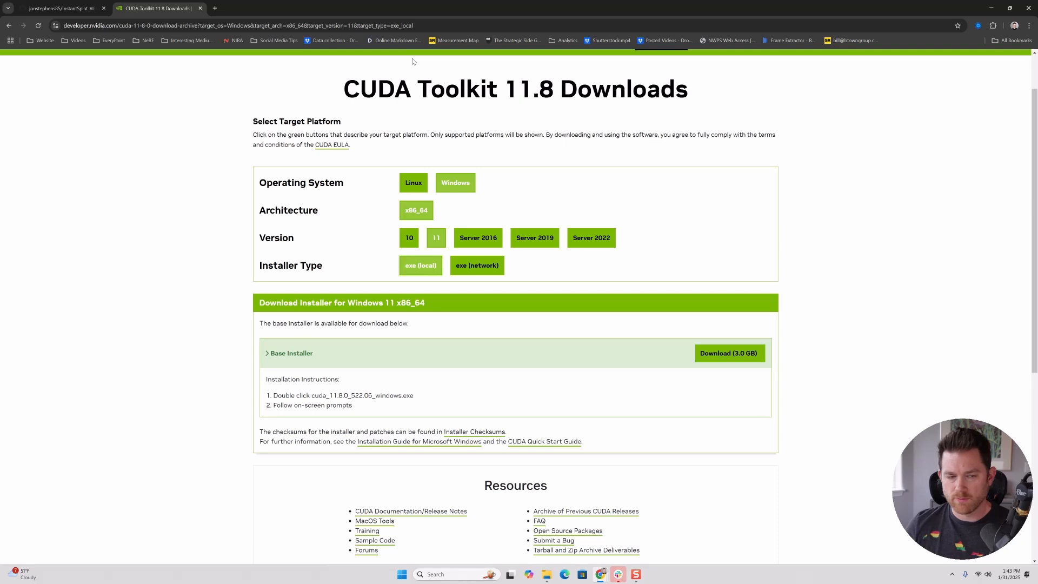
{"action": "left_click", "coordinate": [60, 7]}
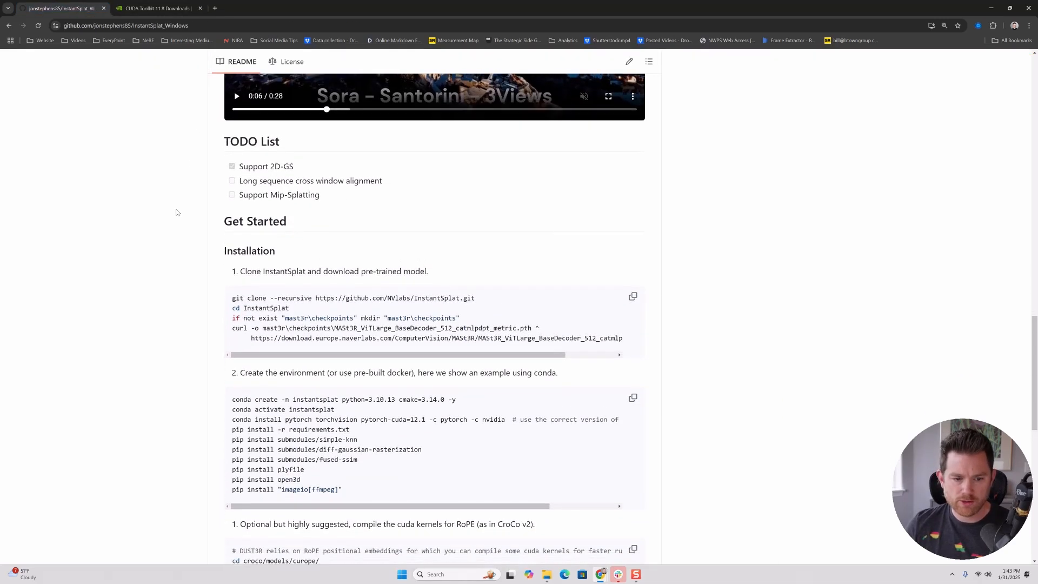
{"action": "mouse_move", "coordinate": [477, 297]}
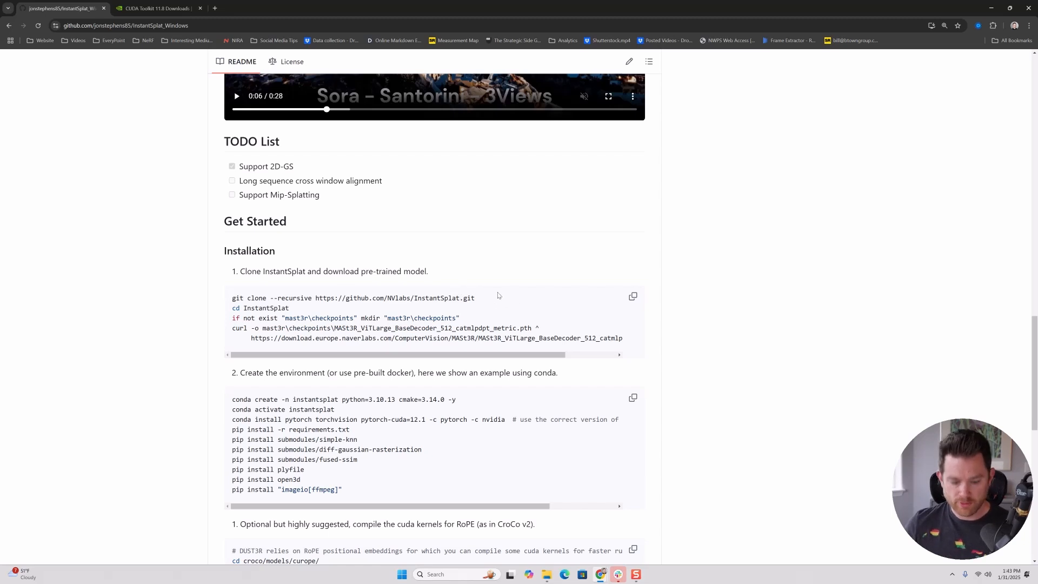
Launch Command Prompt, git clone --recursive InstantSplat and cd into the InstantSplat folder
{"action": "type", "text": "cm"}
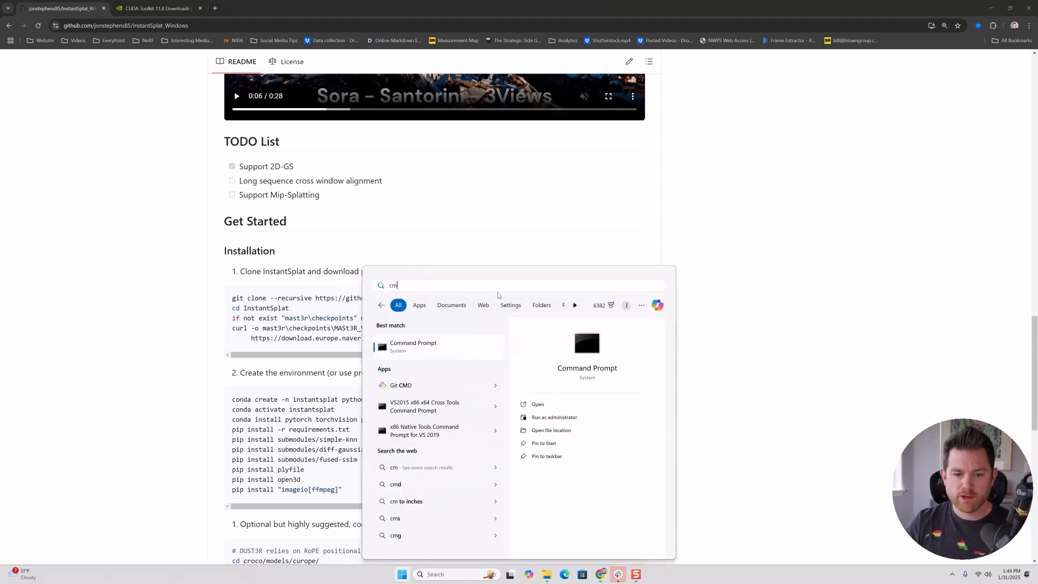
{"action": "left_click", "coordinate": [413, 347]}
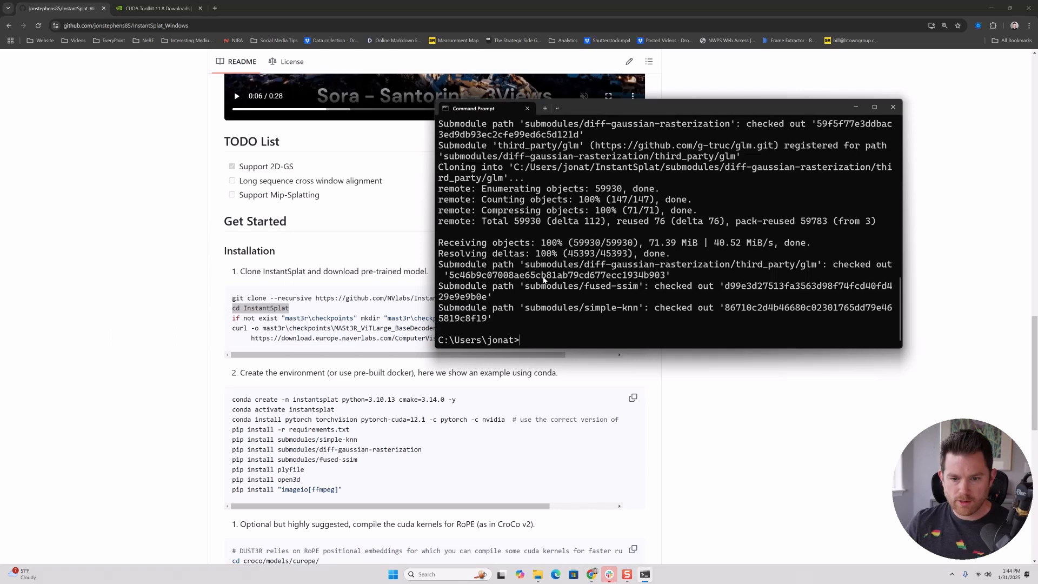
{"action": "type", "text": "cd InstantSplat"}
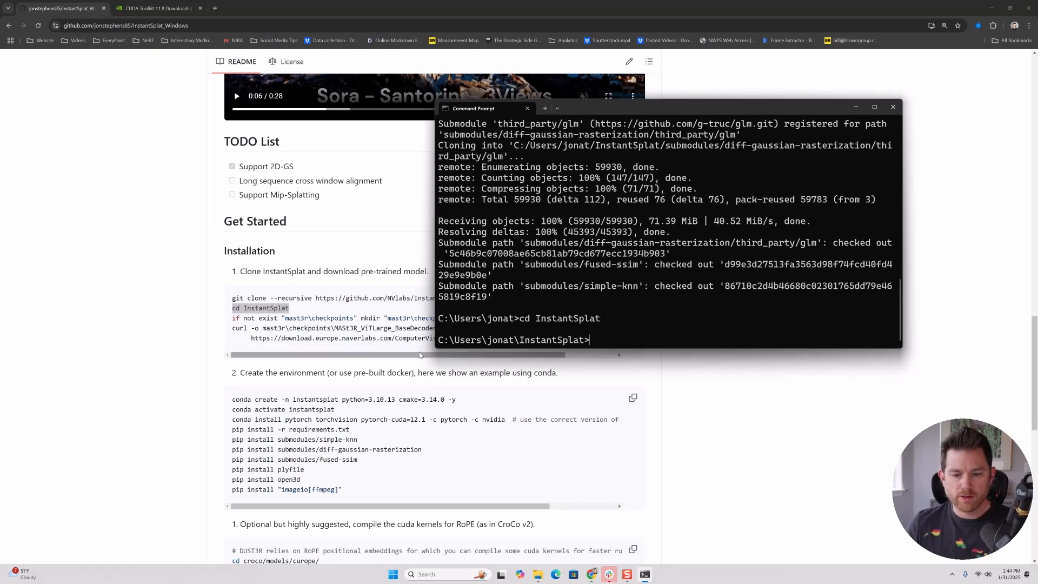
{"action": "left_click", "coordinate": [894, 107]}
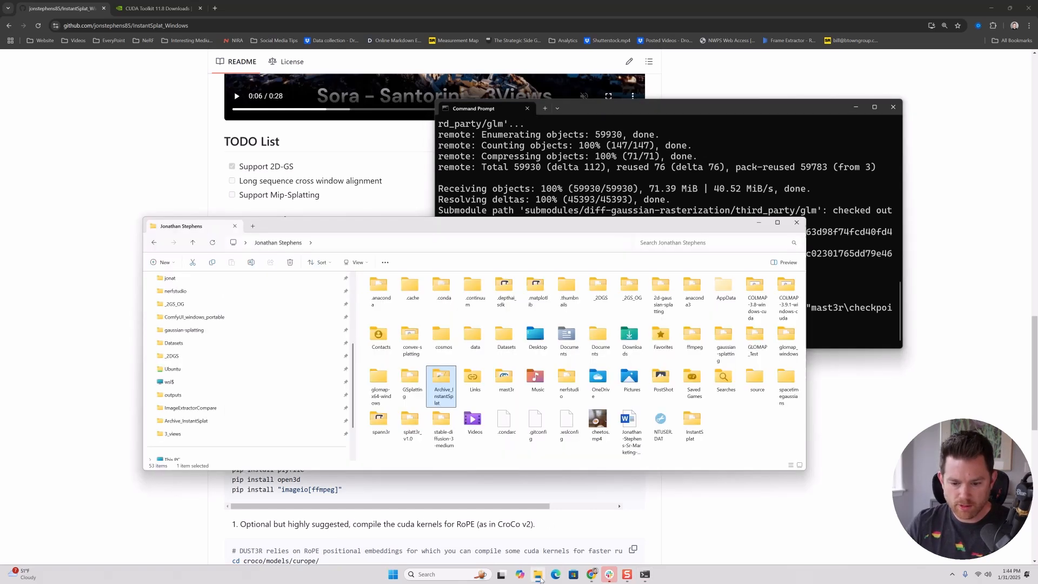
Browse into InstantSplat > mast3r > checkpoints in File Explorer
{"action": "scroll", "scroll_direction": "up", "scroll_amount": 3}
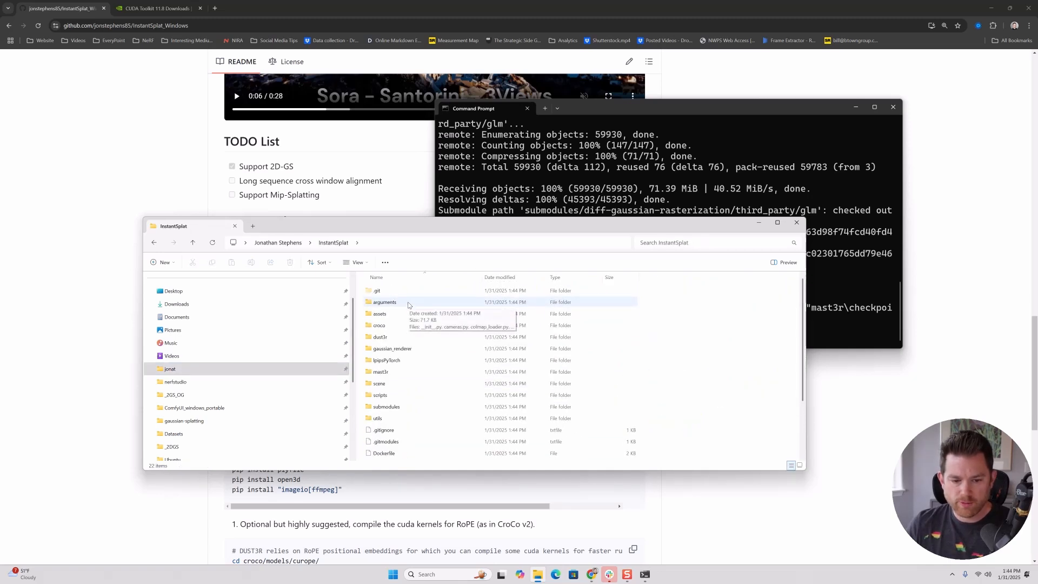
{"action": "mouse_move", "coordinate": [535, 223]}
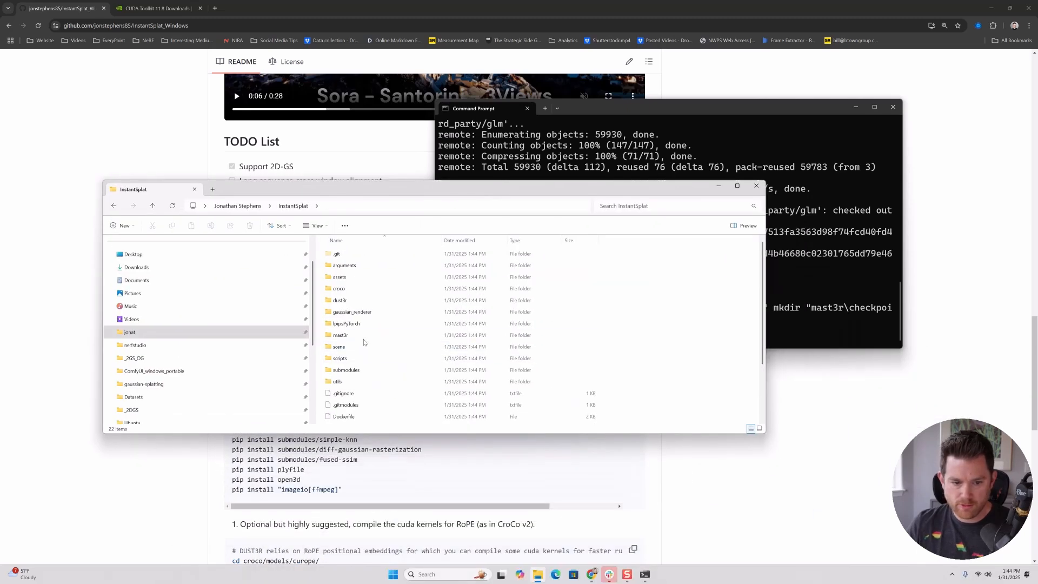
{"action": "double_click", "coordinate": [341, 334]}
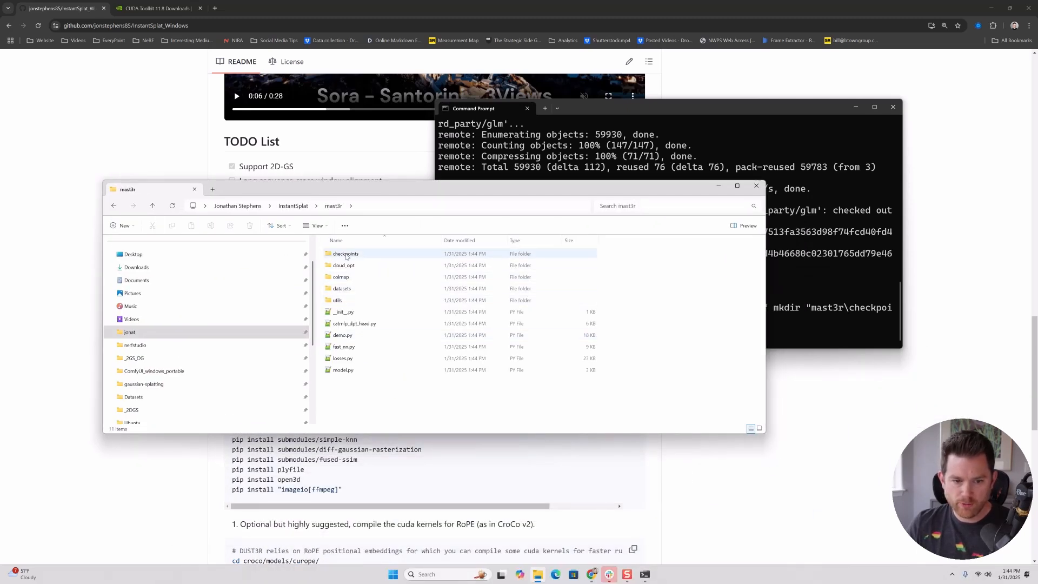
{"action": "double_click", "coordinate": [345, 253]}
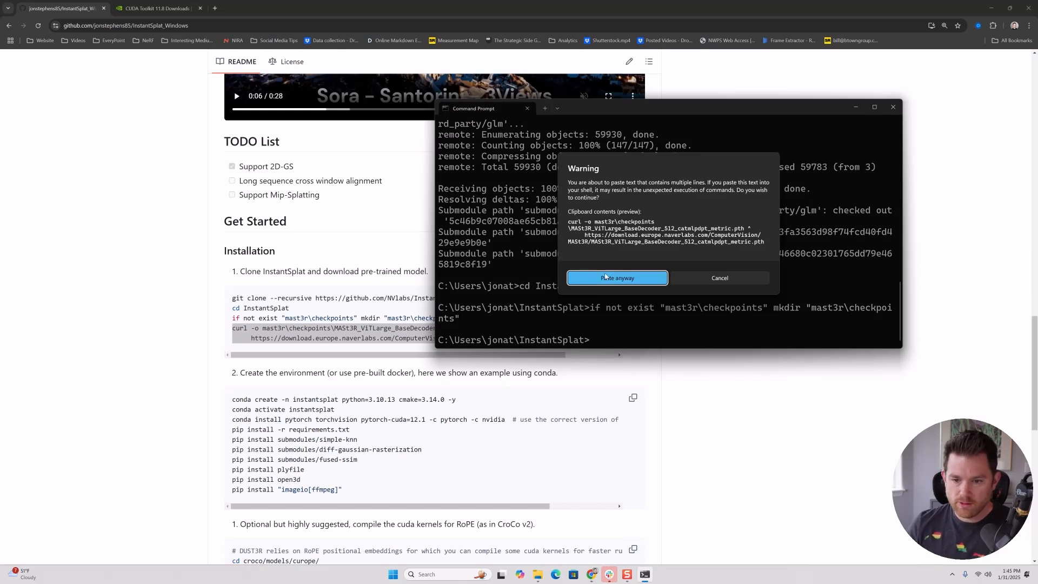
Paste the mkdir and curl commands anyway to download the MASt3R ViTLarge checkpoint
{"action": "left_click", "coordinate": [615, 278]}
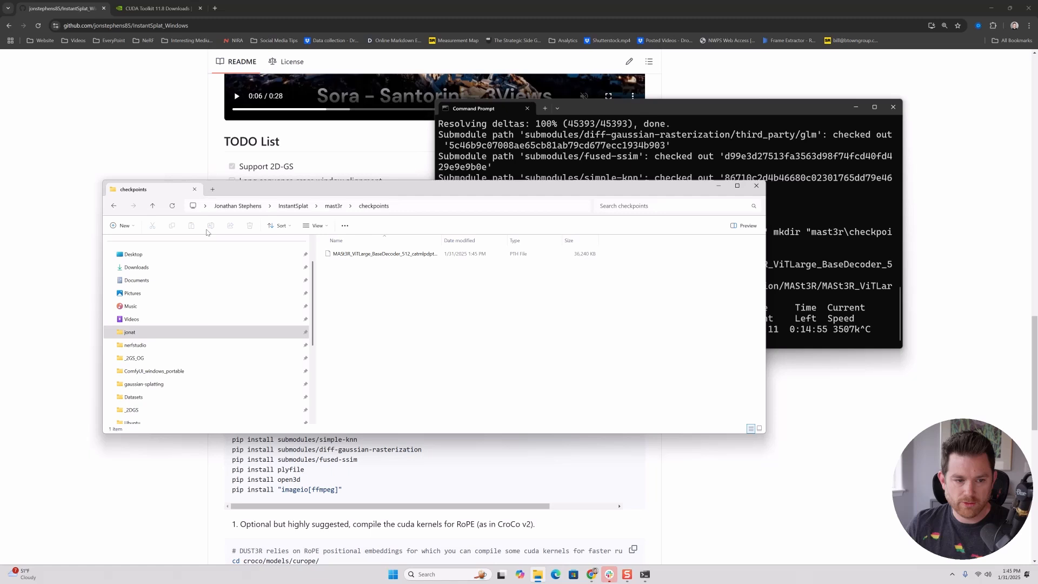
{"action": "left_click", "coordinate": [384, 254]}
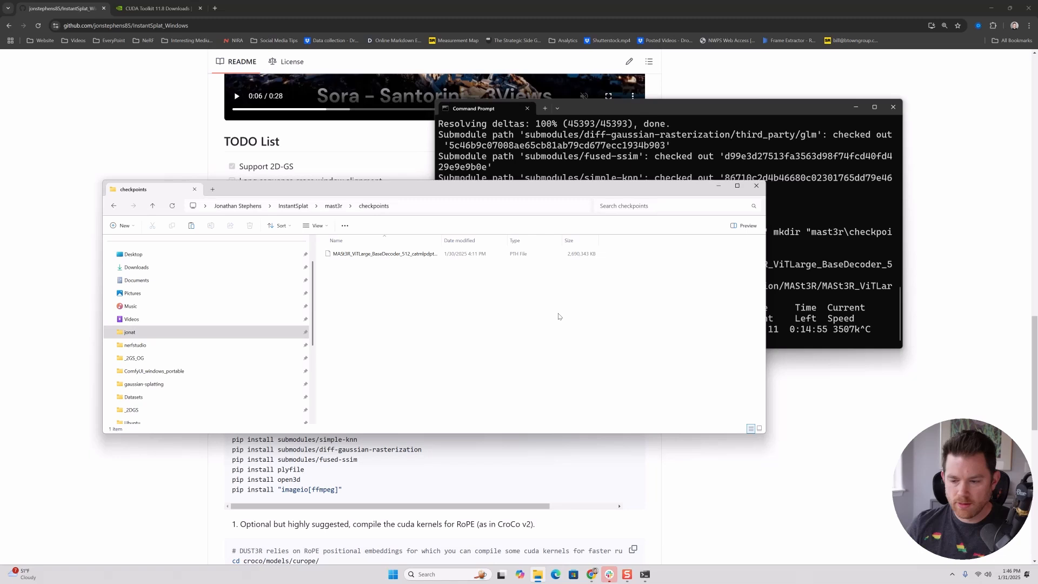
{"action": "mouse_move", "coordinate": [278, 297]}
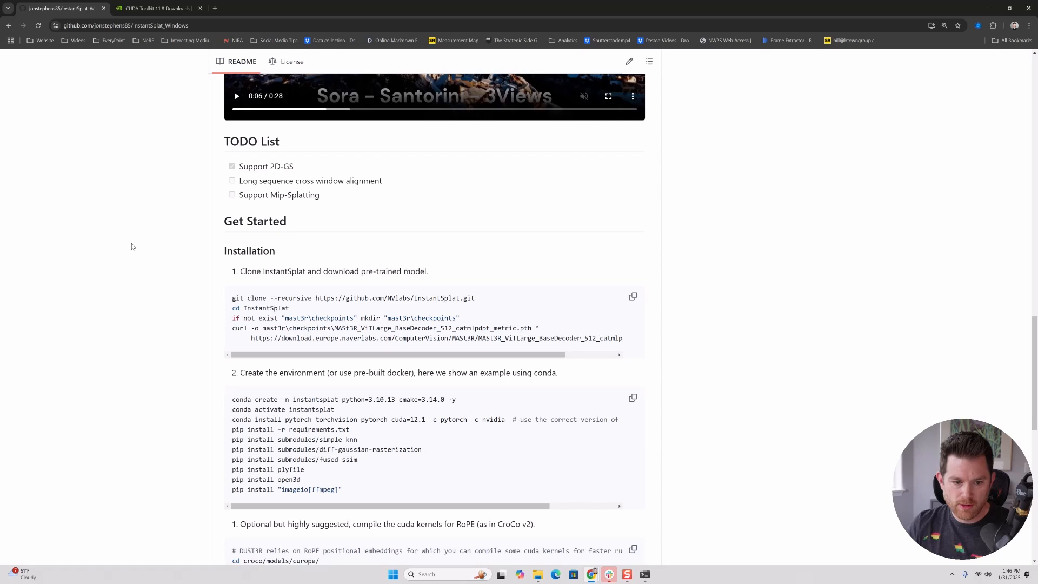
Enlarge the README and edit the PyTorch install command's CUDA version to 11.8
{"action": "key", "text": "ctrl+plus"}
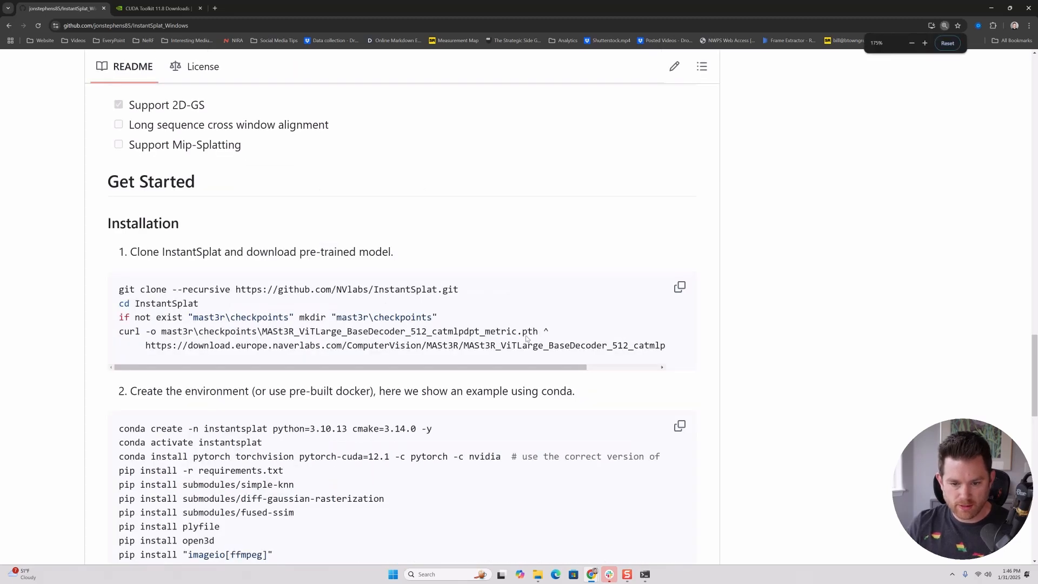
{"action": "scroll", "scroll_direction": "down", "scroll_amount": 3}
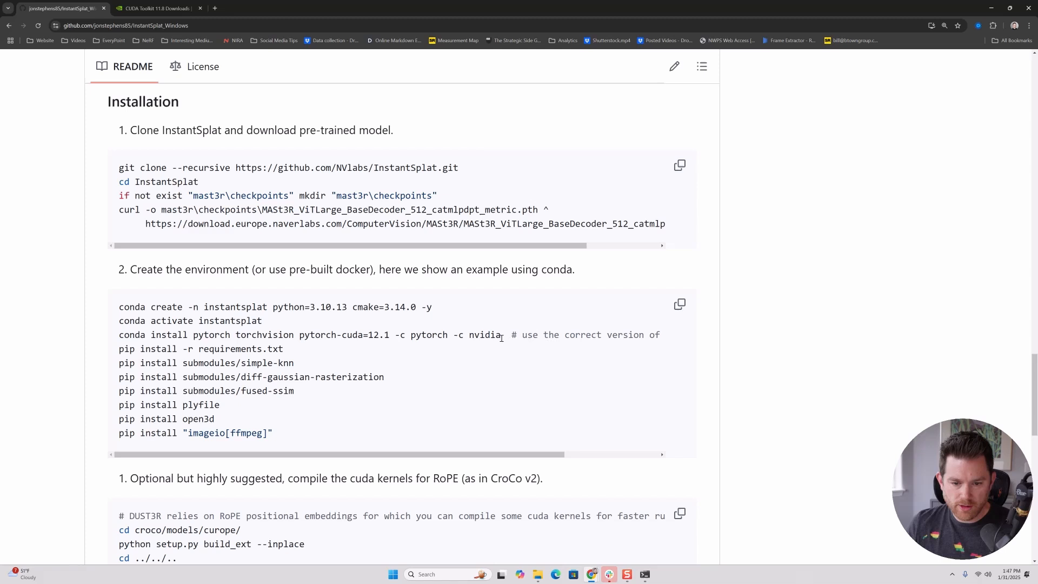
{"action": "double_click", "coordinate": [376, 334]}
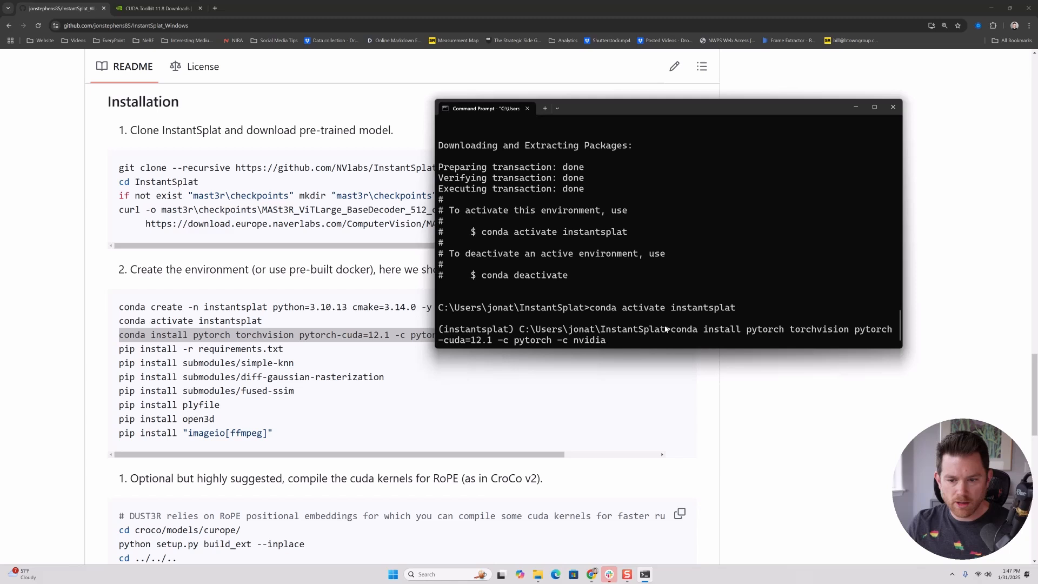
{"action": "mouse_move", "coordinate": [490, 351]}
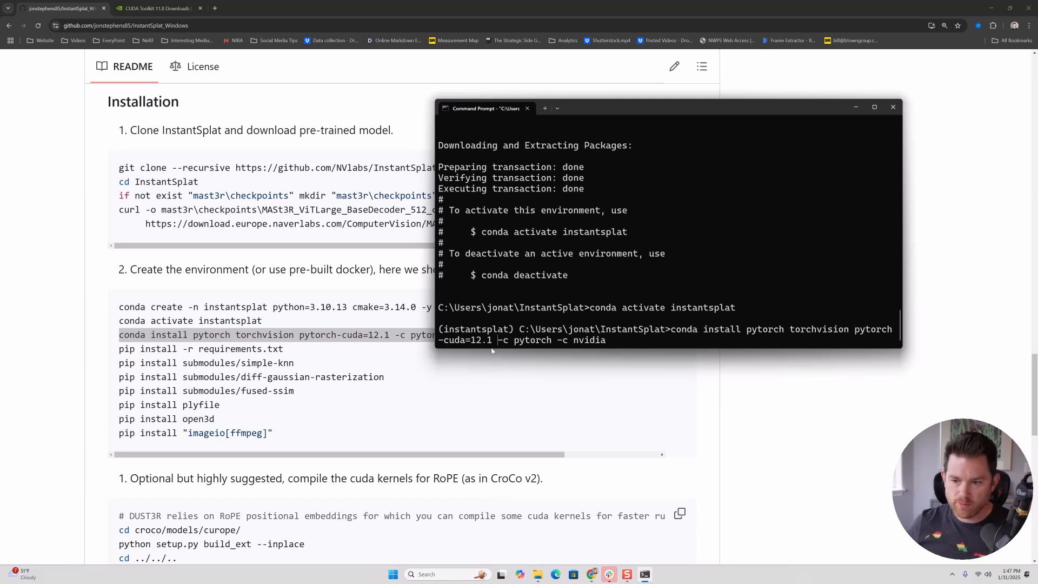
{"action": "key", "text": "BackSpace"}
{"action": "type", "text": "1"}
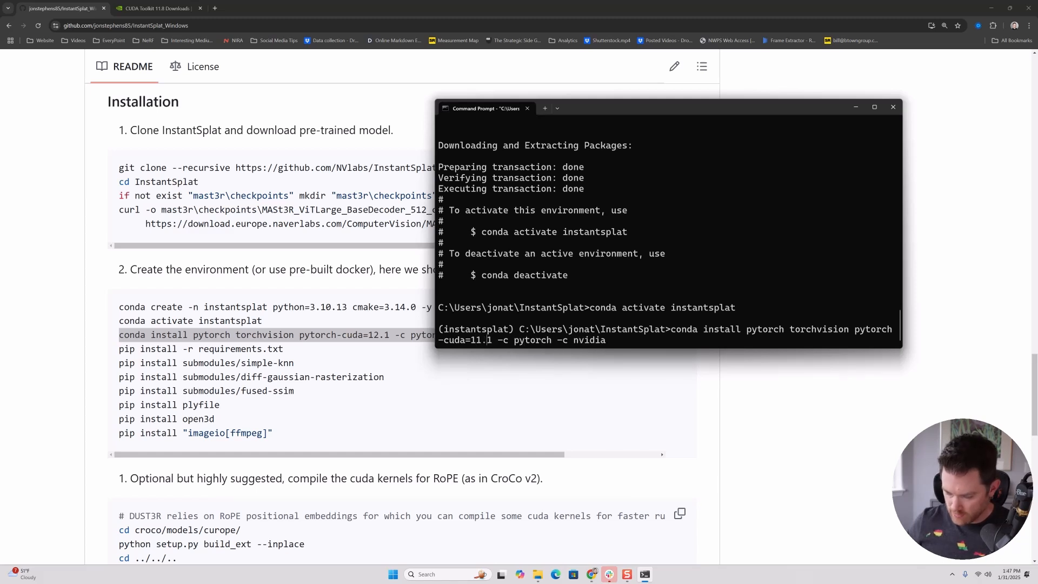
{"action": "key", "text": "Backspace"}
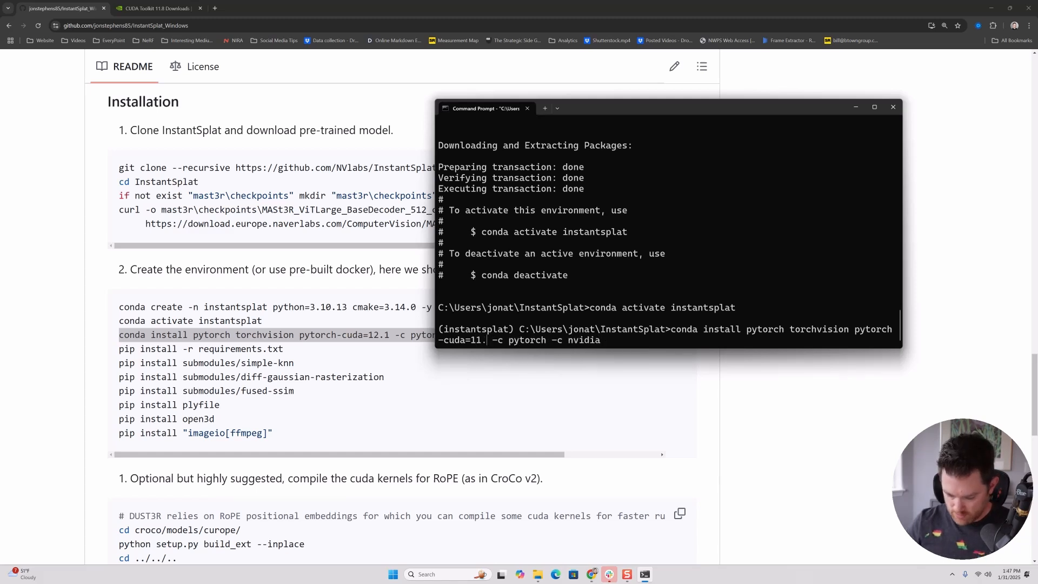
{"action": "type", "text": "8"}
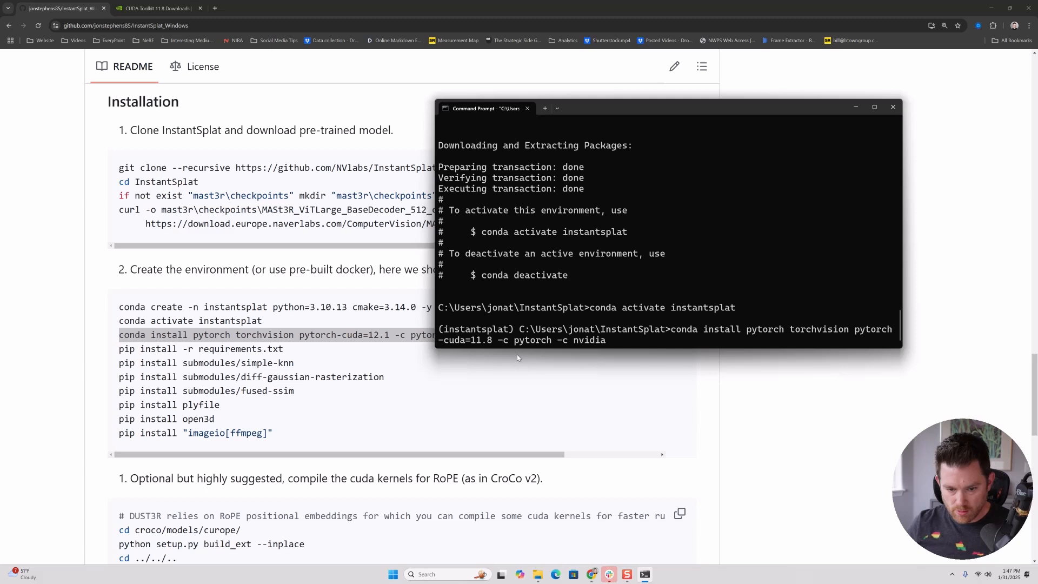
Create the instantsplat conda env (python 3.10.13, cmake 3.14.0) and run nvcc --version, reporting 12.6
{"action": "type", "text": "conda create -n instantsplat python=3.10.13 cmake=3.14.0 -y"}
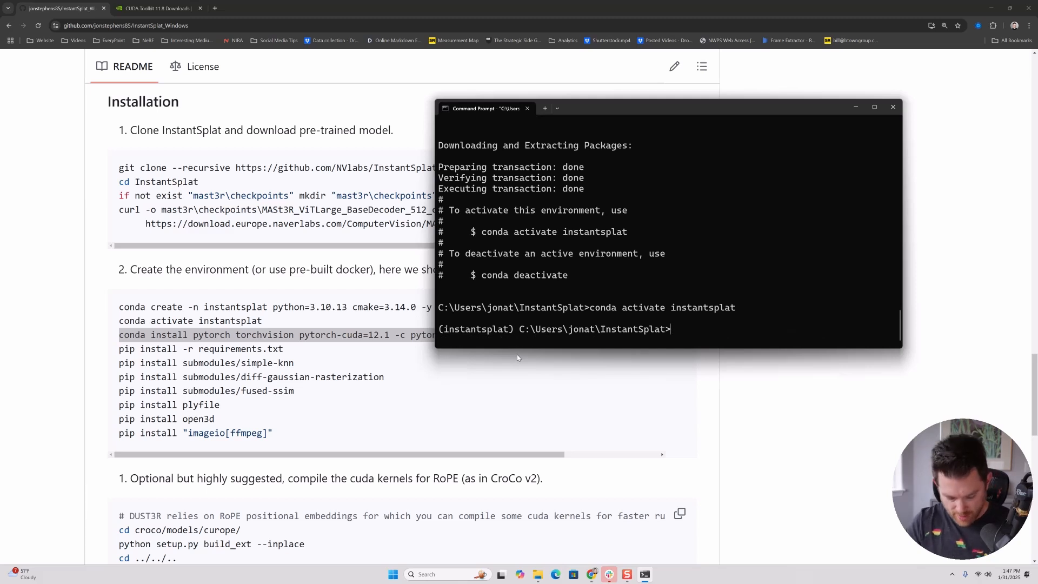
{"action": "type", "text": "nvc"}
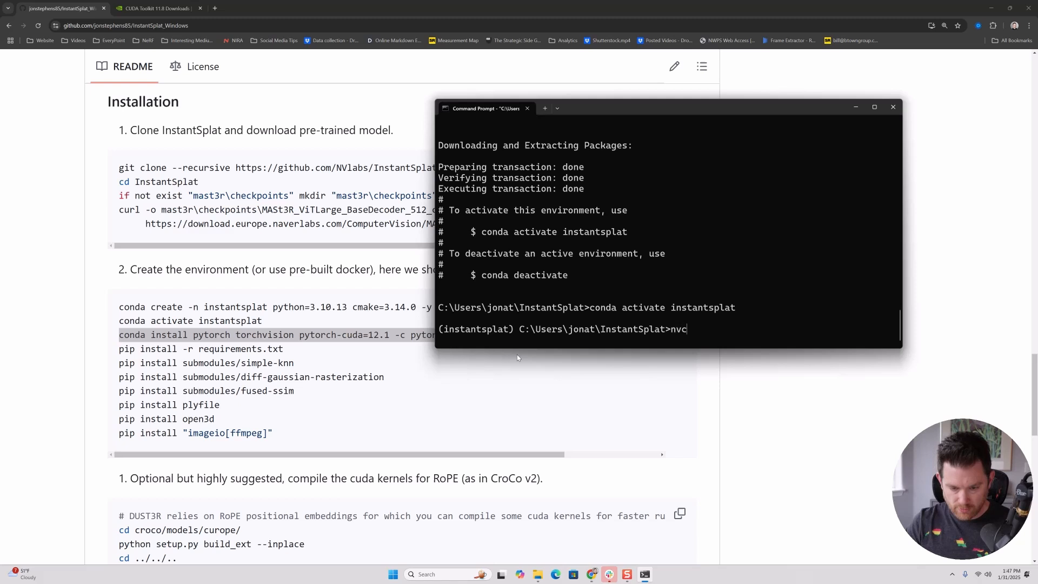
{"action": "type", "text": "c --version"}
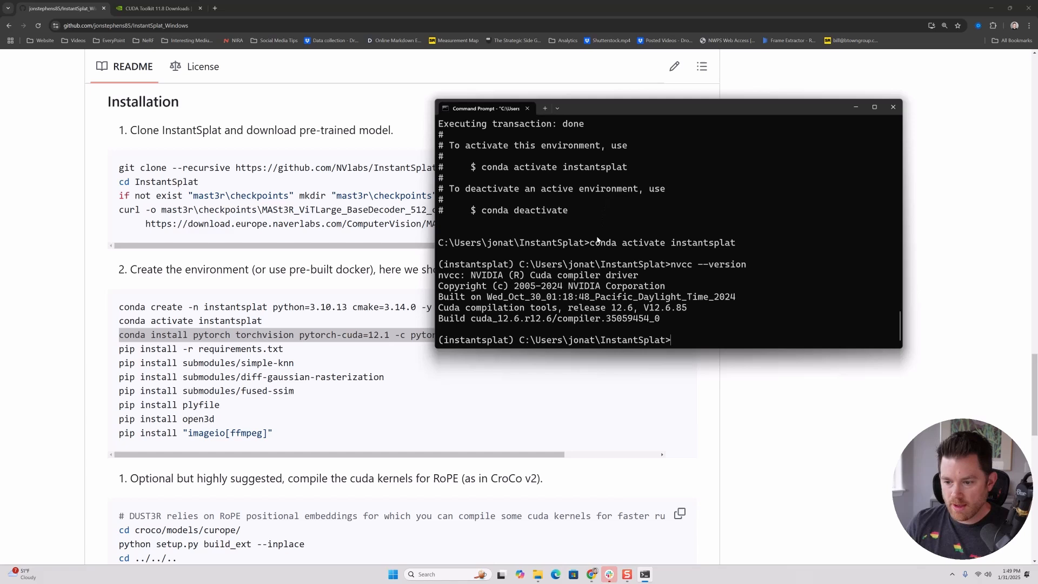
{"action": "mouse_move", "coordinate": [586, 264]}
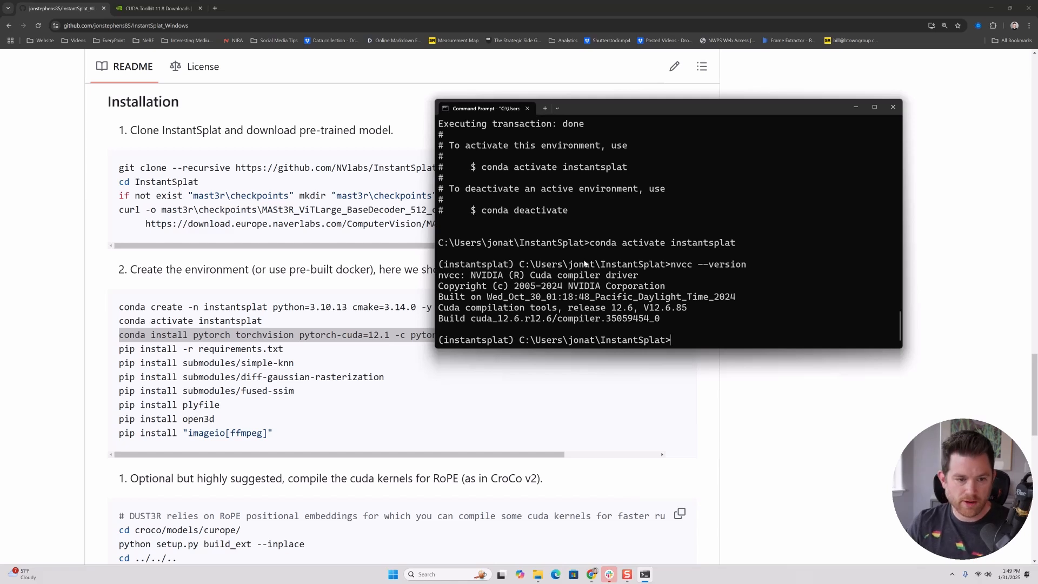
Set CUDA_HOME, PATH and LD_LIBRARY_PATH to CUDA v11.8 and confirm nvcc --version reports 11.8
{"action": "left_click", "coordinate": [893, 107]}
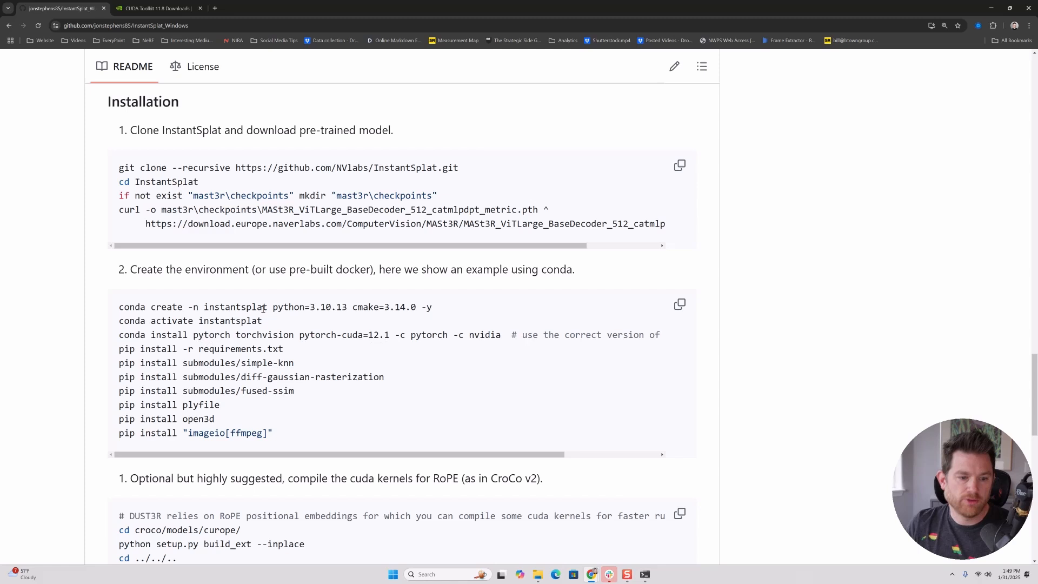
{"action": "mouse_move", "coordinate": [272, 302]}
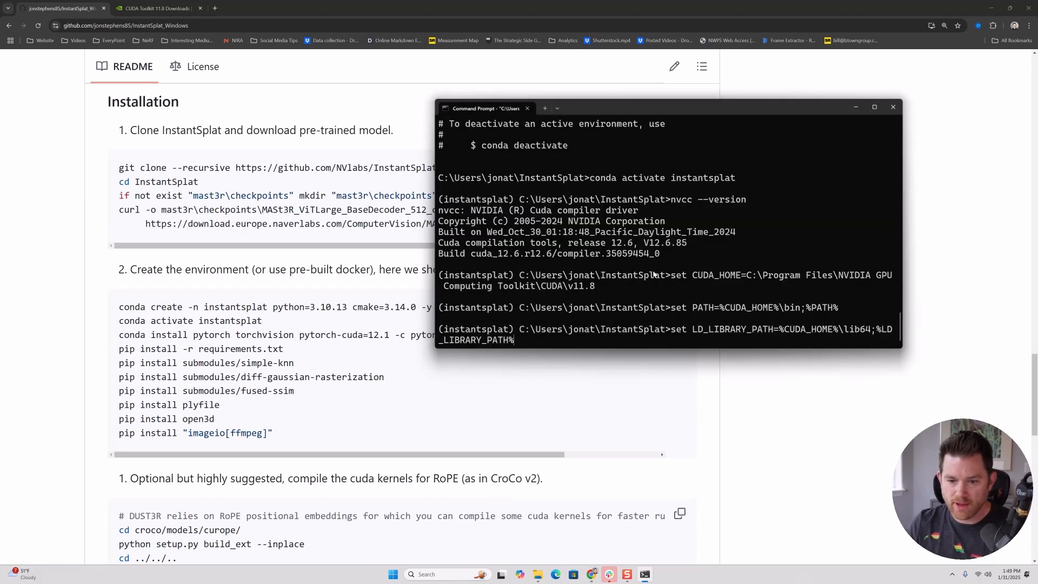
{"action": "mouse_move", "coordinate": [659, 307]}
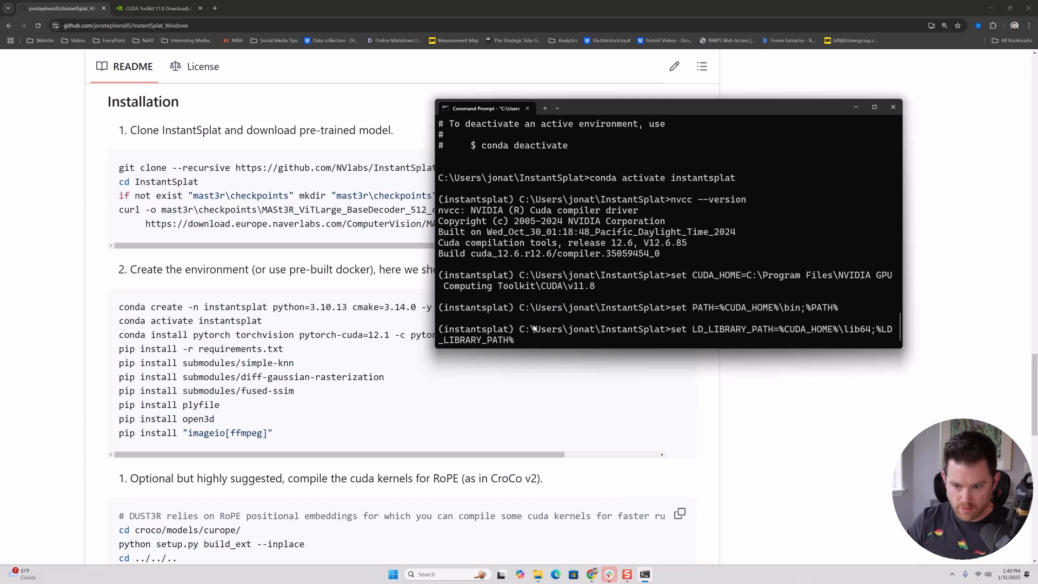
{"action": "type", "text": "nvcc --versopm"}
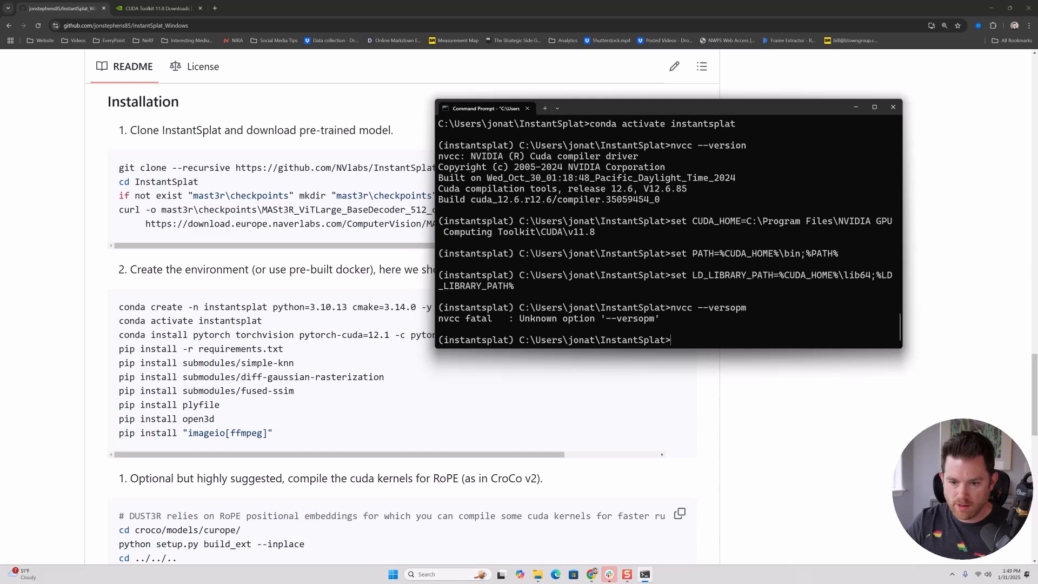
{"action": "type", "text": "nvcc --version"}
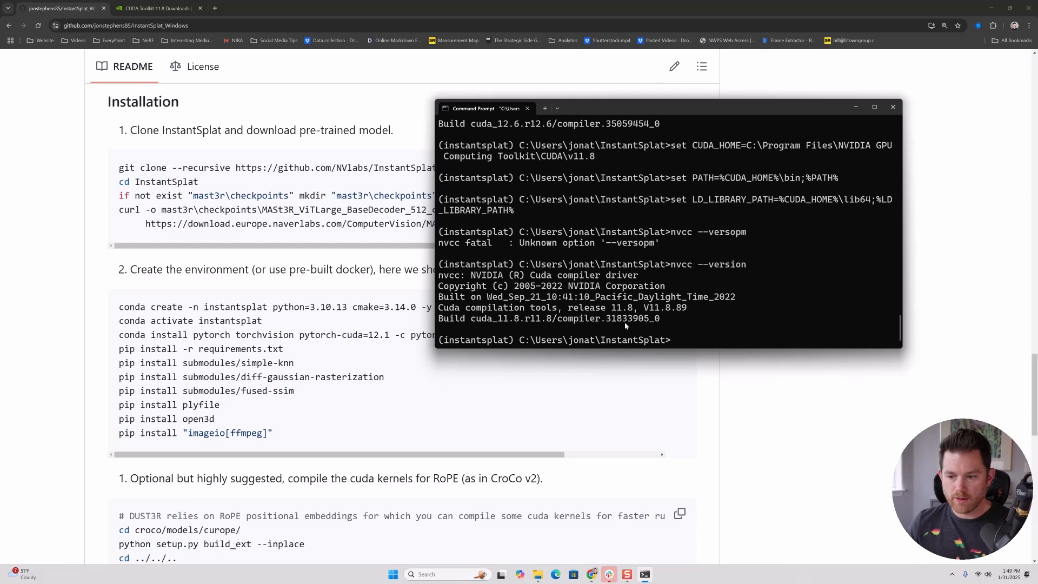
{"action": "mouse_move", "coordinate": [616, 257]}
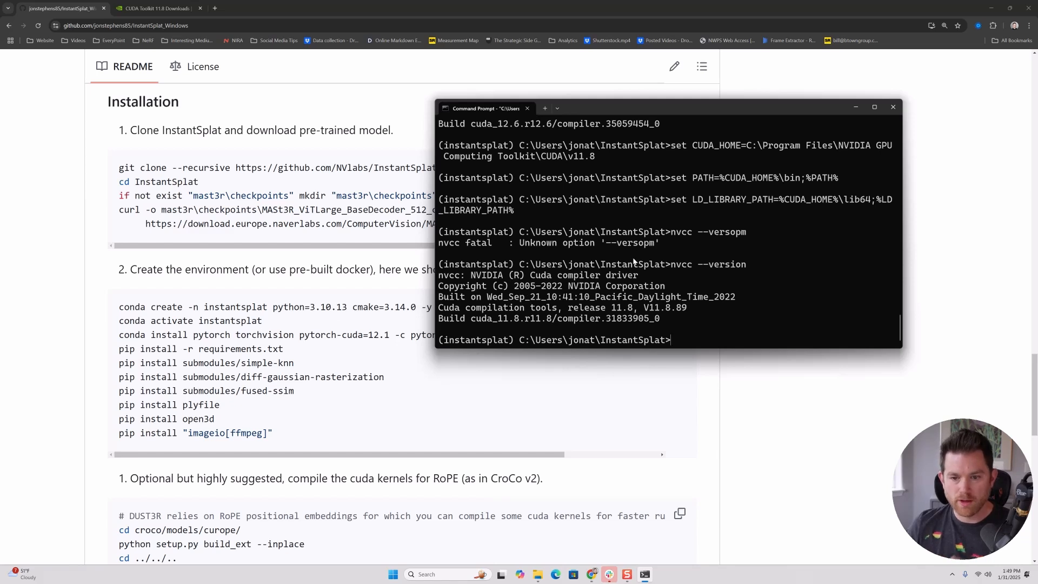
{"action": "mouse_move", "coordinate": [229, 216]}
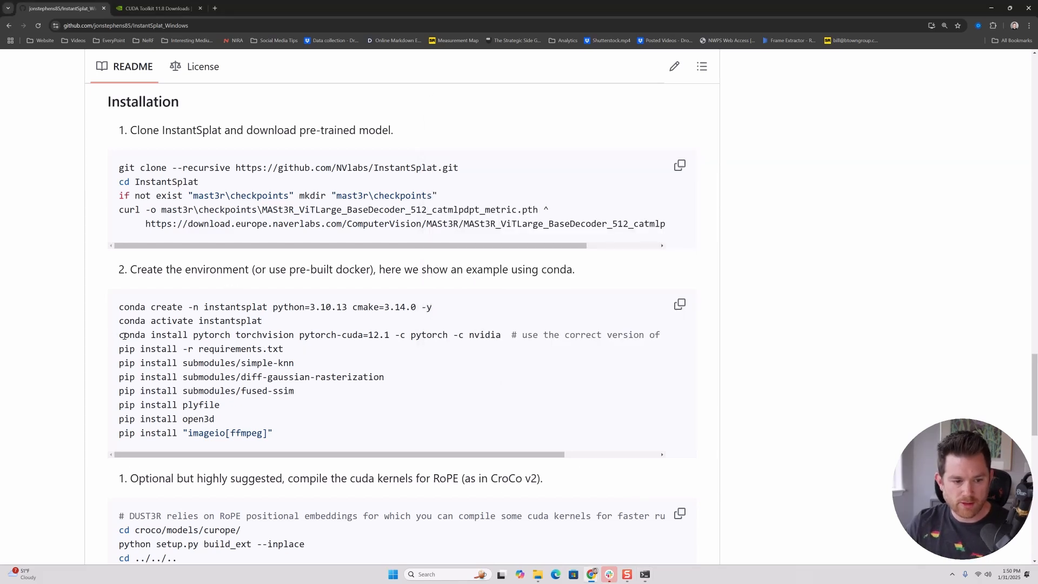
Run conda install pytorch torchvision pytorch-cuda=11.8 -c pytorch -c nvidia and answer y
{"action": "left_click_drag", "start_coordinate": [119, 334], "coordinate": [501, 334]}
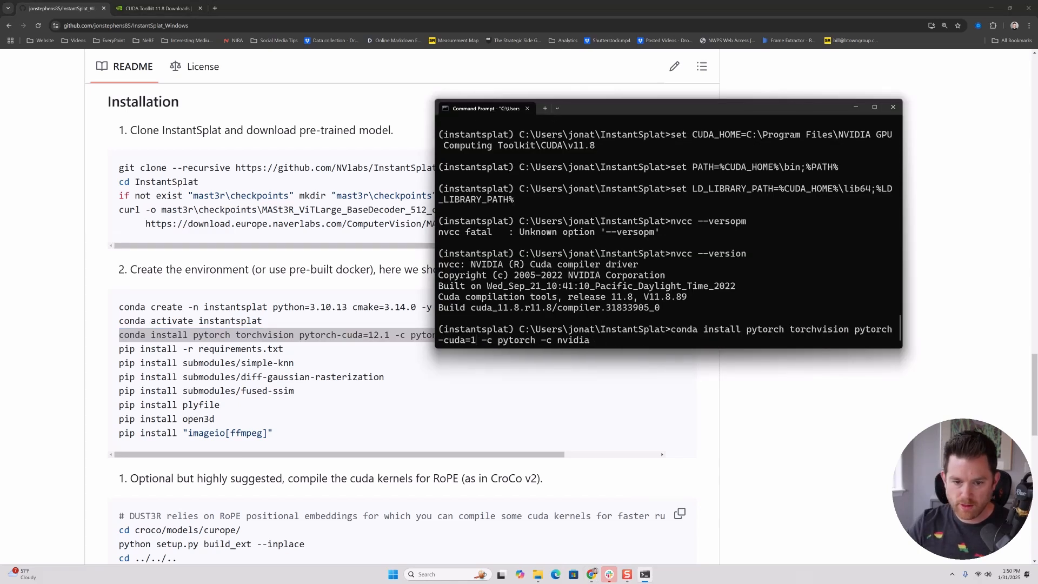
{"action": "type", "text": "1.8"}
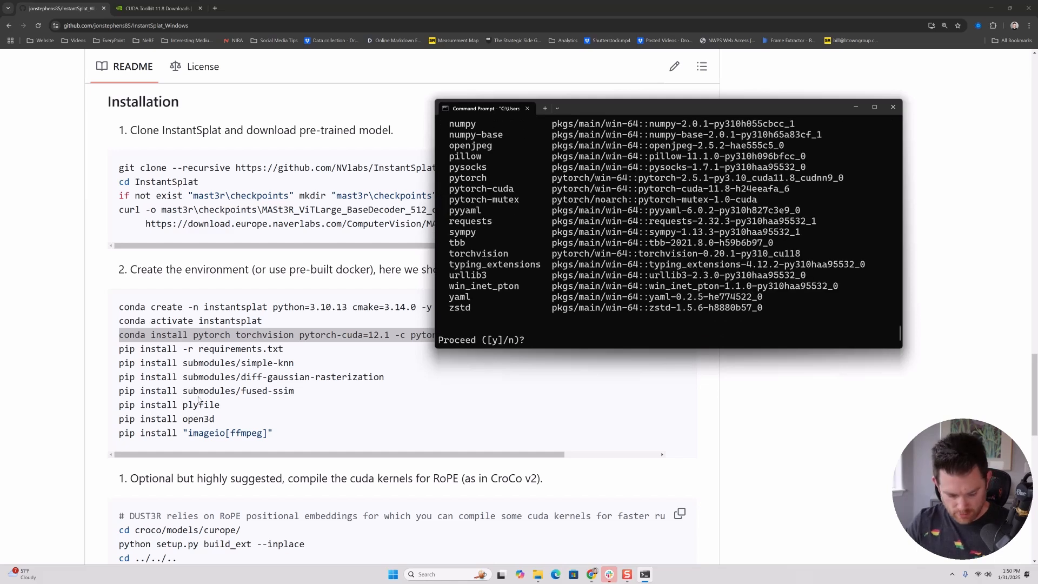
{"action": "type", "text": "y"}
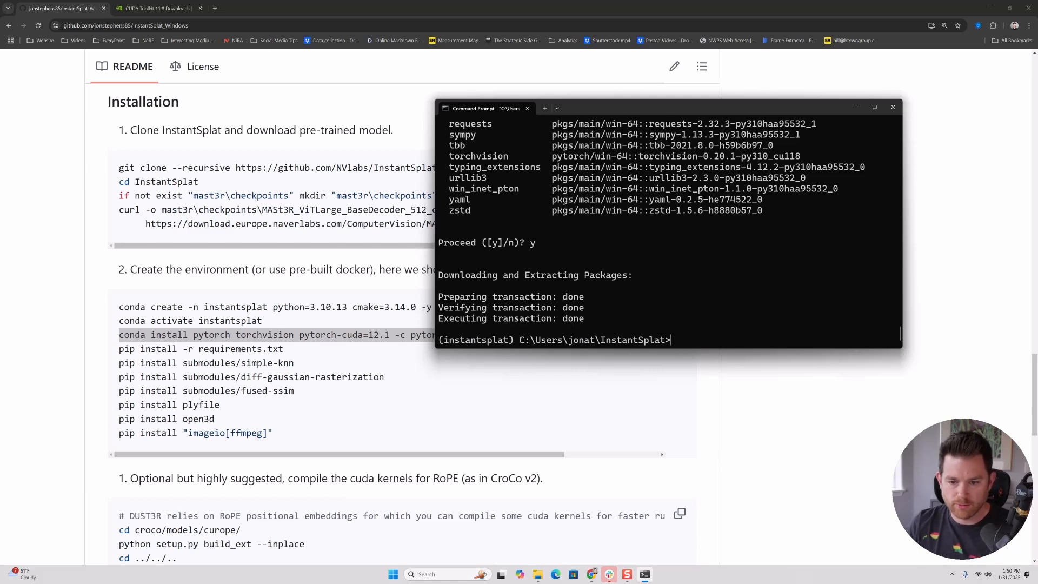
{"action": "left_click", "coordinate": [893, 107]}
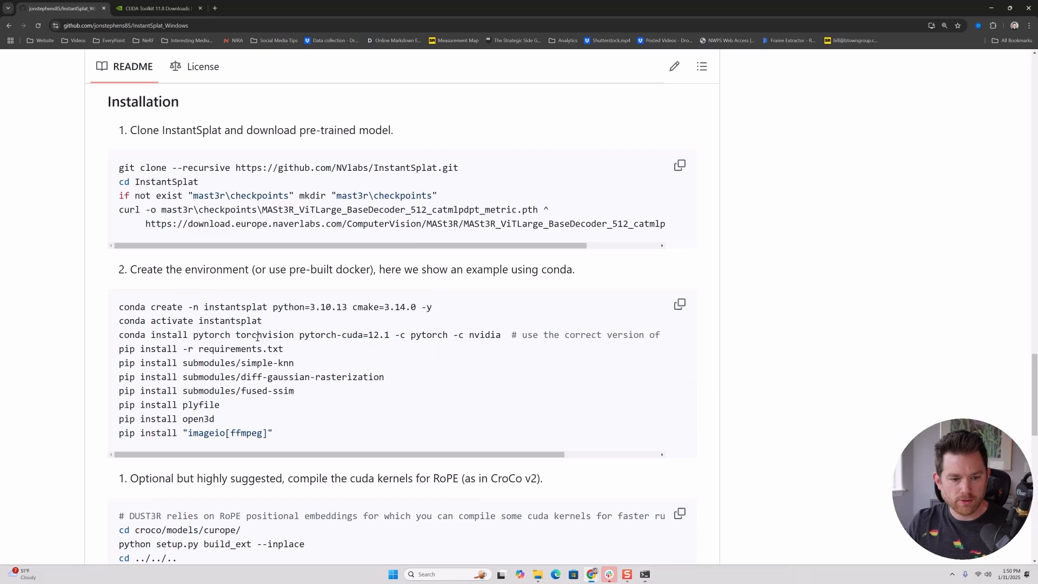
Run pip install -r requirements.txt, then pip install submodules/simple-knn
{"action": "double_click", "coordinate": [201, 349]}
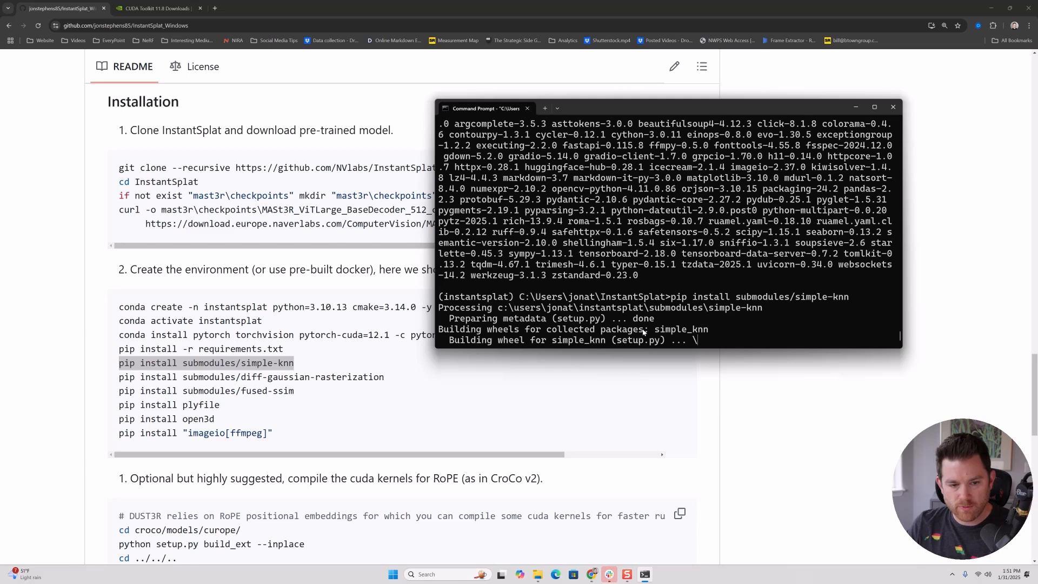
{"action": "mouse_move", "coordinate": [667, 313]}
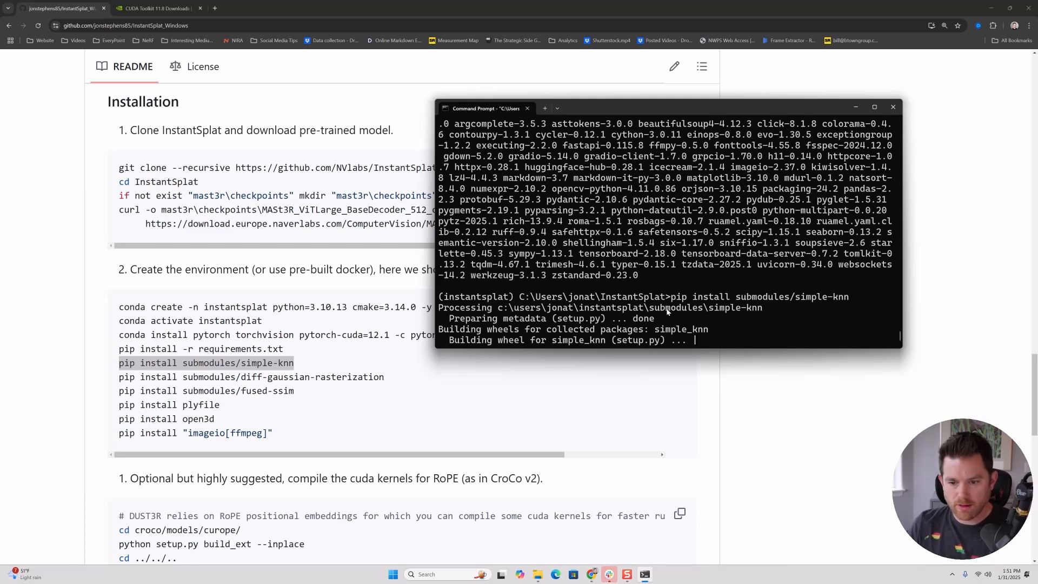
{"action": "mouse_move", "coordinate": [372, 297]}
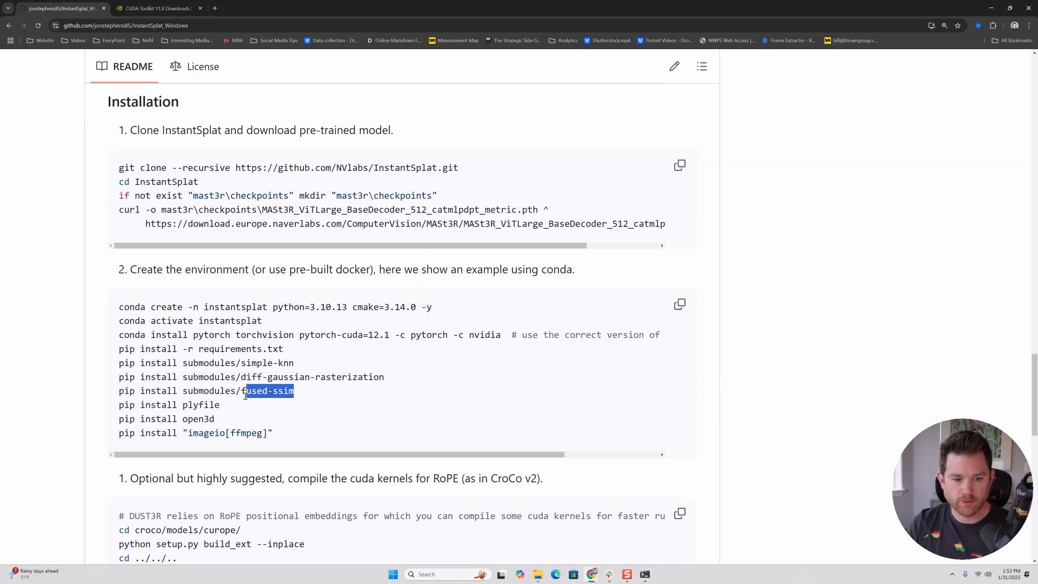
Run pip install open3d and fused-ssim, then build curope with python setup.py build_ext --inplace
{"action": "key", "text": "alt+tab"}
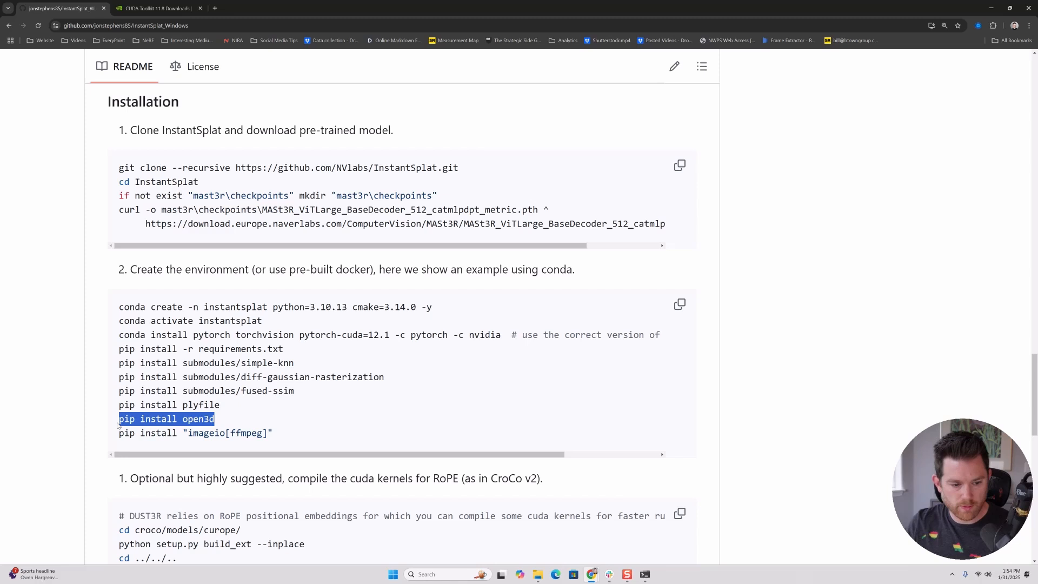
{"action": "type", "text": "pip install open3d"}
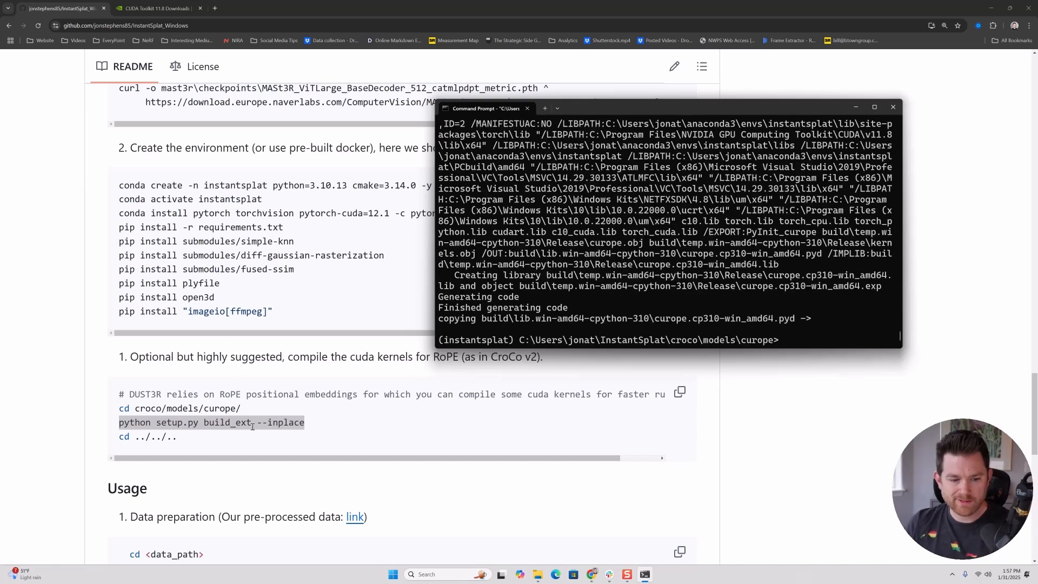
{"action": "double_click", "coordinate": [147, 436]}
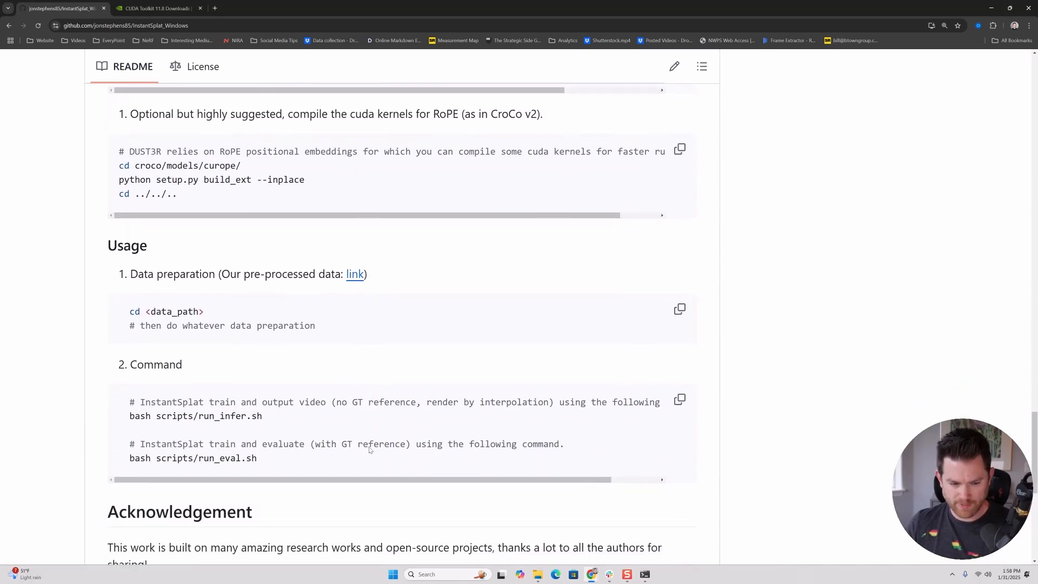
Scroll the InstantSplat_Windows repository page to show the file listing with run_infer.py and train.py
{"action": "scroll", "scroll_direction": "down", "scroll_amount": 3}
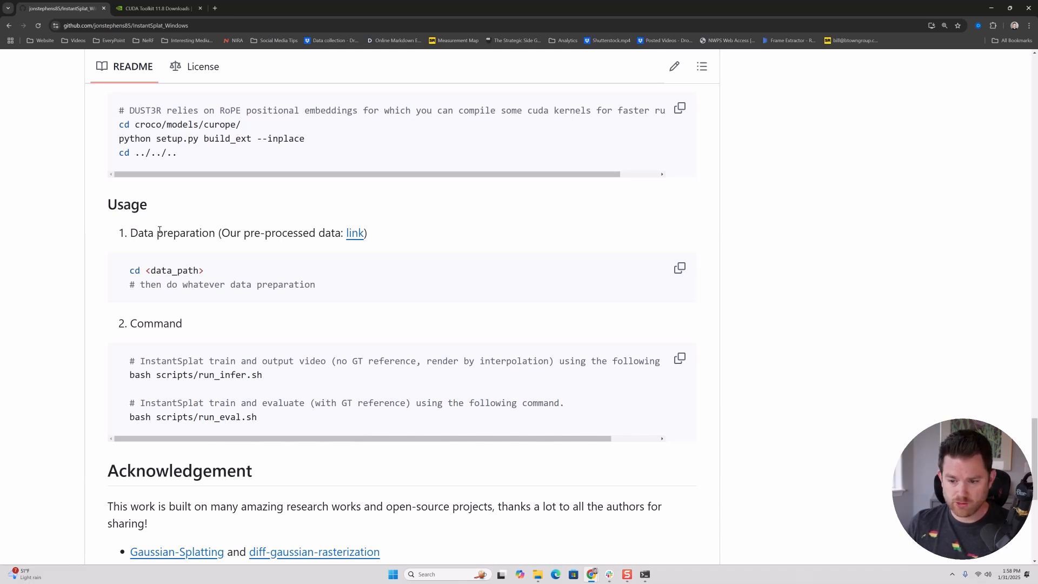
{"action": "mouse_move", "coordinate": [299, 342]}
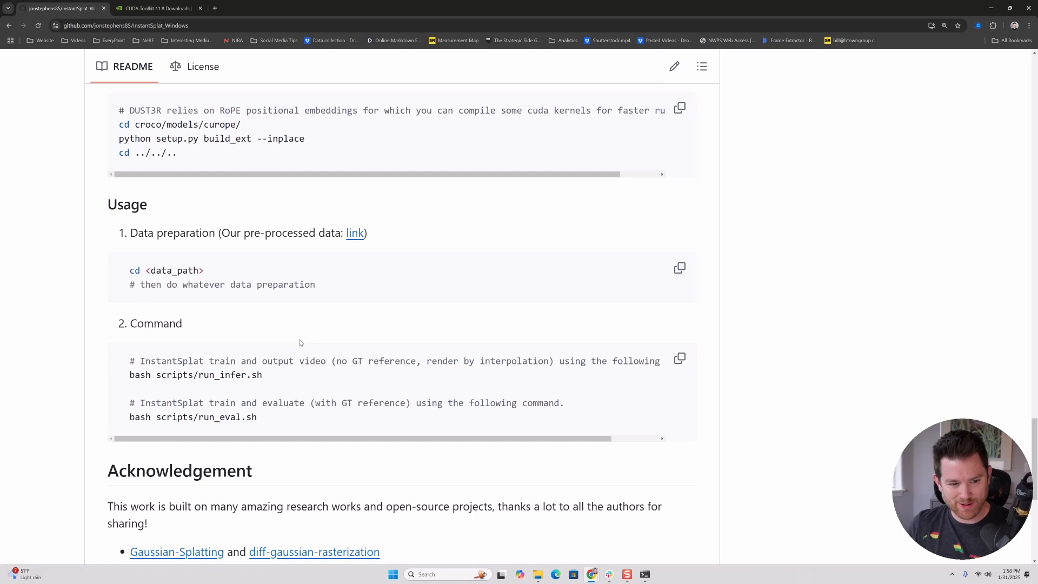
{"action": "scroll", "scroll_direction": "up", "scroll_amount": 3}
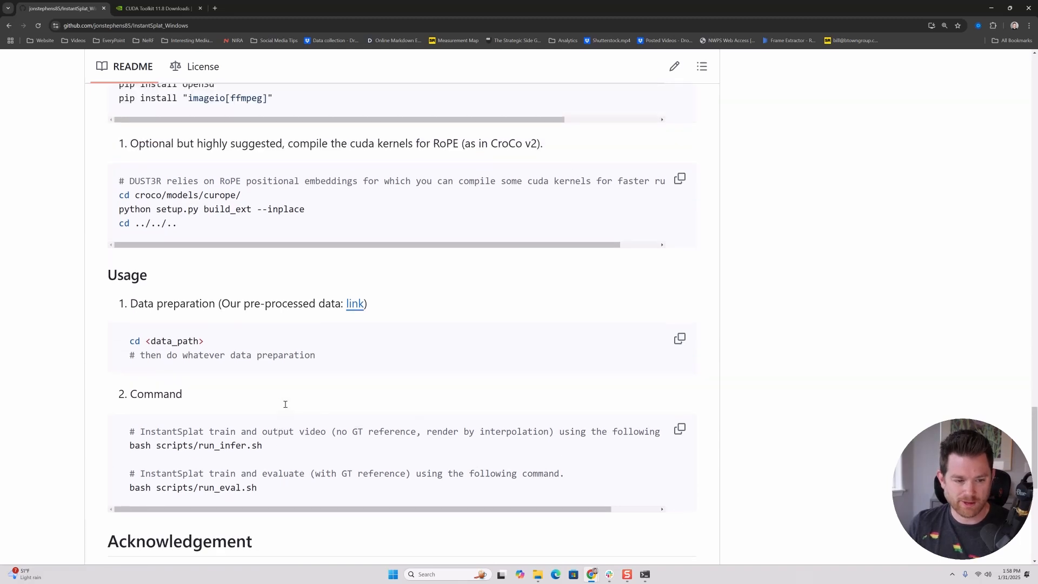
{"action": "scroll", "scroll_direction": "down", "scroll_amount": 3}
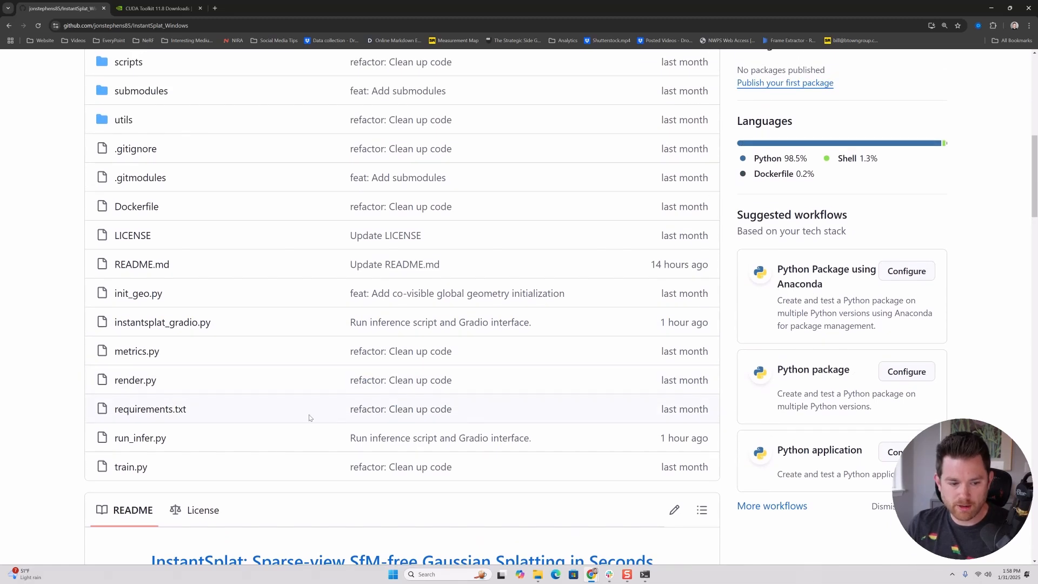
{"action": "mouse_move", "coordinate": [180, 397]}
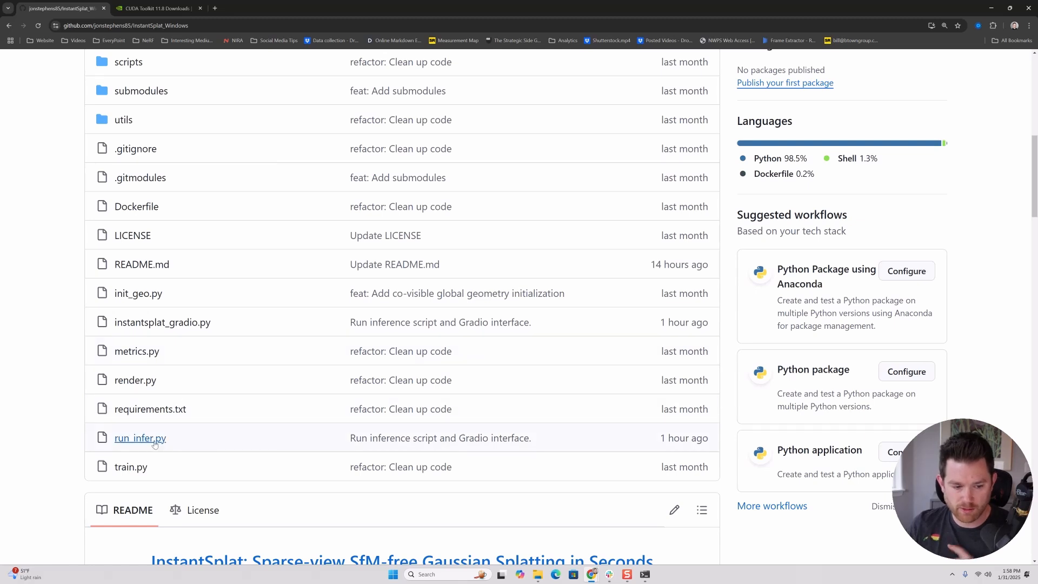
{"action": "mouse_move", "coordinate": [139, 438]}
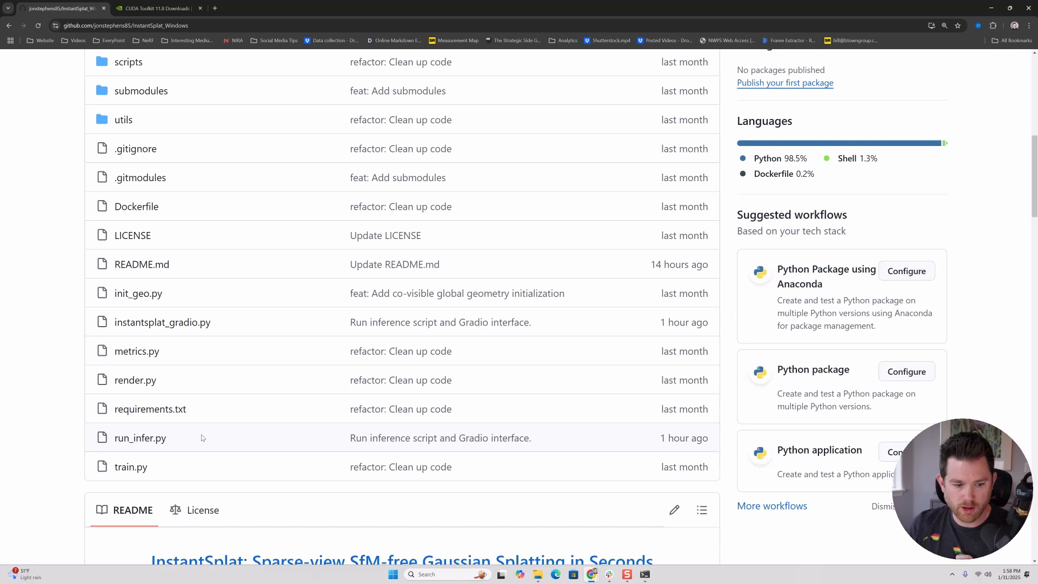
Download the raw run_infer.py inference script from the repository
{"action": "left_click", "coordinate": [140, 438]}
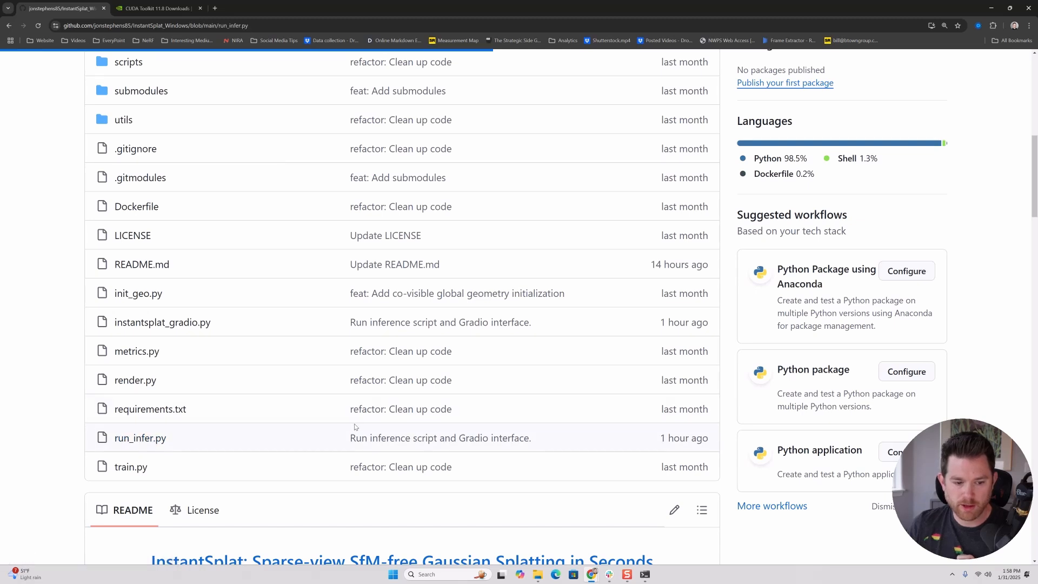
{"action": "left_click", "coordinate": [141, 438]}
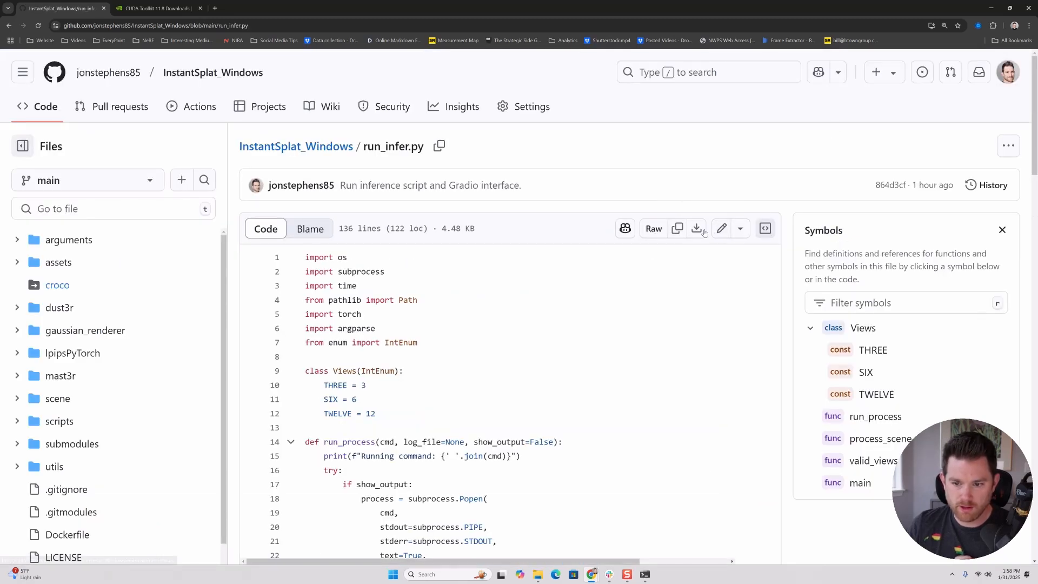
{"action": "mouse_move", "coordinate": [696, 228]}
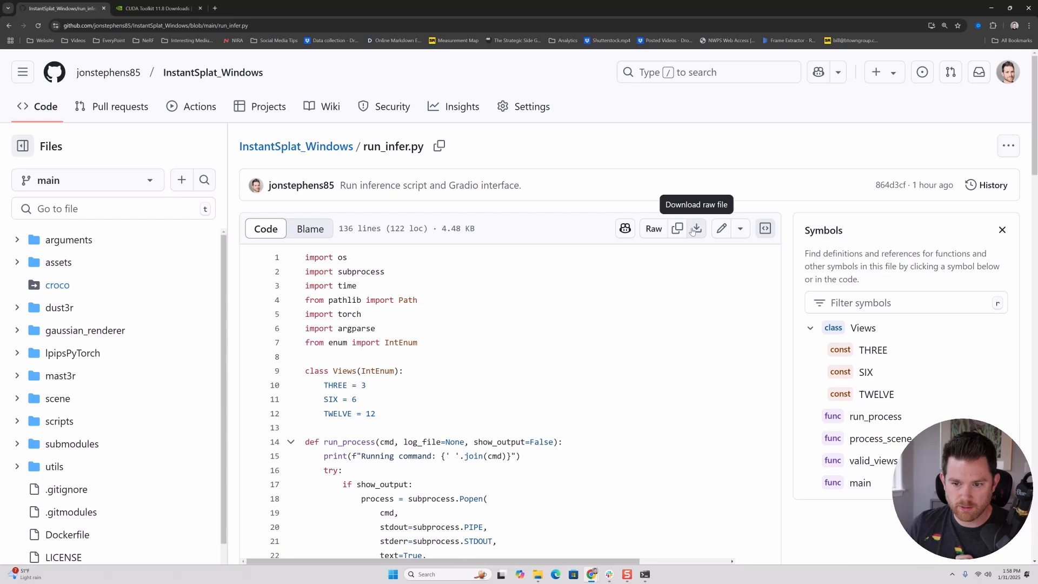
{"action": "left_click", "coordinate": [697, 228]}
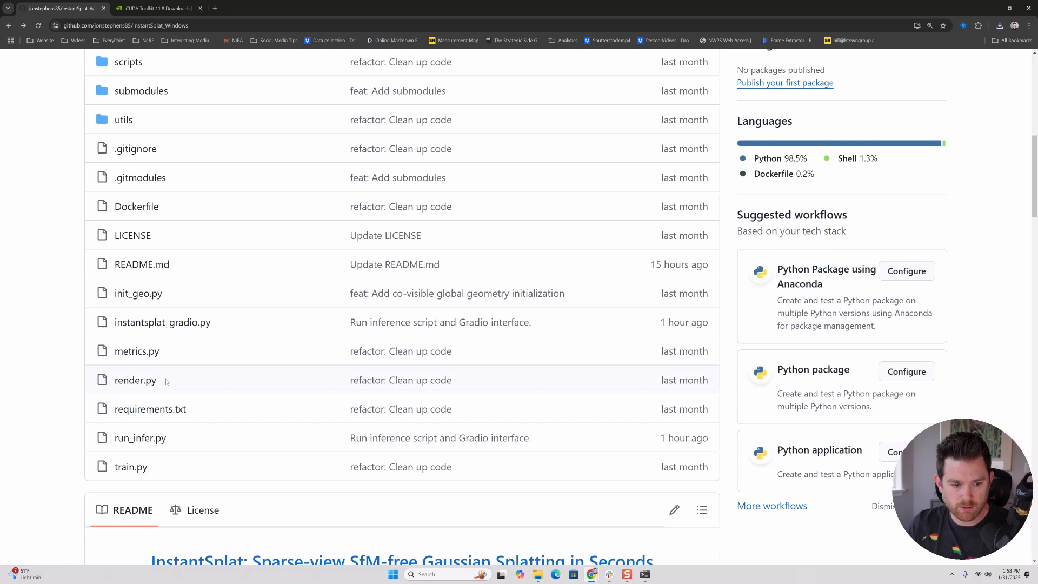
{"action": "mouse_move", "coordinate": [581, 325]}
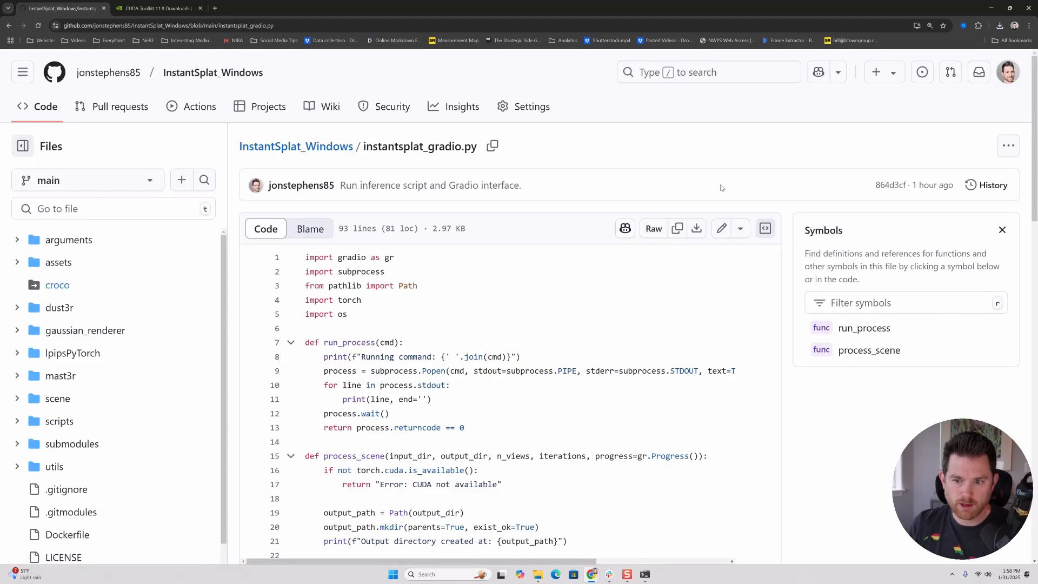
{"action": "mouse_move", "coordinate": [696, 228]}
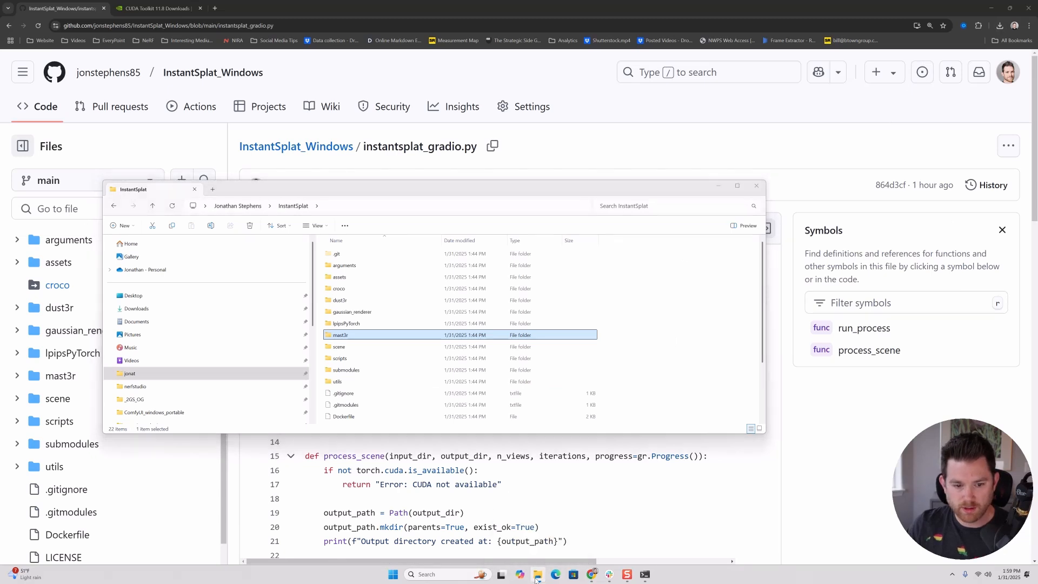
Move the downloaded instantsplat_gradio.py and run_infer.py into the local InstantSplat folder
{"action": "left_click", "coordinate": [1000, 24]}
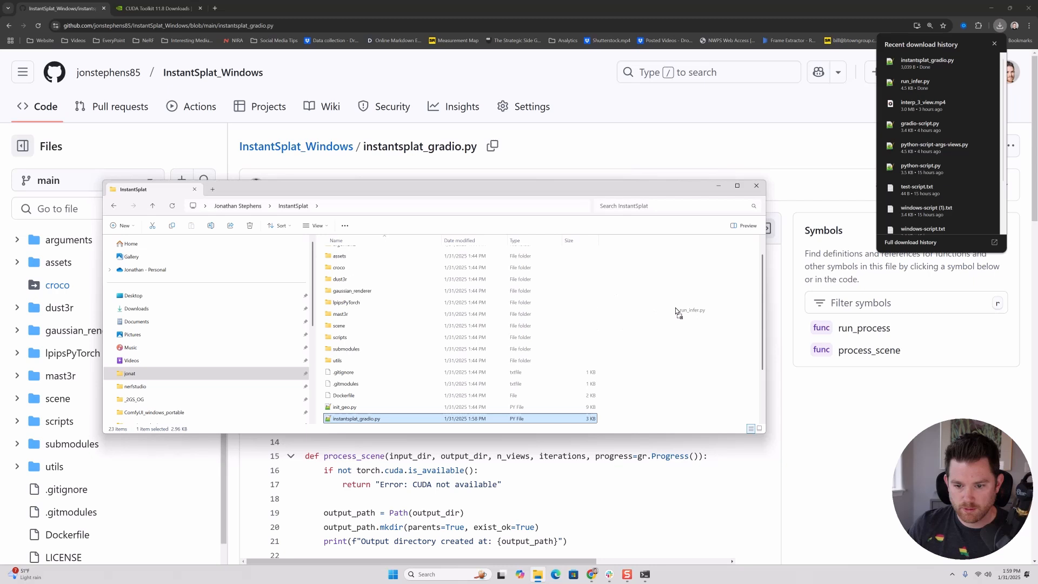
{"action": "scroll", "scroll_direction": "down", "scroll_amount": 3}
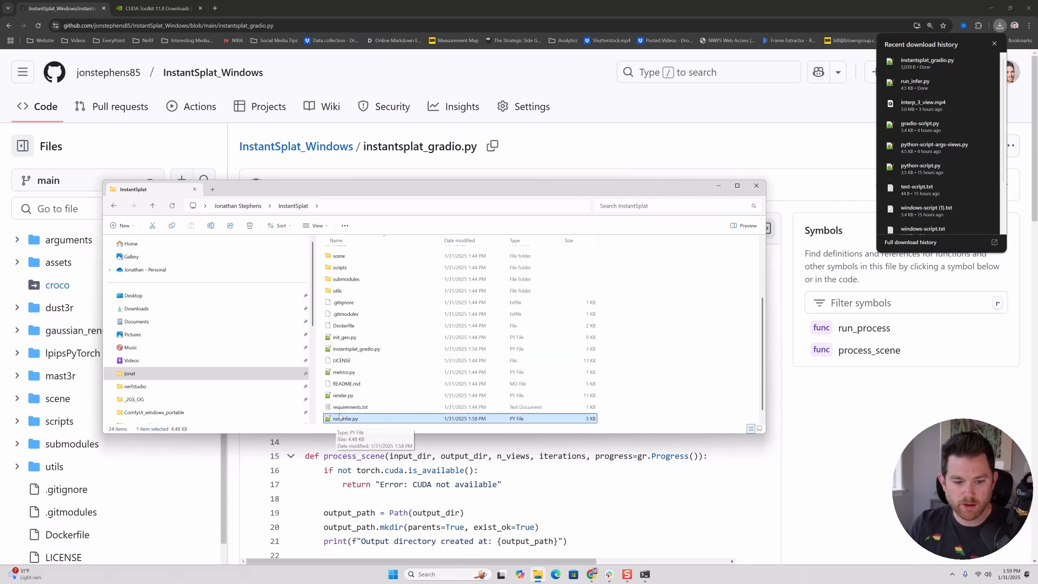
{"action": "left_click", "coordinate": [356, 348]}
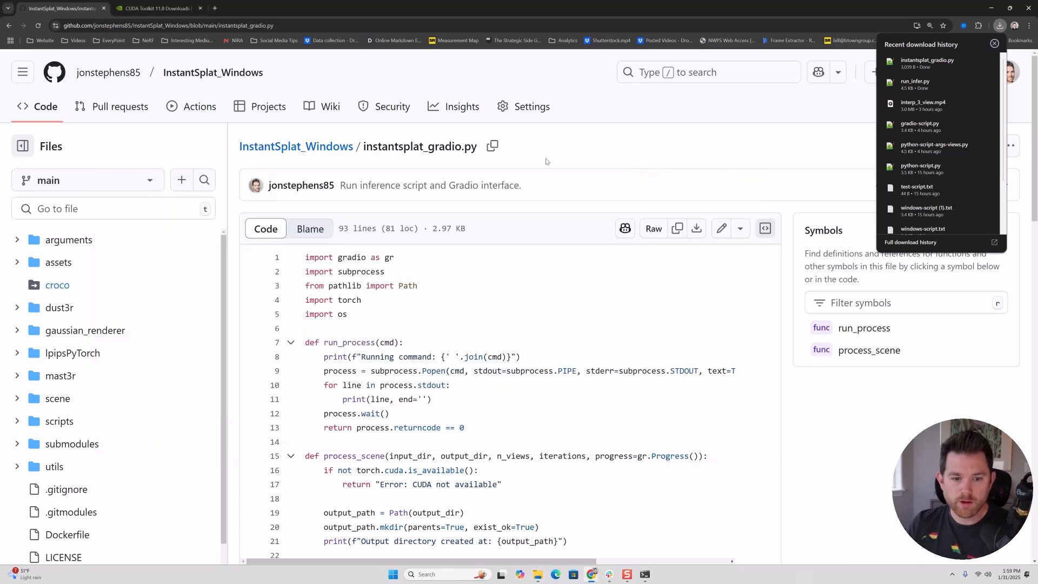
{"action": "scroll", "scroll_direction": "down", "scroll_amount": 3}
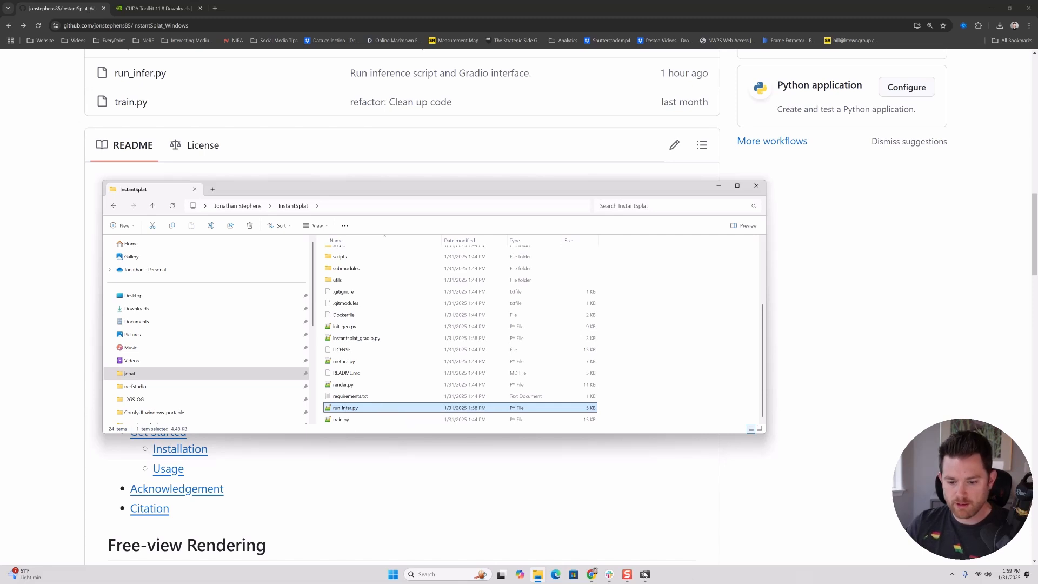
Run python instantsplat_gradio.py in the instantsplat prompt and open the demo's local URL
{"action": "left_click", "coordinate": [643, 574]}
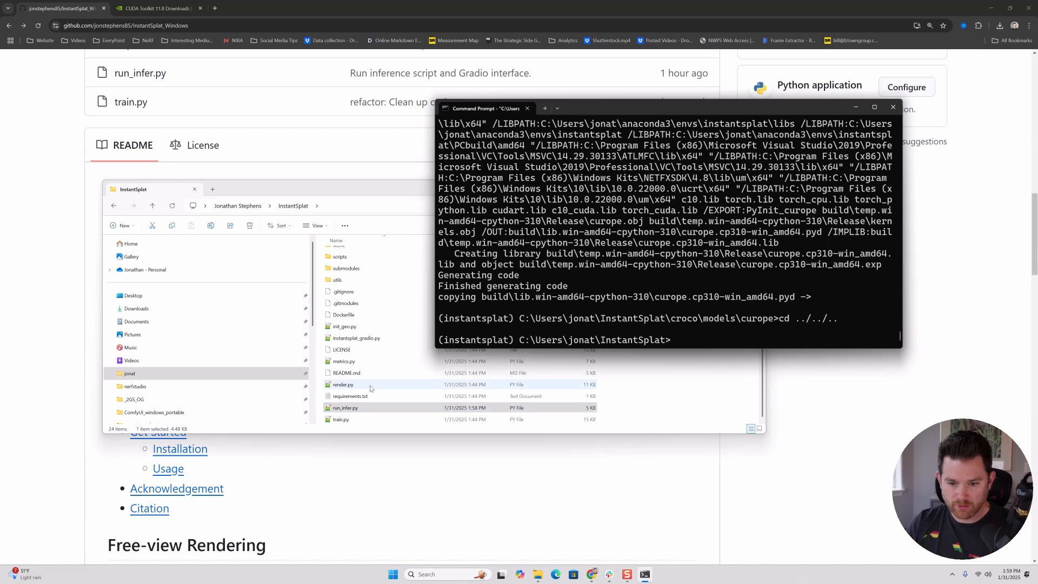
{"action": "type", "text": "python"}
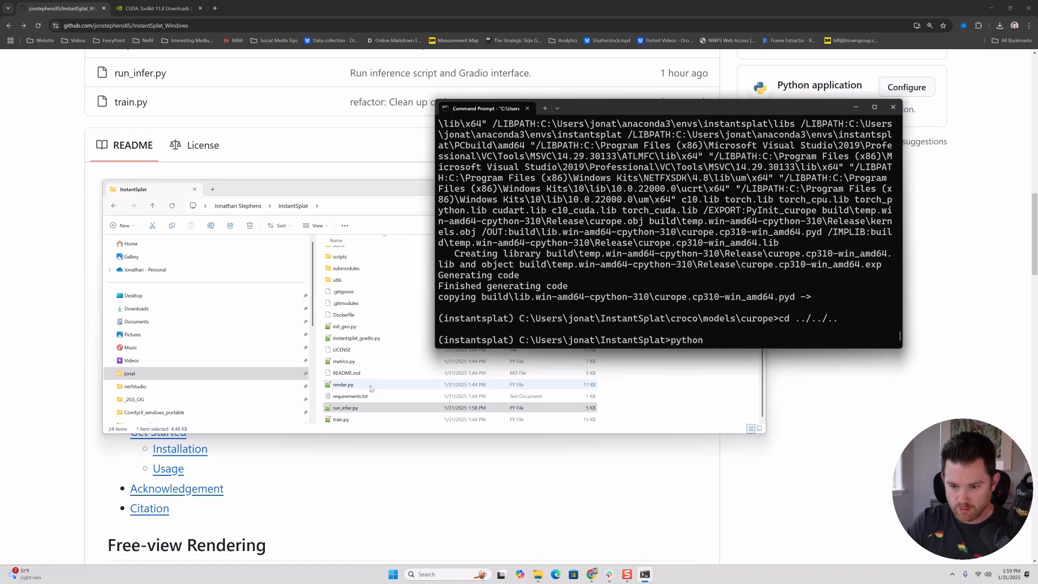
{"action": "type", "text": "re"}
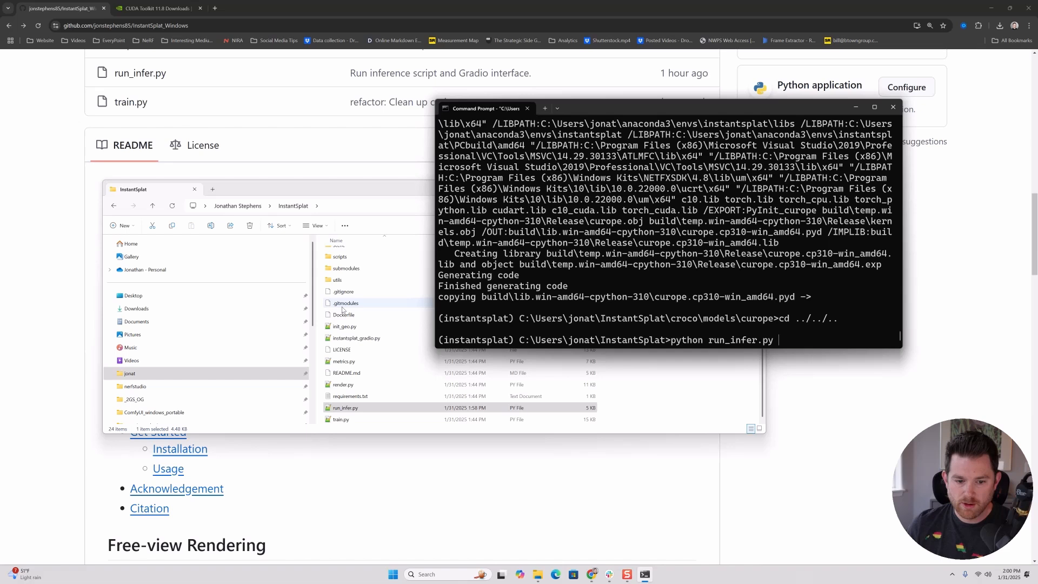
{"action": "mouse_move", "coordinate": [612, 305]}
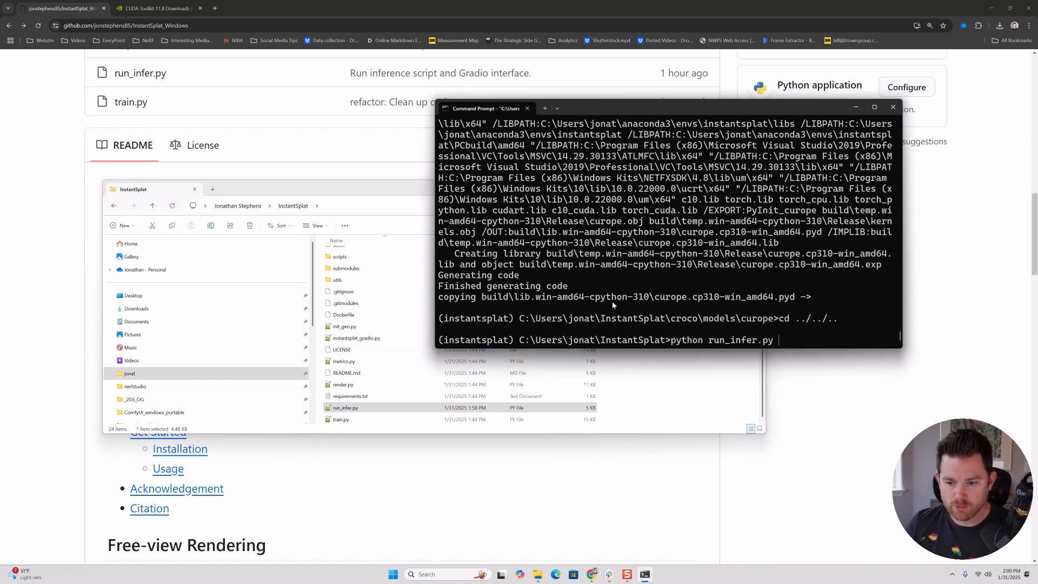
{"action": "mouse_move", "coordinate": [630, 364]}
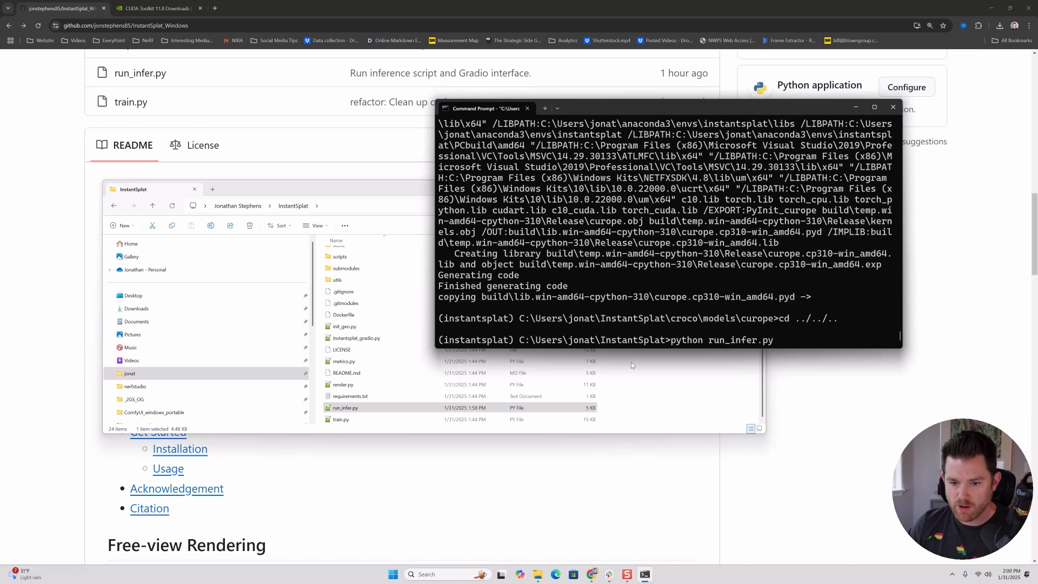
{"action": "mouse_move", "coordinate": [707, 312]}
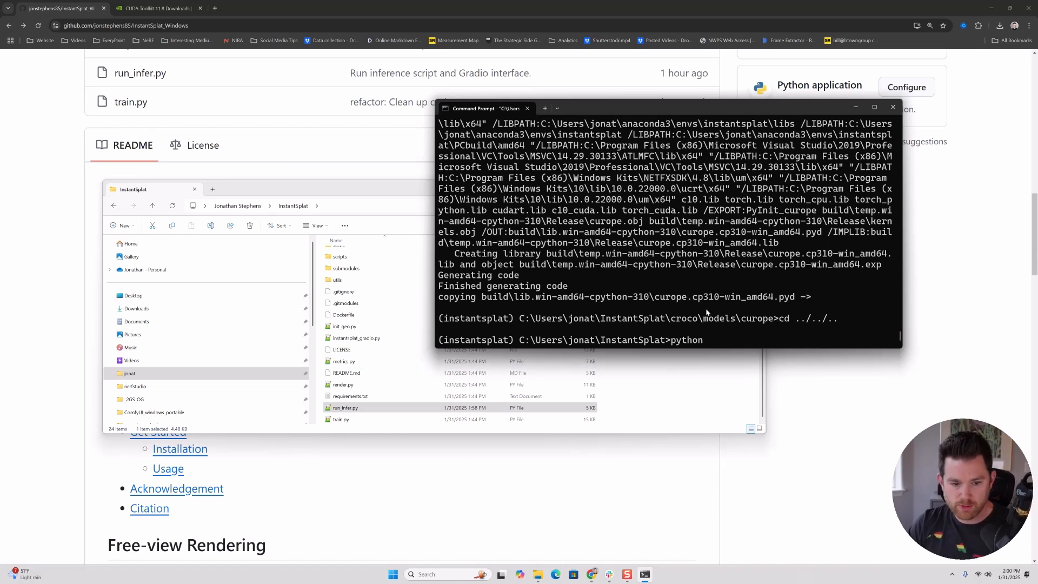
{"action": "mouse_move", "coordinate": [720, 342]}
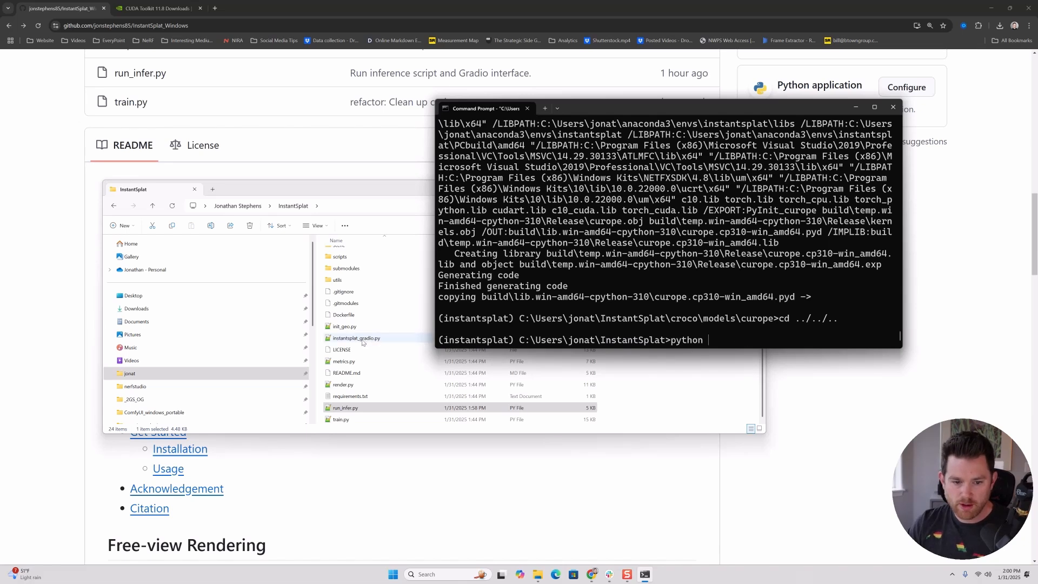
{"action": "type", "text": "instantsplat_gradio.py"}
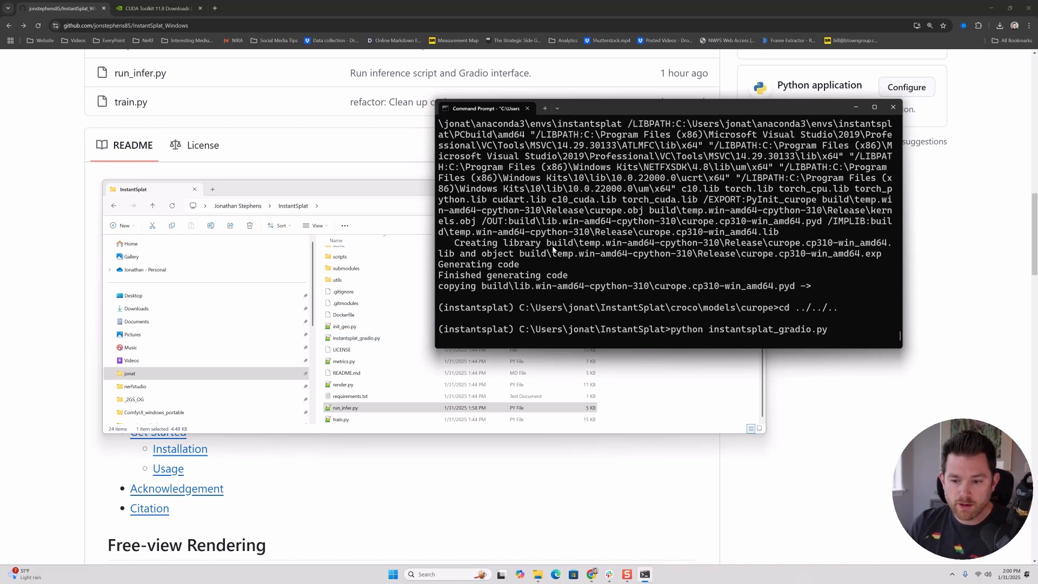
{"action": "mouse_move", "coordinate": [534, 272]}
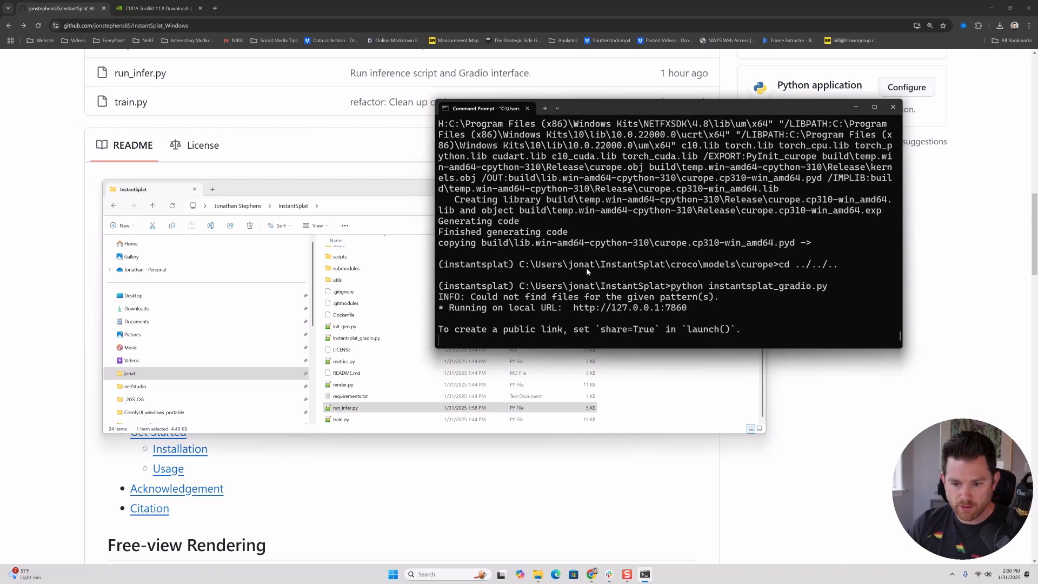
{"action": "mouse_move", "coordinate": [599, 307]}
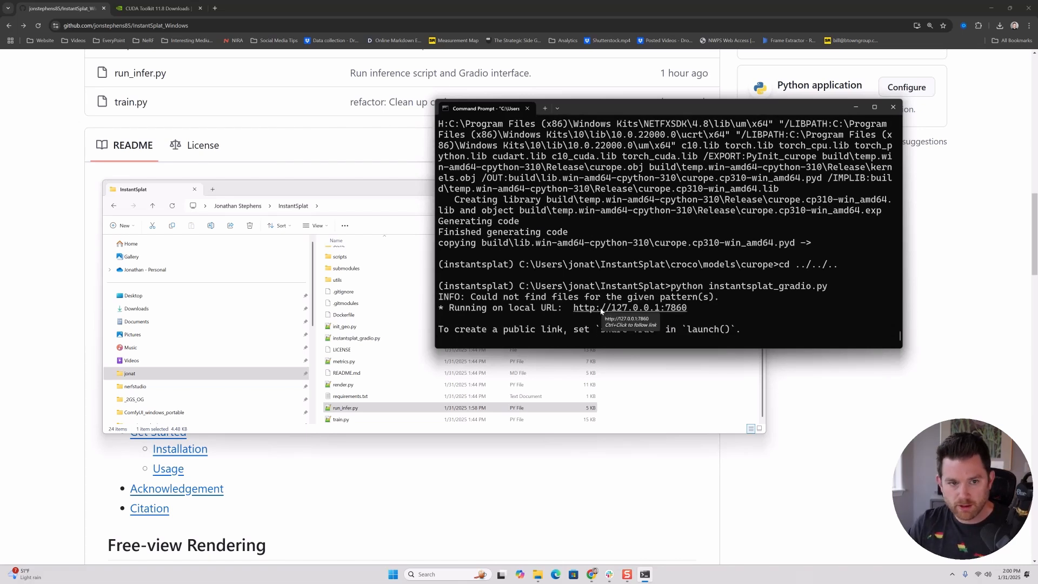
{"action": "left_click", "coordinate": [630, 307]}
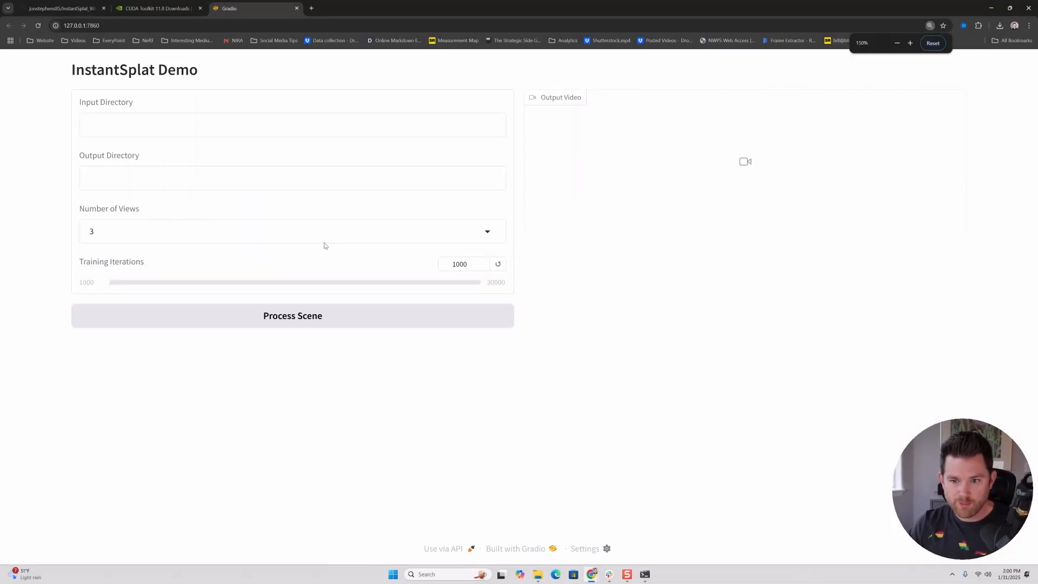
Review the InstantSplat Demo fields and bring up the InstantSplat\assets folder in File Explorer
{"action": "left_click", "coordinate": [291, 177]}
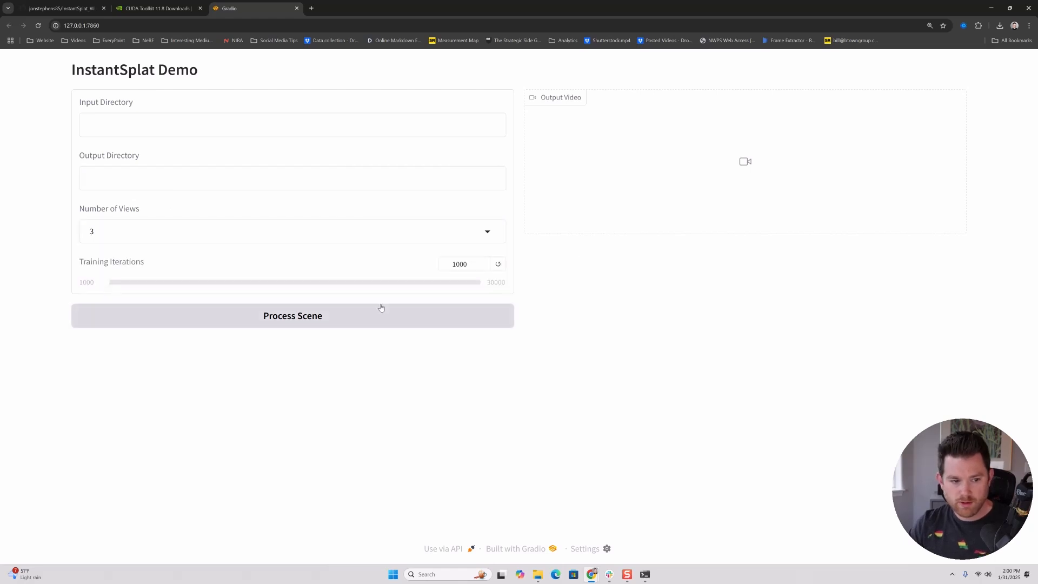
{"action": "left_click_drag", "start_coordinate": [115, 281], "coordinate": [472, 281]}
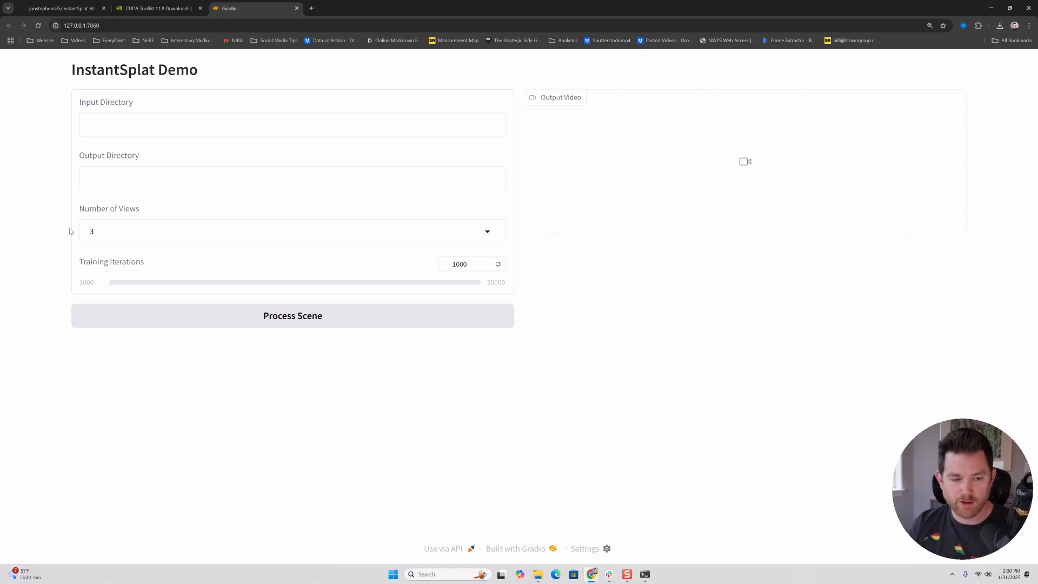
{"action": "left_click", "coordinate": [292, 231]}
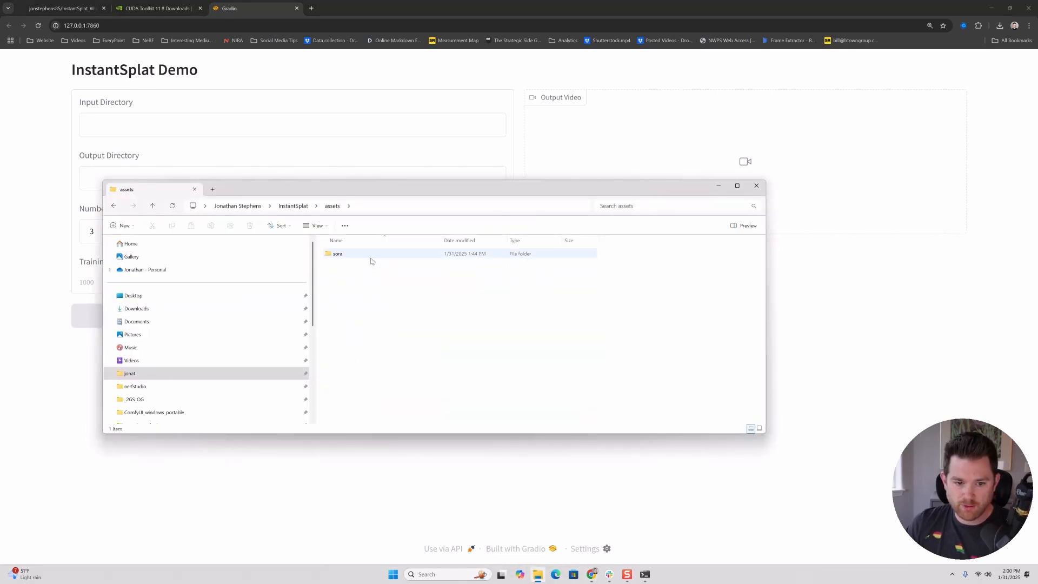
Check the Art scene's images folder holds three JPG frames, then return to the sora folder
{"action": "double_click", "coordinate": [337, 253]}
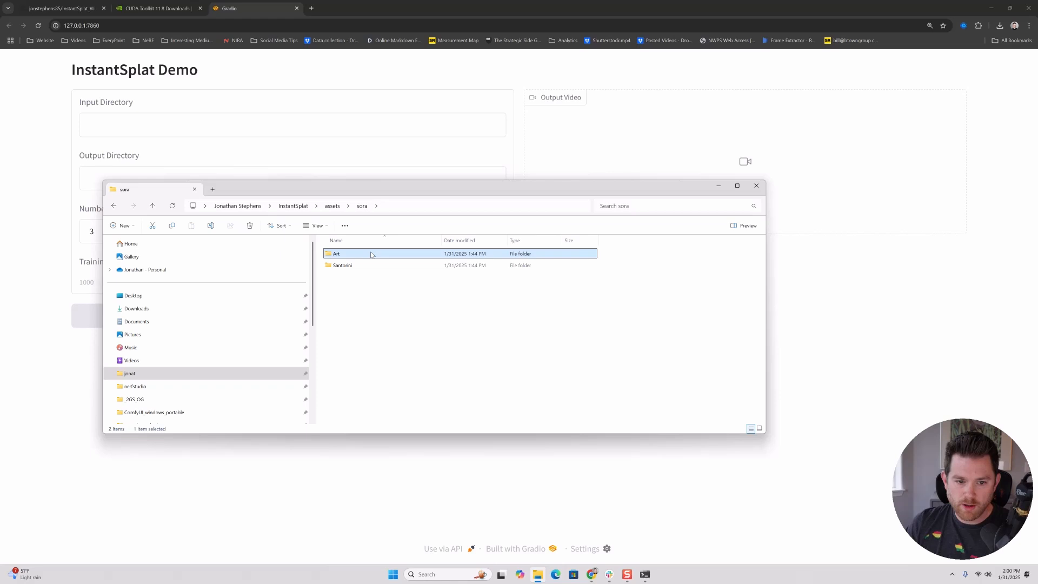
{"action": "double_click", "coordinate": [335, 253]}
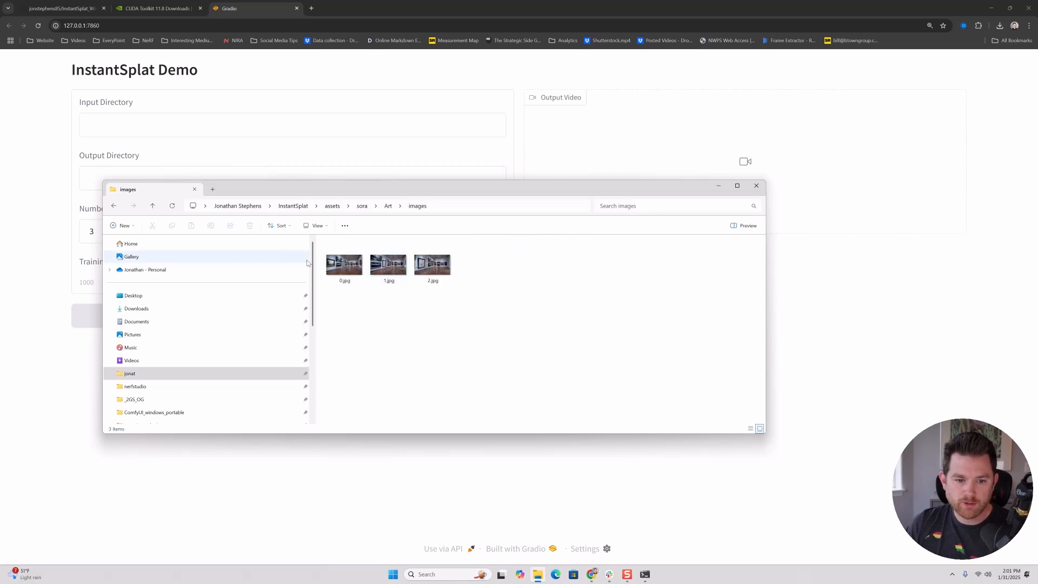
{"action": "left_click", "coordinate": [114, 205]}
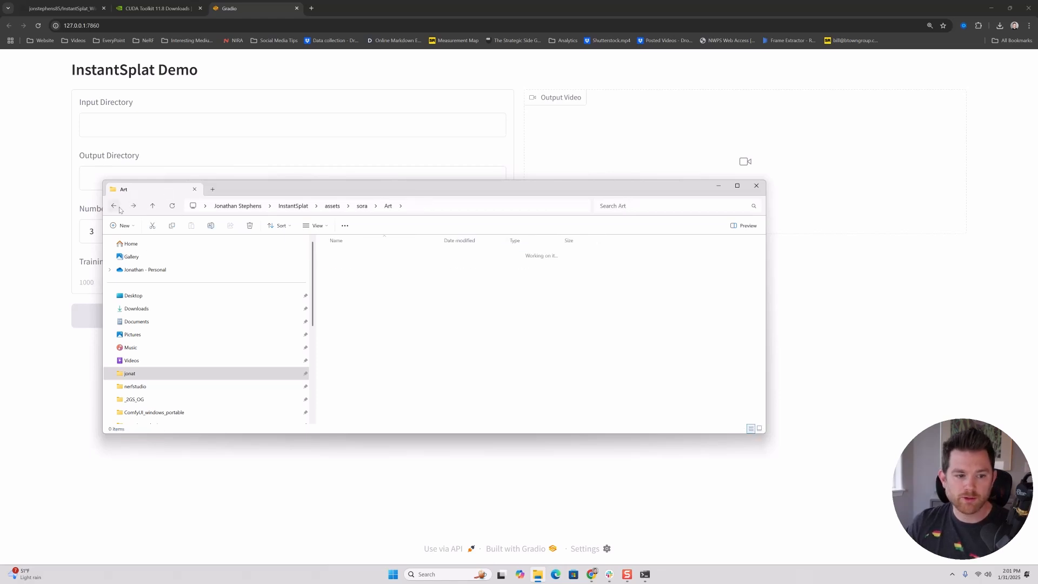
{"action": "left_click", "coordinate": [113, 206]}
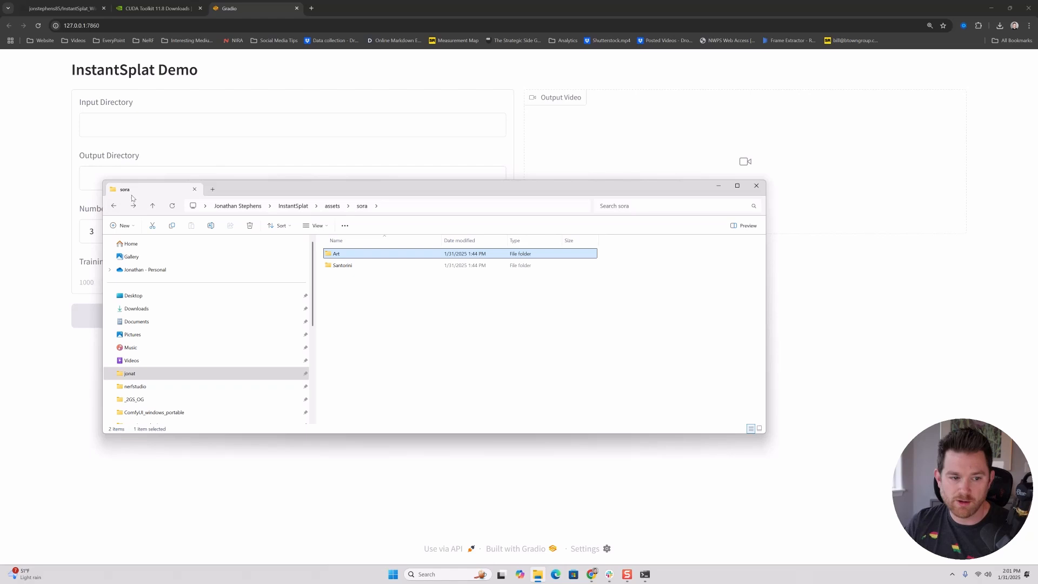
Keep Number of Views at 3 and bring up the context menu inside the sora folder
{"action": "left_click", "coordinate": [291, 231]}
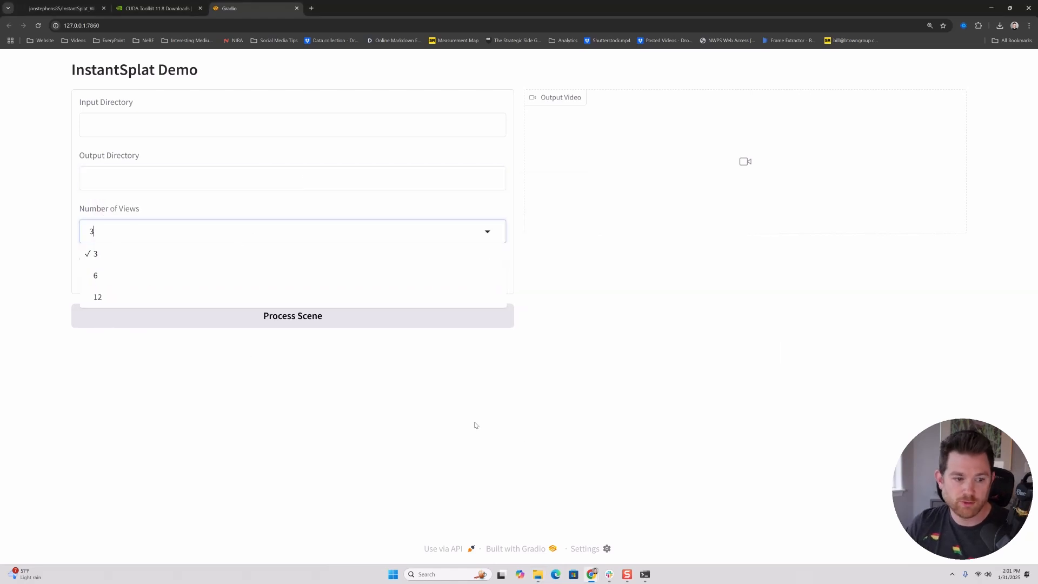
{"action": "left_click", "coordinate": [95, 253]}
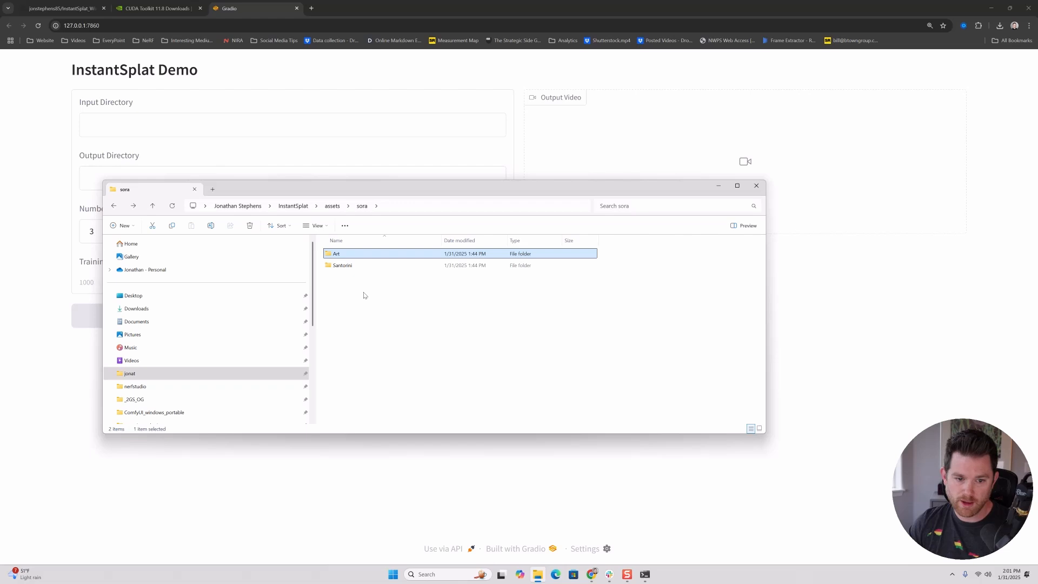
{"action": "double_click", "coordinate": [336, 253]}
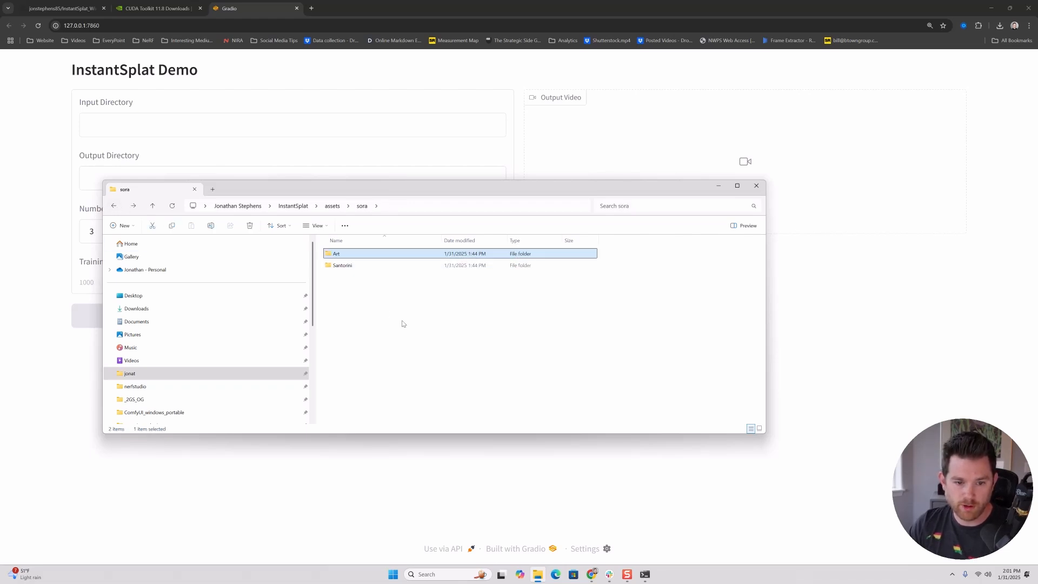
{"action": "right_click", "coordinate": [402, 324]}
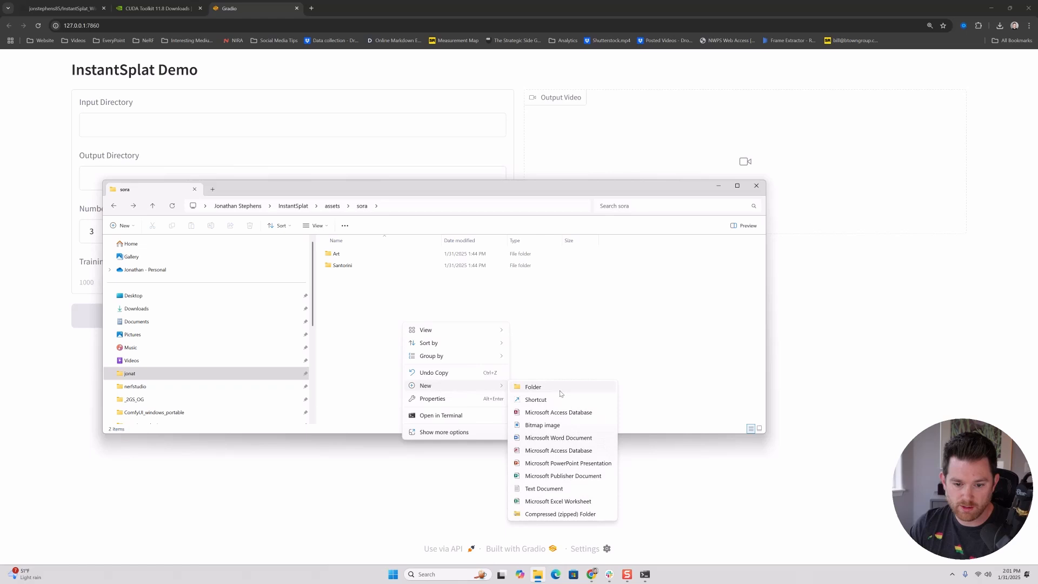
Create a cabinet folder in sora with an images subfolder inside it
{"action": "left_click", "coordinate": [533, 388]}
{"action": "type", "text": "cabinet"}
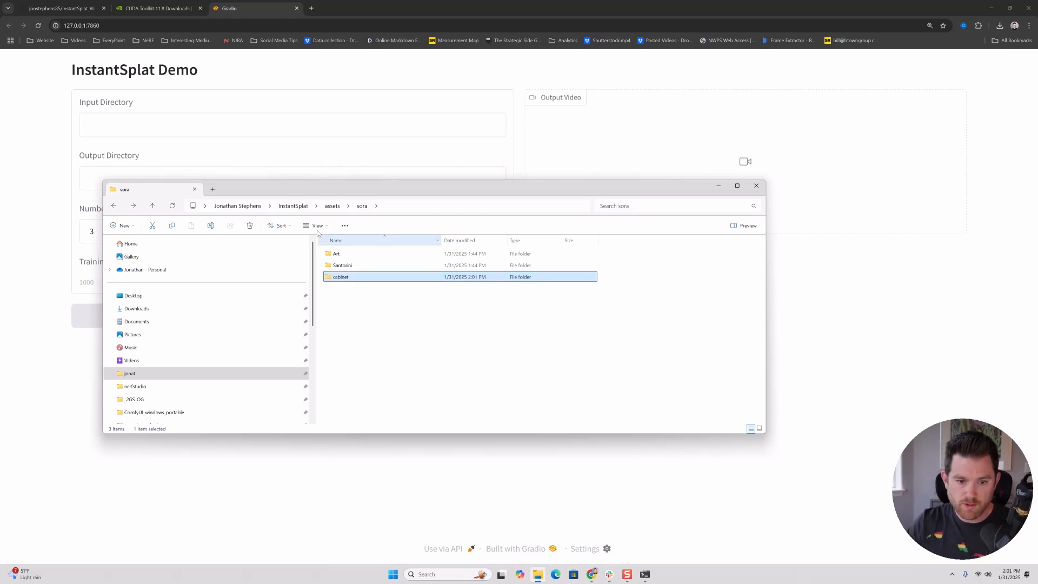
{"action": "double_click", "coordinate": [339, 277]}
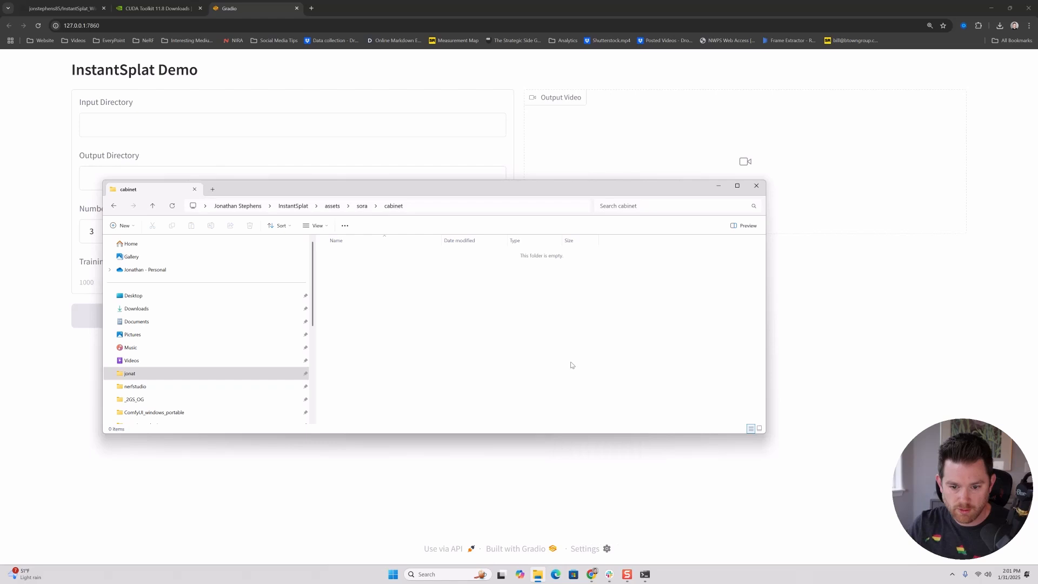
{"action": "left_click", "coordinate": [124, 226]}
{"action": "type", "text": "images"}
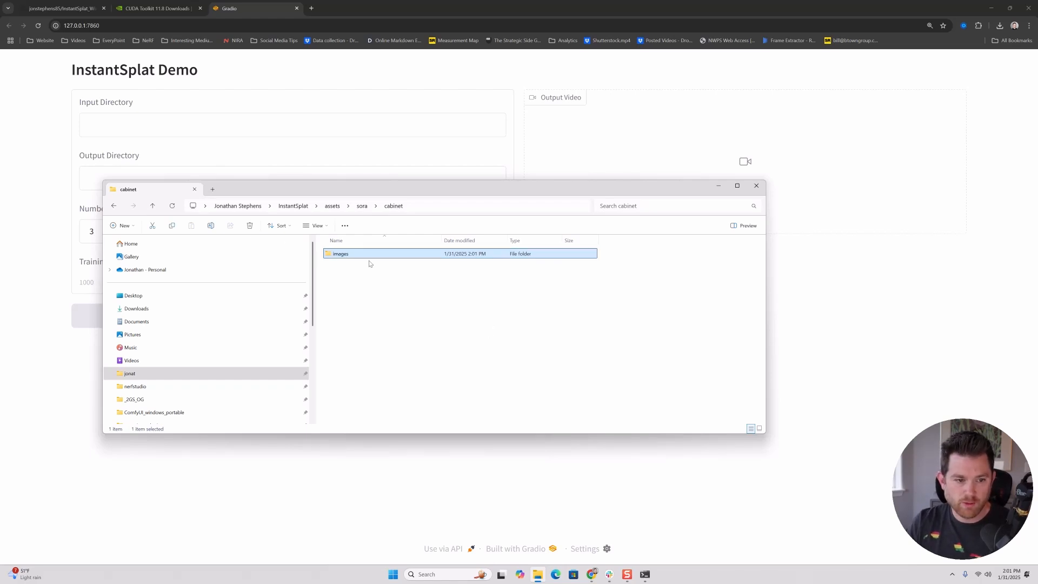
{"action": "mouse_move", "coordinate": [538, 574]}
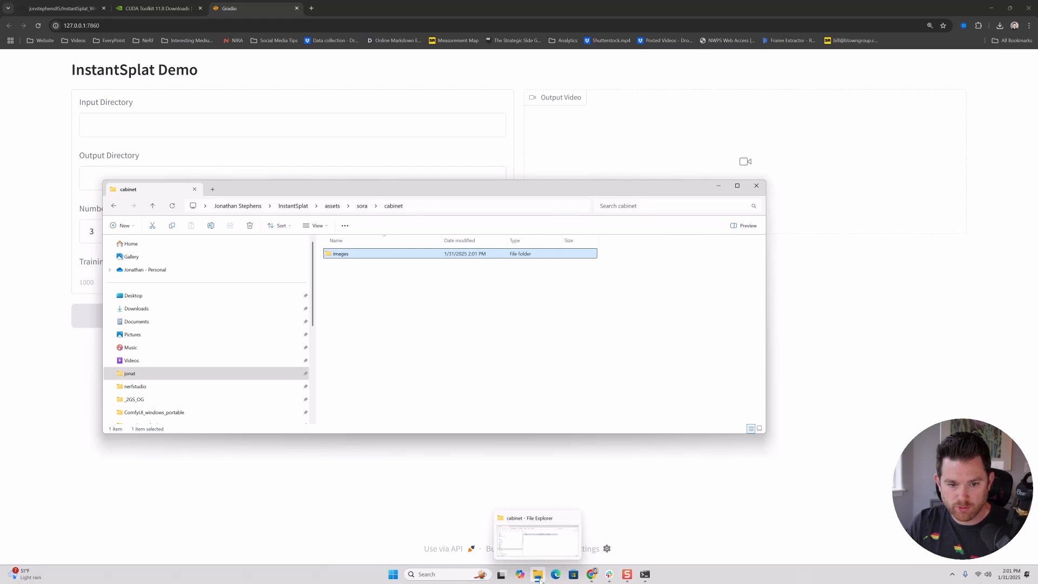
Place IMG_0240–0242.jpg in cabinet\images and return to the sora folder
{"action": "double_click", "coordinate": [339, 254]}
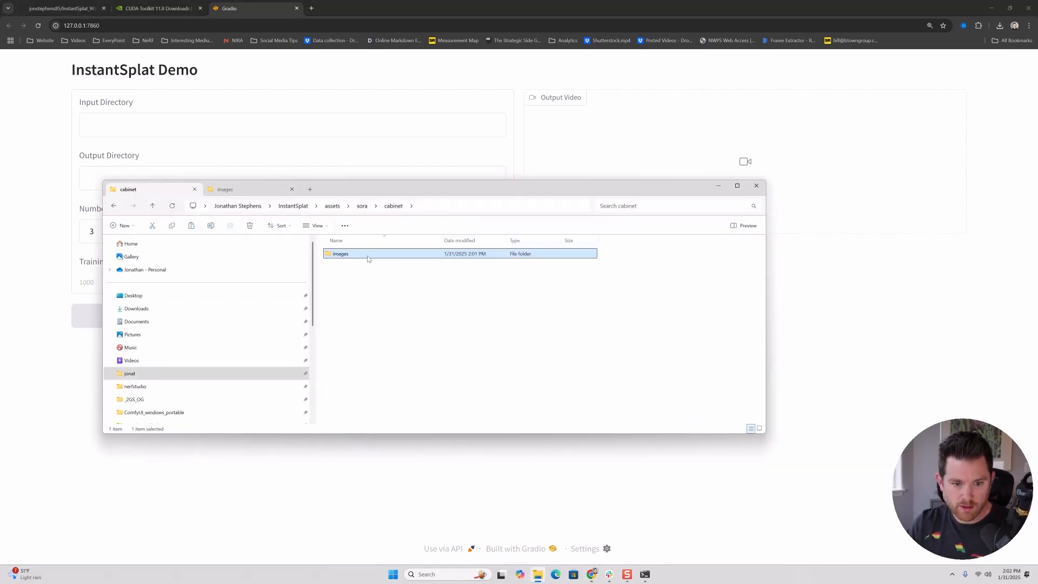
{"action": "double_click", "coordinate": [340, 253]}
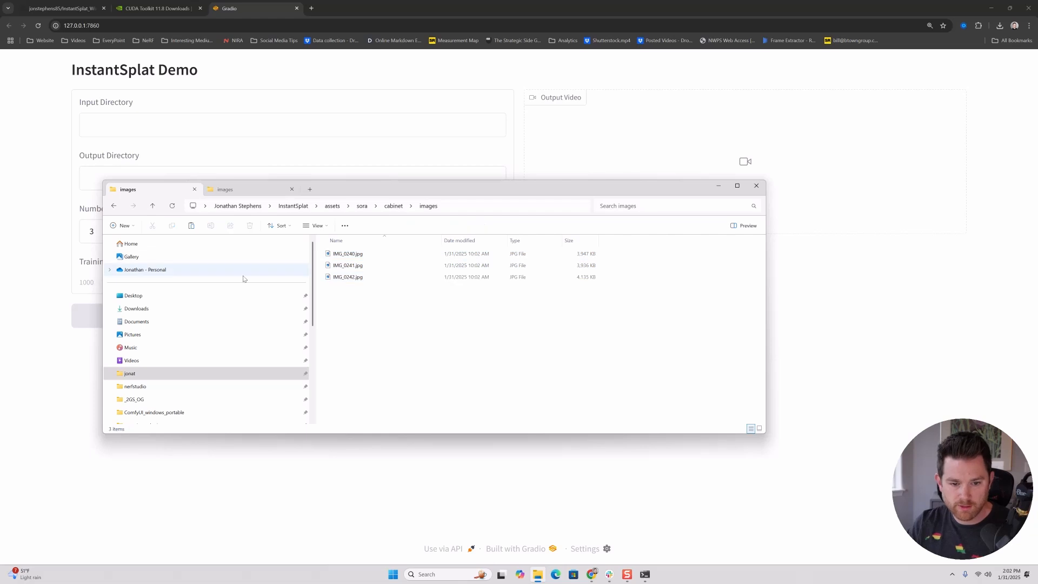
{"action": "left_click", "coordinate": [114, 205]}
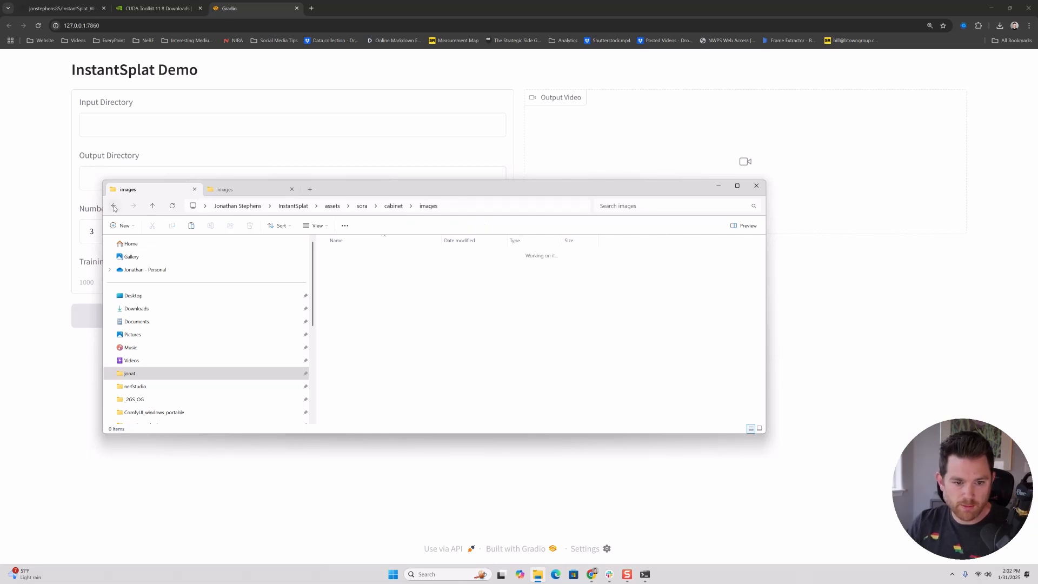
{"action": "left_click", "coordinate": [114, 205]}
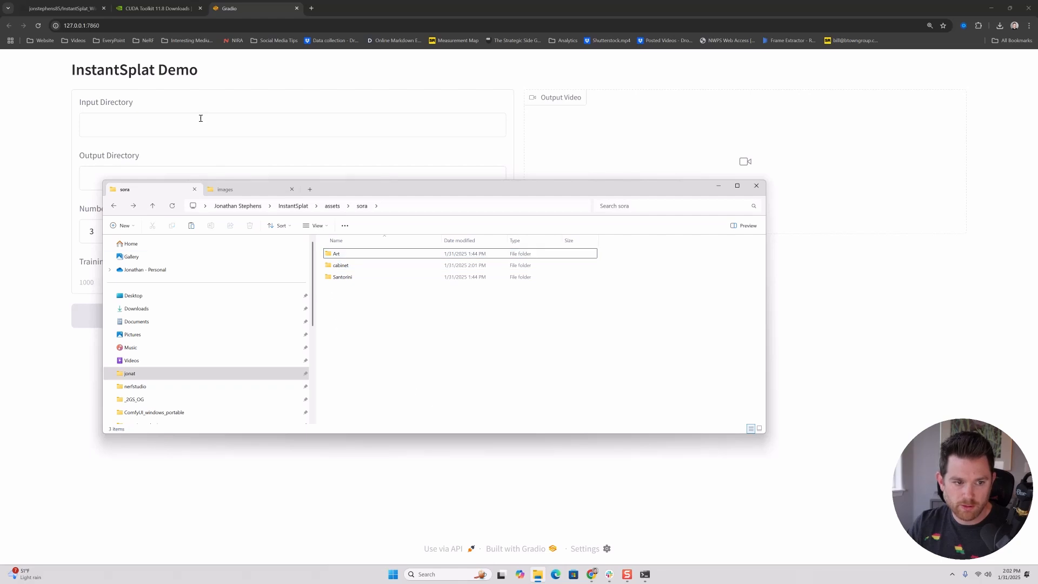
Set Input Directory to sora\Art and Output Directory to sora\Art\output
{"action": "double_click", "coordinate": [336, 253]}
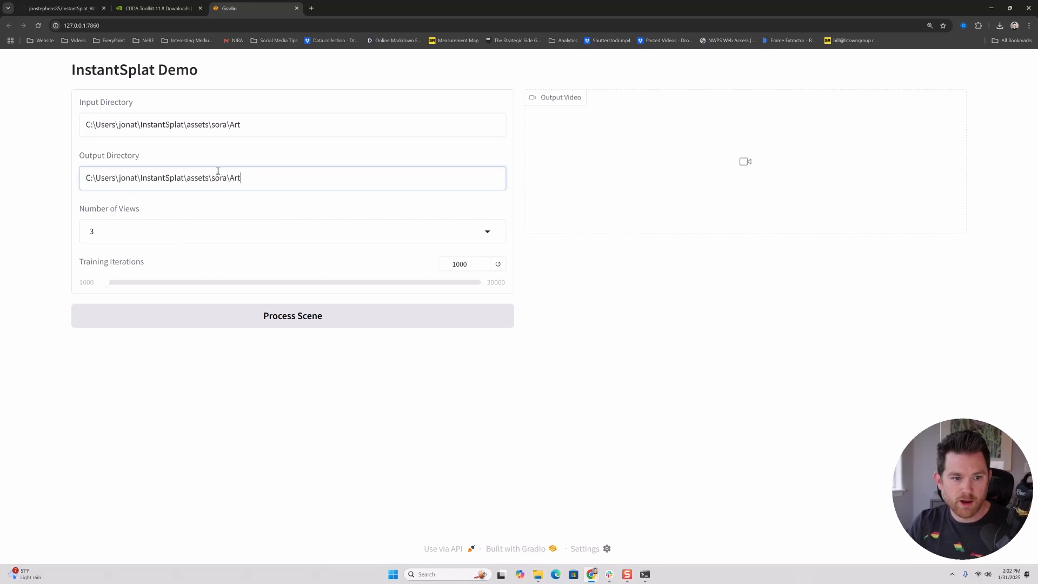
{"action": "type", "text": "\\"}
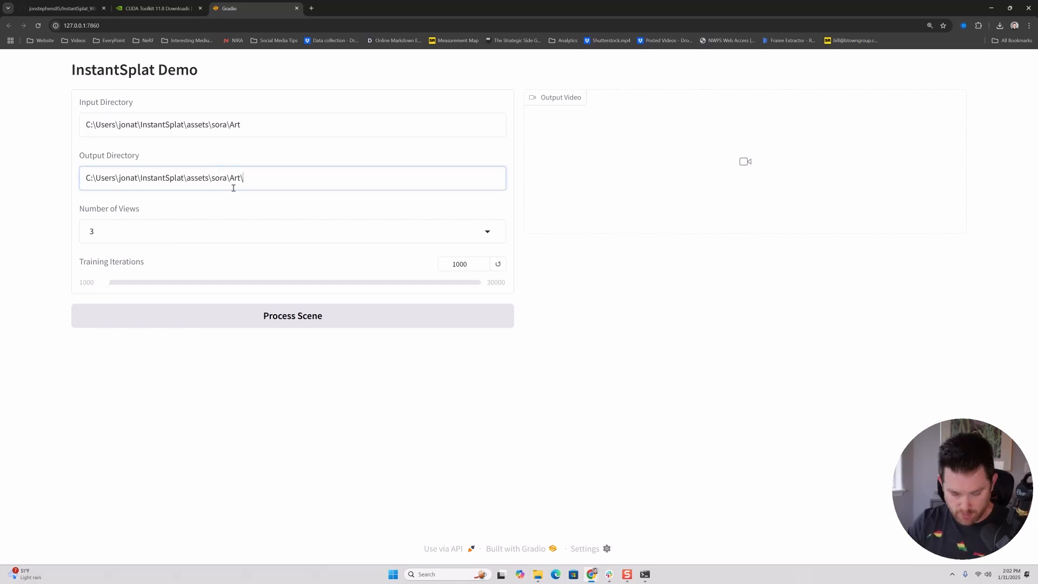
{"action": "type", "text": "out"}
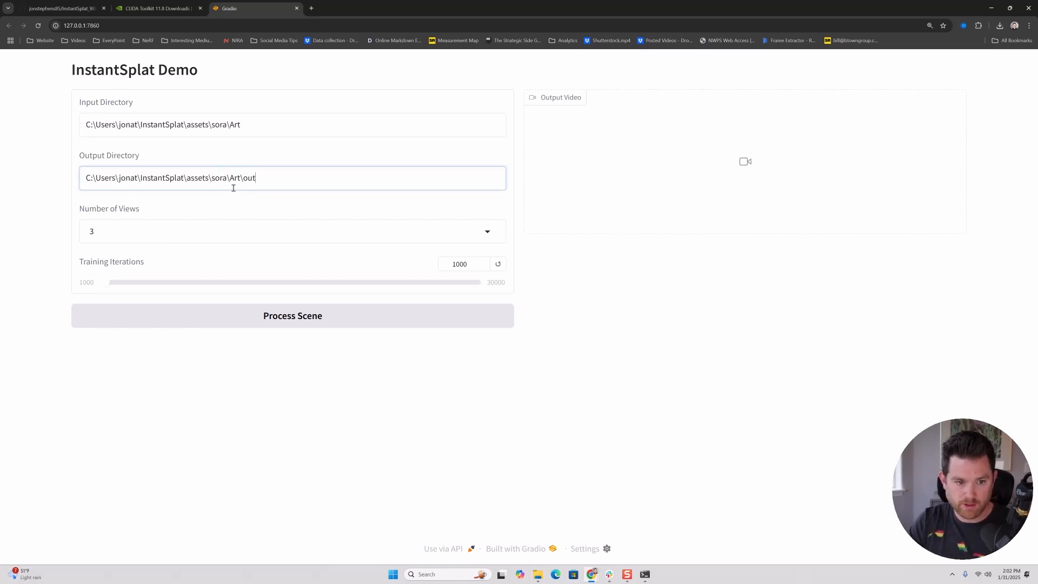
{"action": "type", "text": "put"}
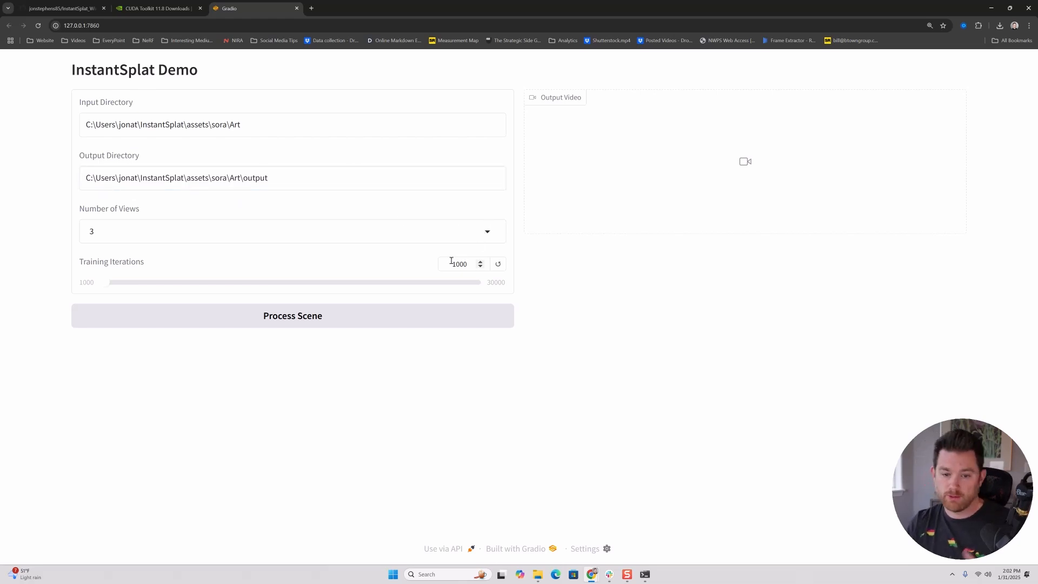
{"action": "mouse_move", "coordinate": [422, 288]}
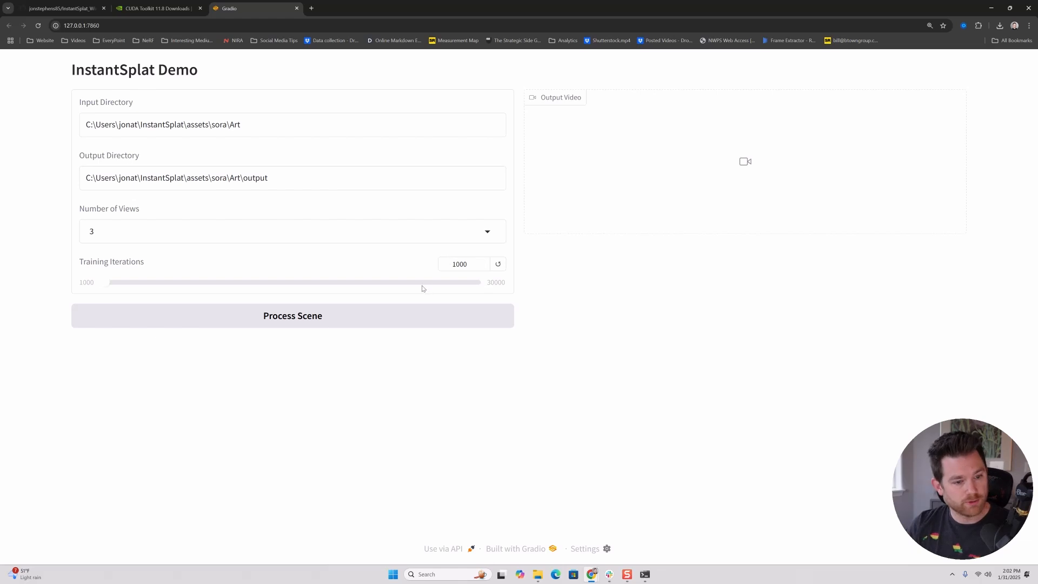
Process the Art scene with 3 views and 1000 iterations, watching rendering progress
{"action": "left_click", "coordinate": [292, 315]}
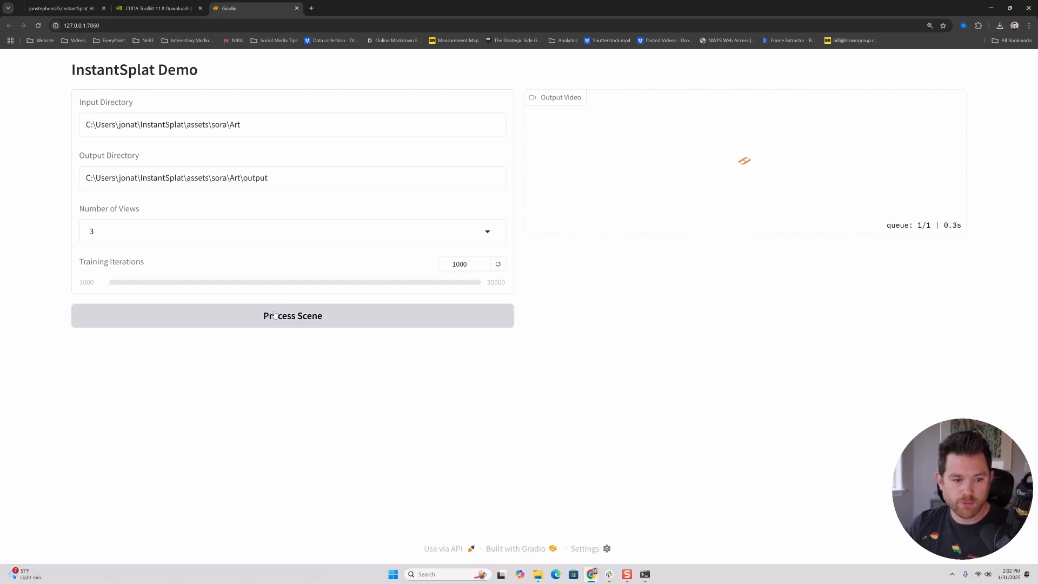
{"action": "left_click", "coordinate": [292, 315]}
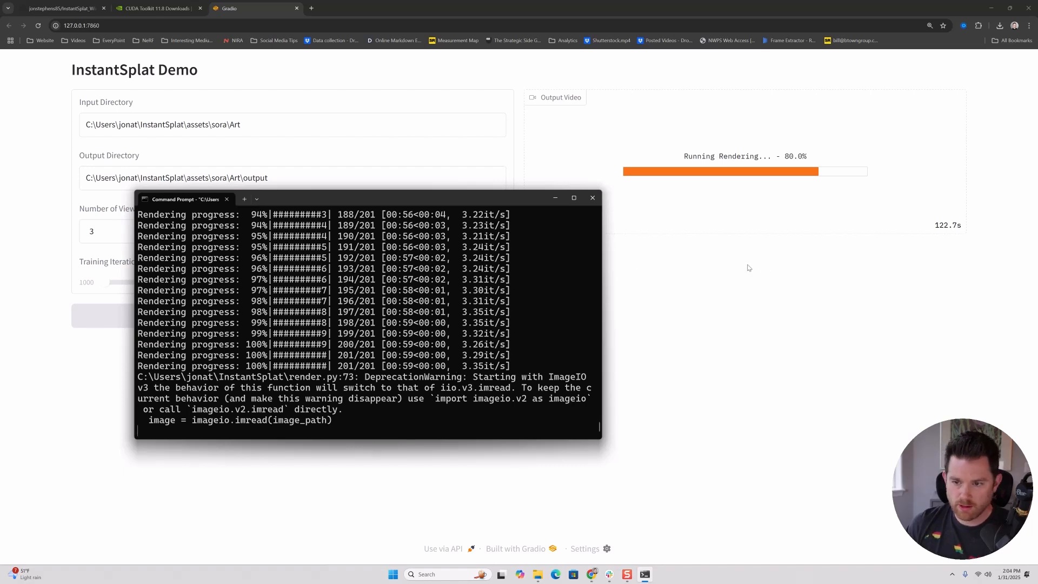
{"action": "mouse_move", "coordinate": [306, 399]}
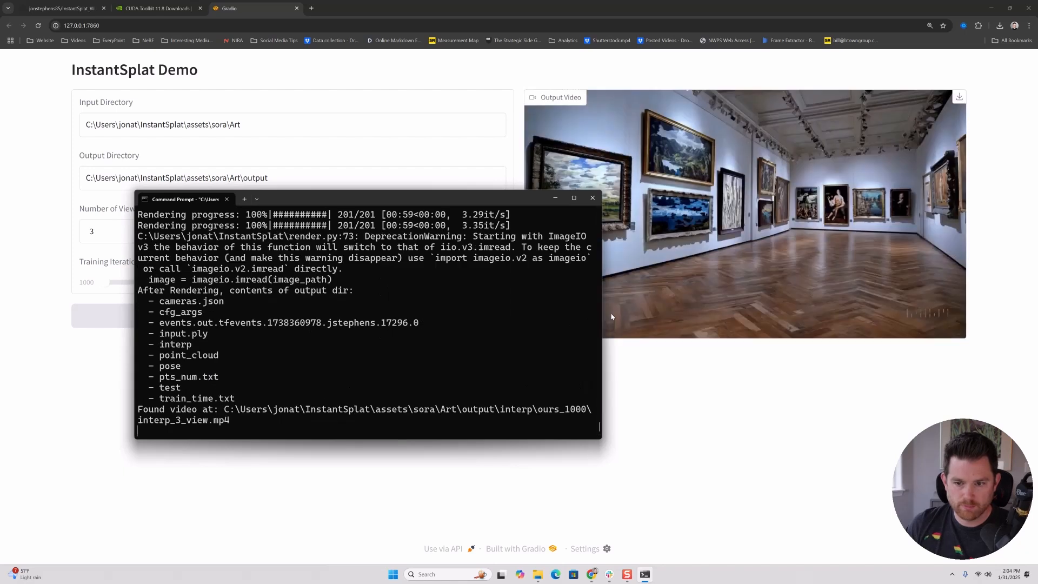
{"action": "mouse_move", "coordinate": [230, 390]}
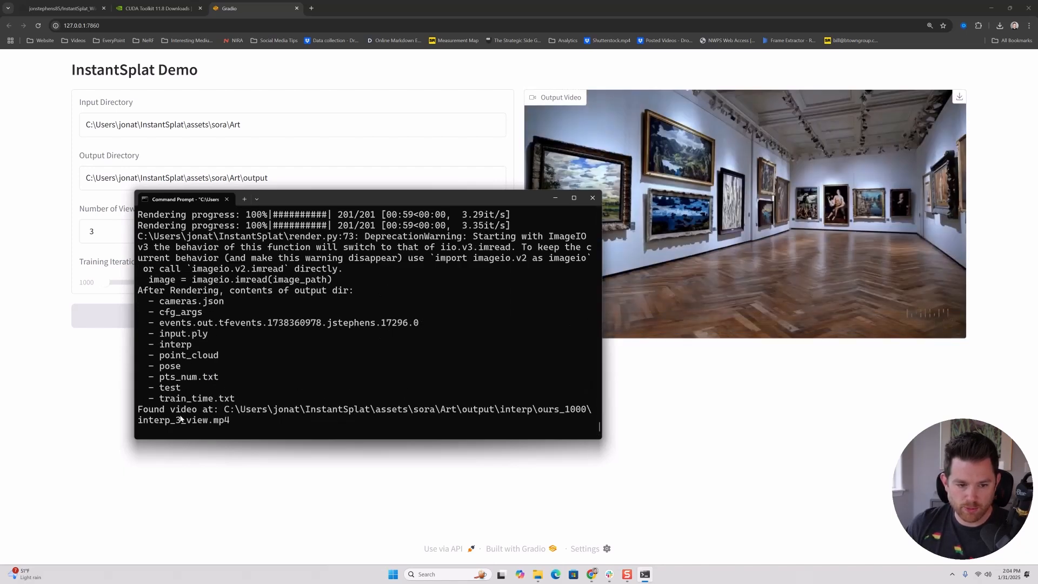
Play the finished Art gallery flythrough video in the Output Video panel
{"action": "left_click", "coordinate": [591, 197]}
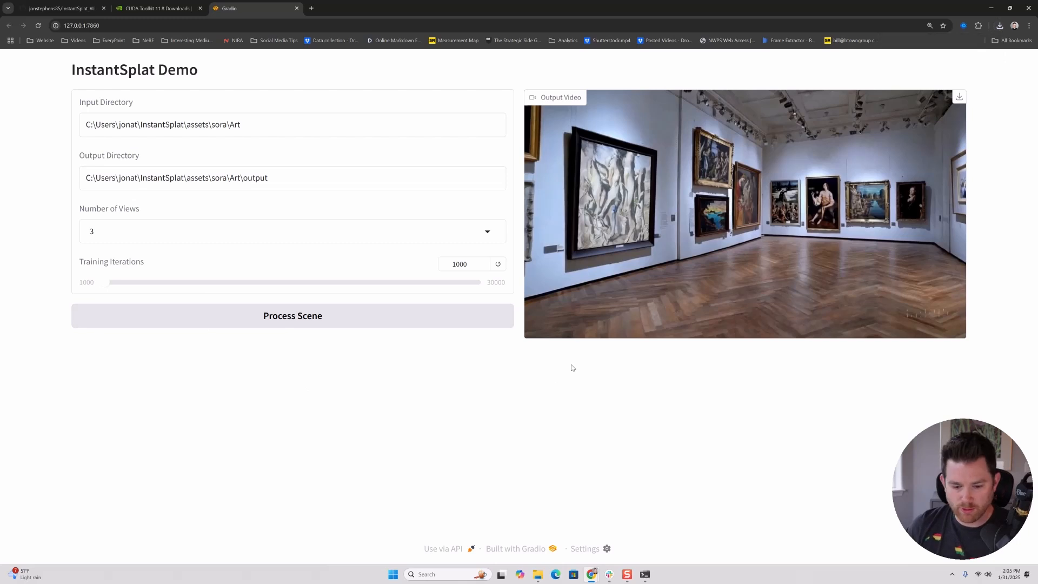
Browse the Art output's interp ours_1000 folder, its interpolation video and renders frame images
{"action": "left_click", "coordinate": [538, 574]}
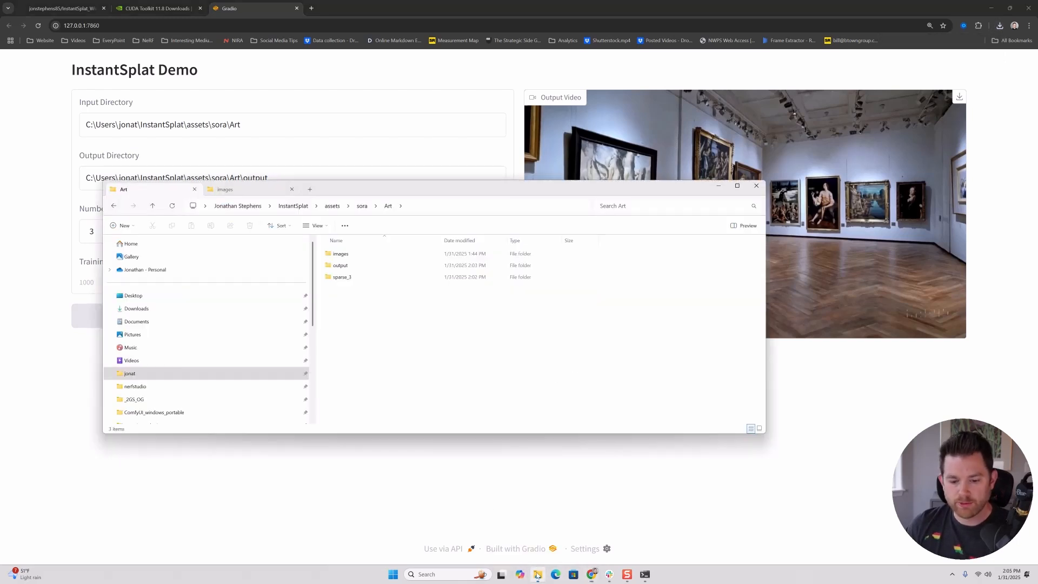
{"action": "left_click", "coordinate": [340, 253]}
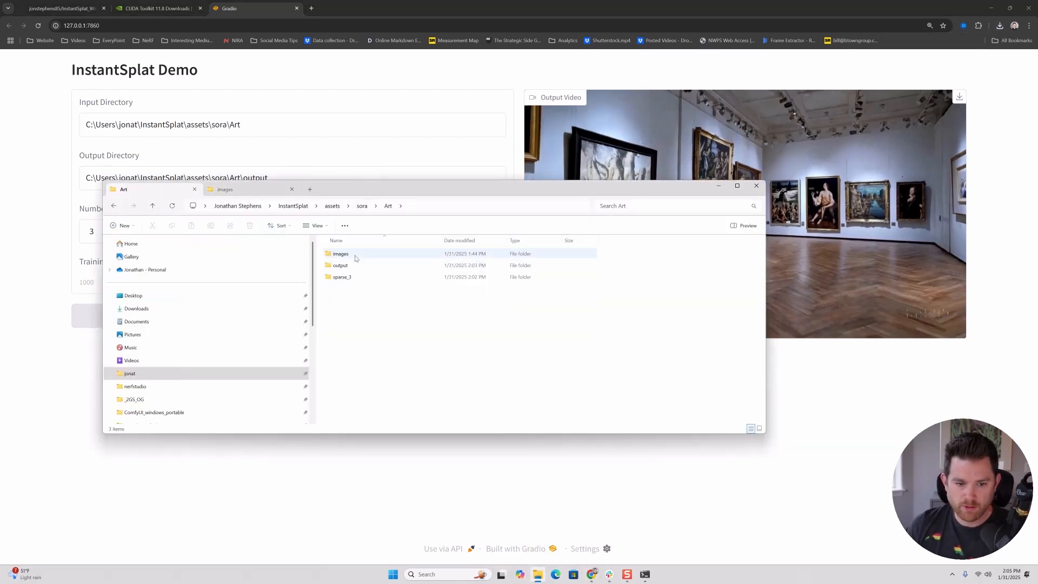
{"action": "double_click", "coordinate": [341, 265]}
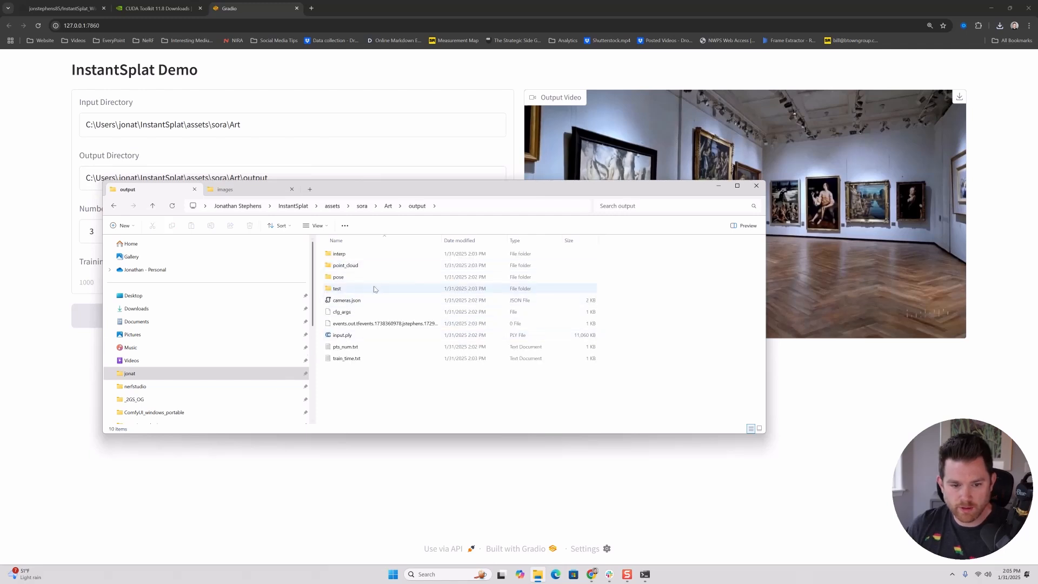
{"action": "double_click", "coordinate": [339, 253]}
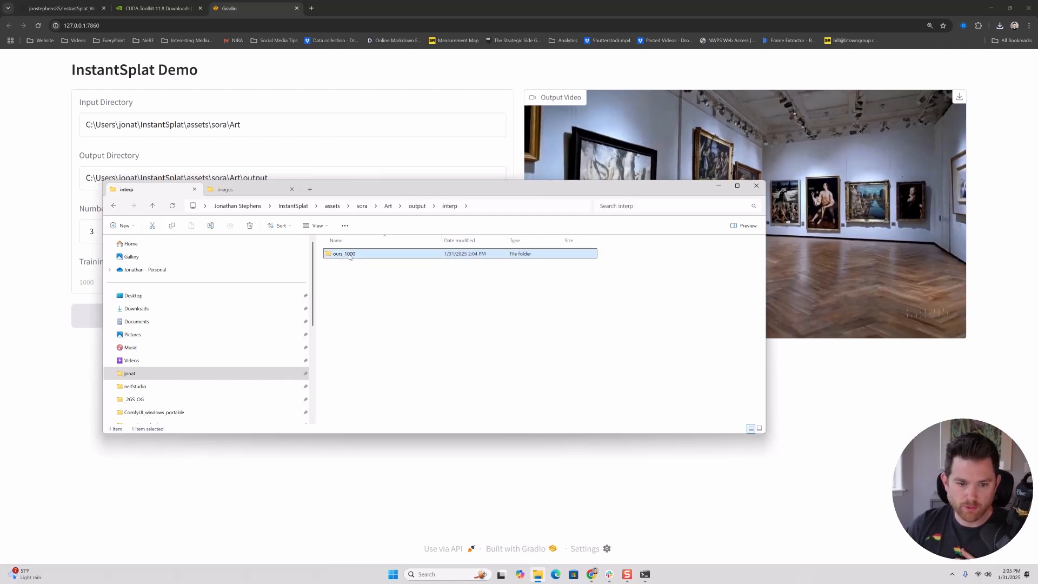
{"action": "double_click", "coordinate": [343, 253]}
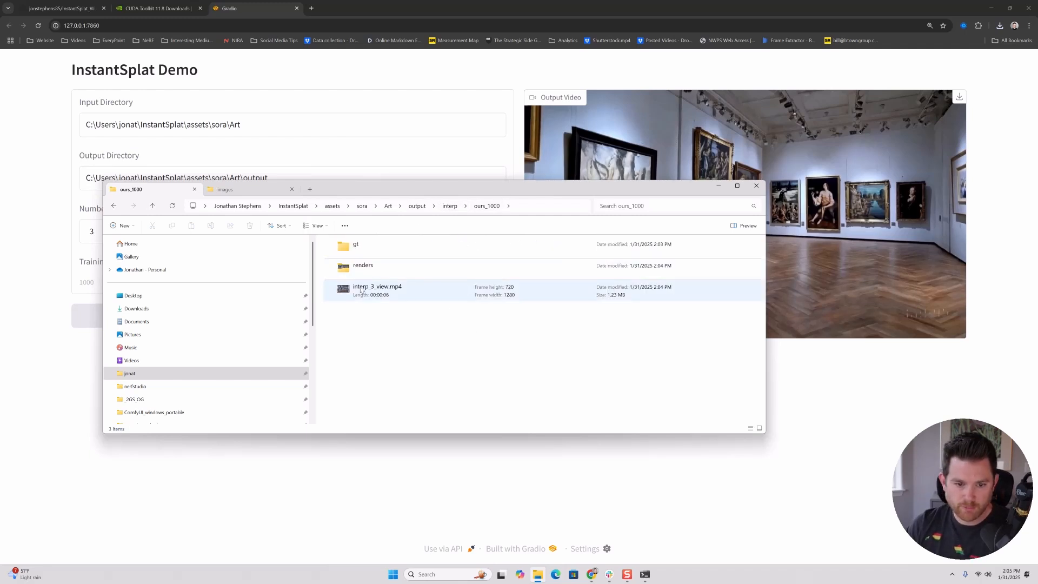
{"action": "left_click", "coordinate": [378, 290]}
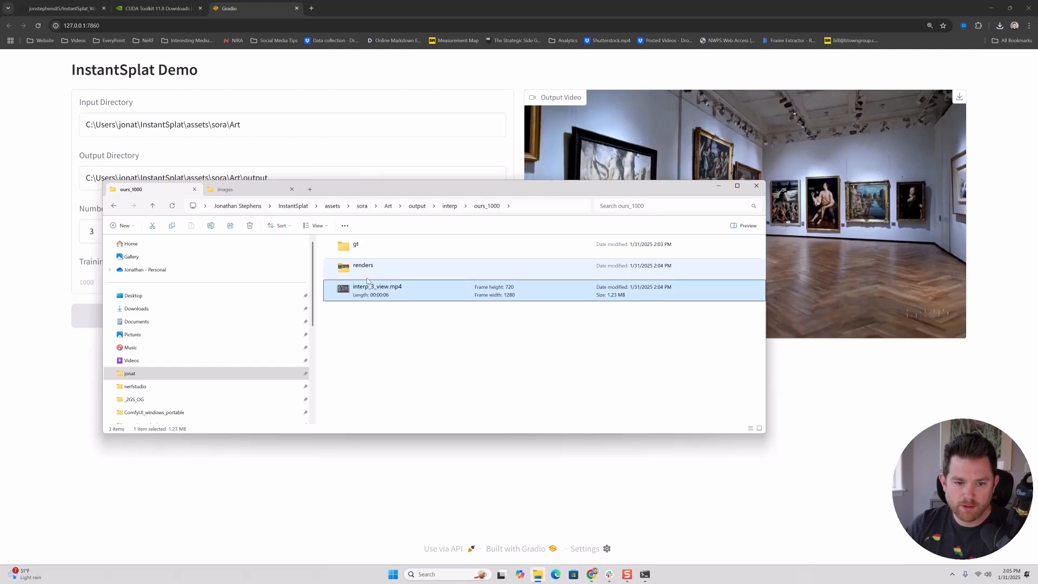
{"action": "double_click", "coordinate": [364, 265]}
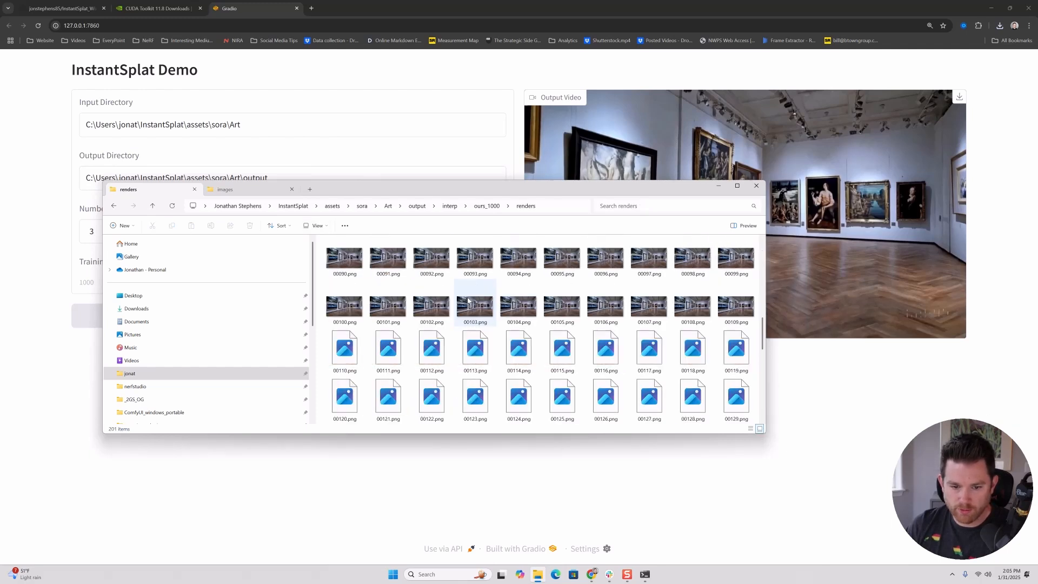
Go back up to the Art output and into point_cloud\iteration_1000 holding point_cloud.ply
{"action": "left_click", "coordinate": [113, 205]}
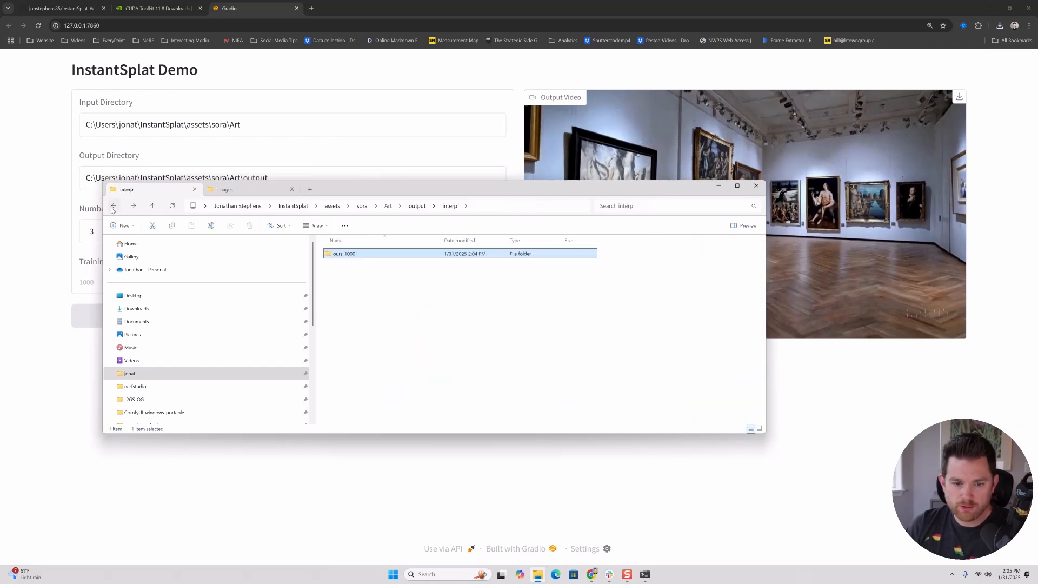
{"action": "left_click", "coordinate": [113, 205]}
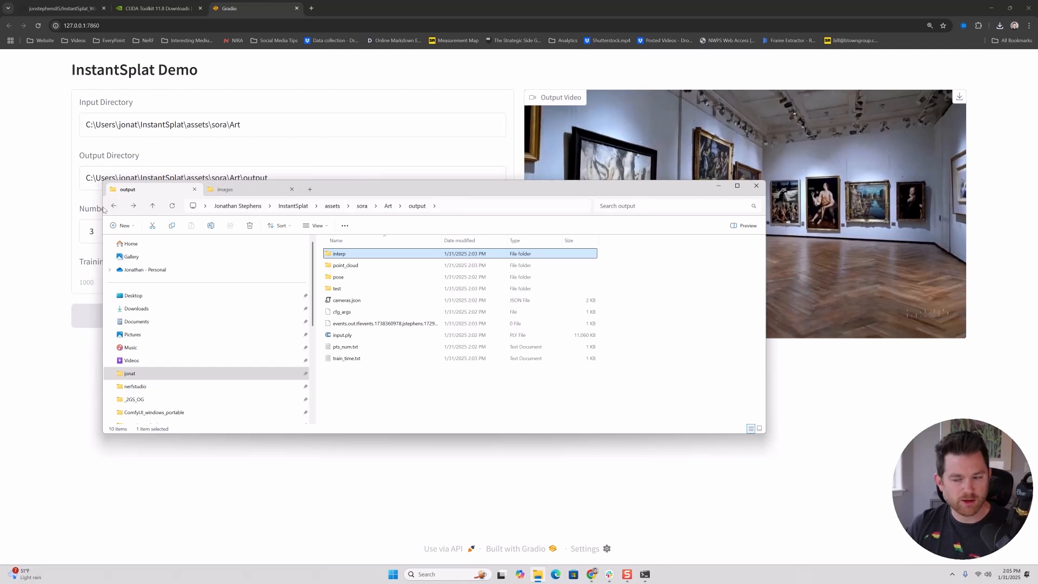
{"action": "mouse_move", "coordinate": [350, 284]}
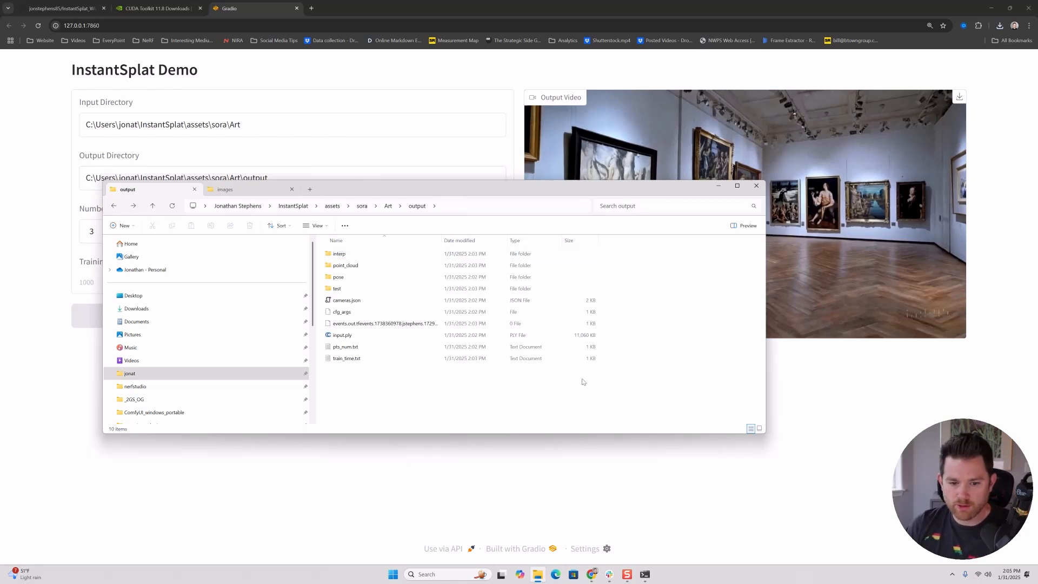
{"action": "left_click", "coordinate": [343, 334]}
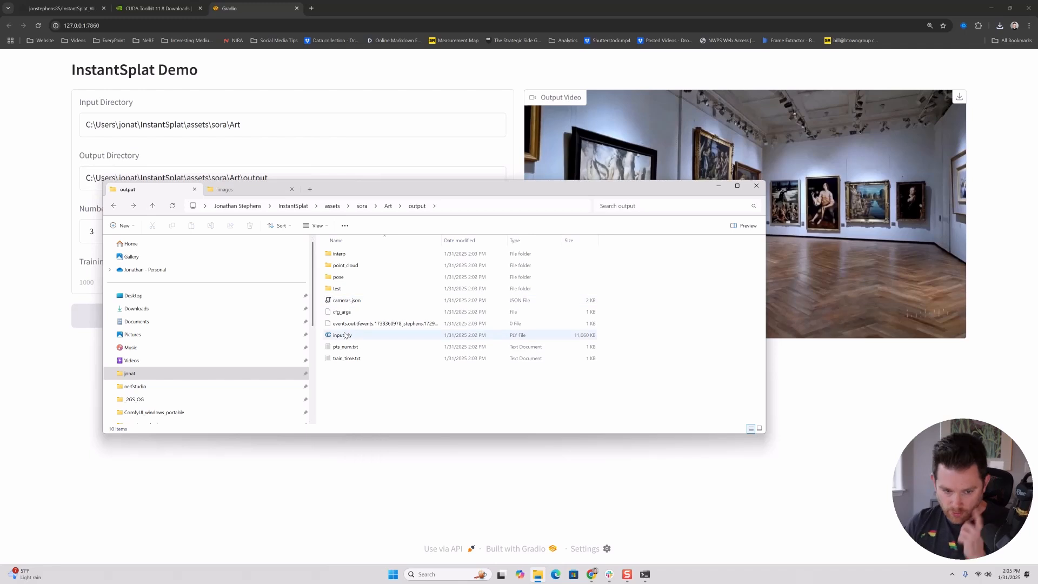
{"action": "double_click", "coordinate": [345, 265]}
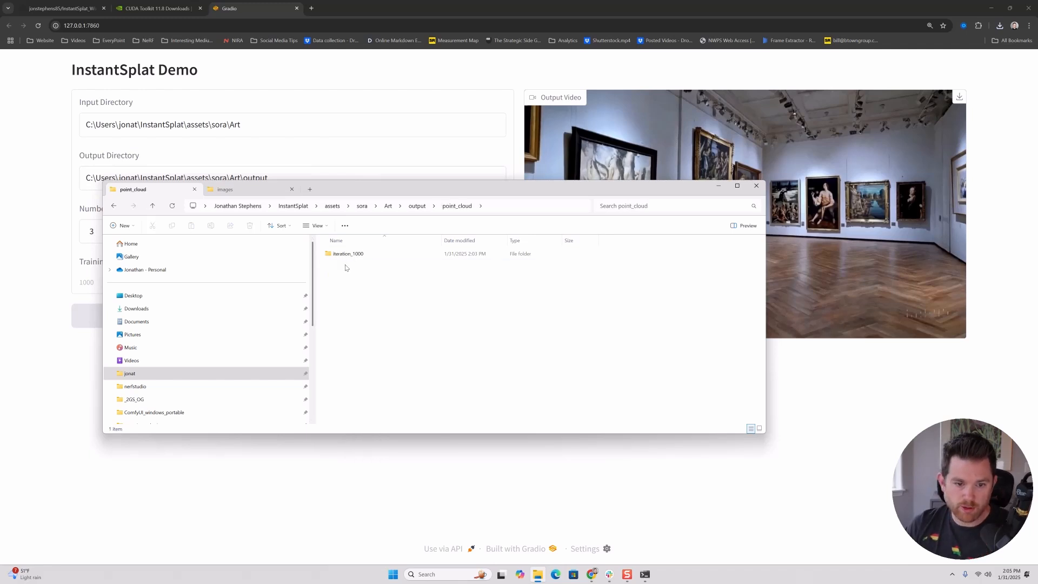
{"action": "double_click", "coordinate": [348, 253]}
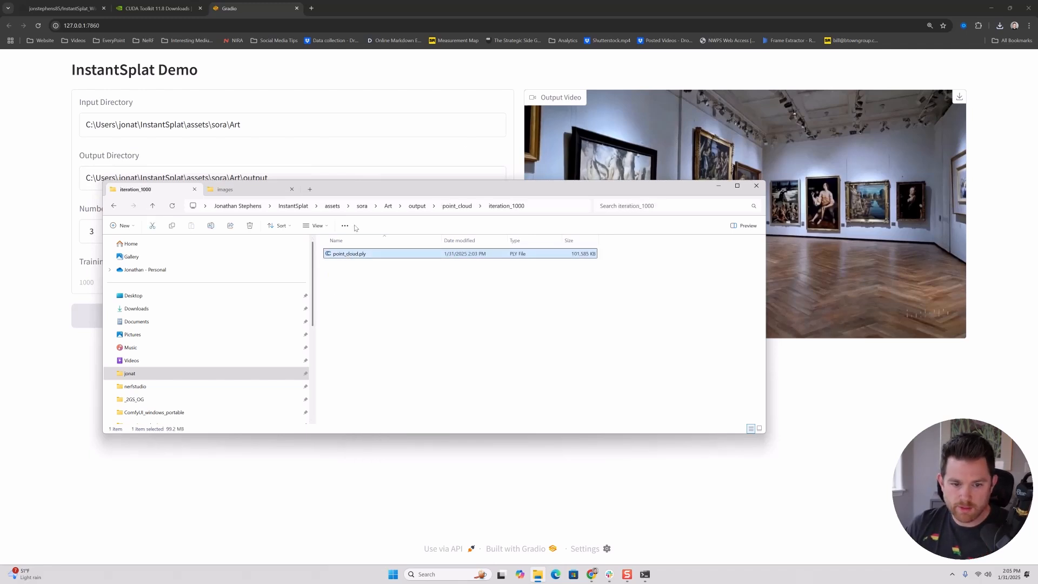
Find SuperSplat via a 'supersplat' search and load the Art point_cloud.ply into its editor
{"action": "left_click", "coordinate": [407, 7]}
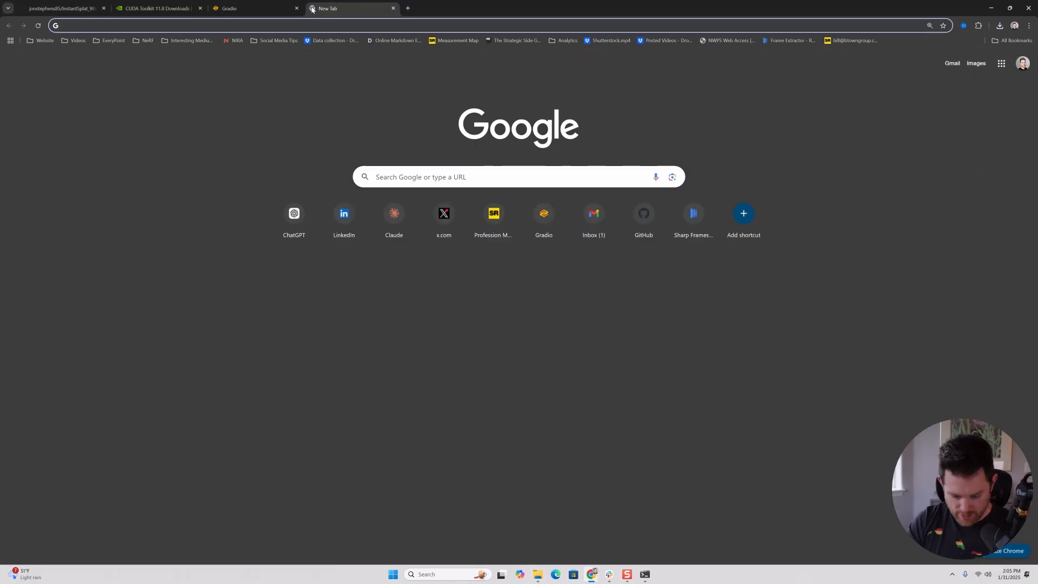
{"action": "type", "text": "supersplat"}
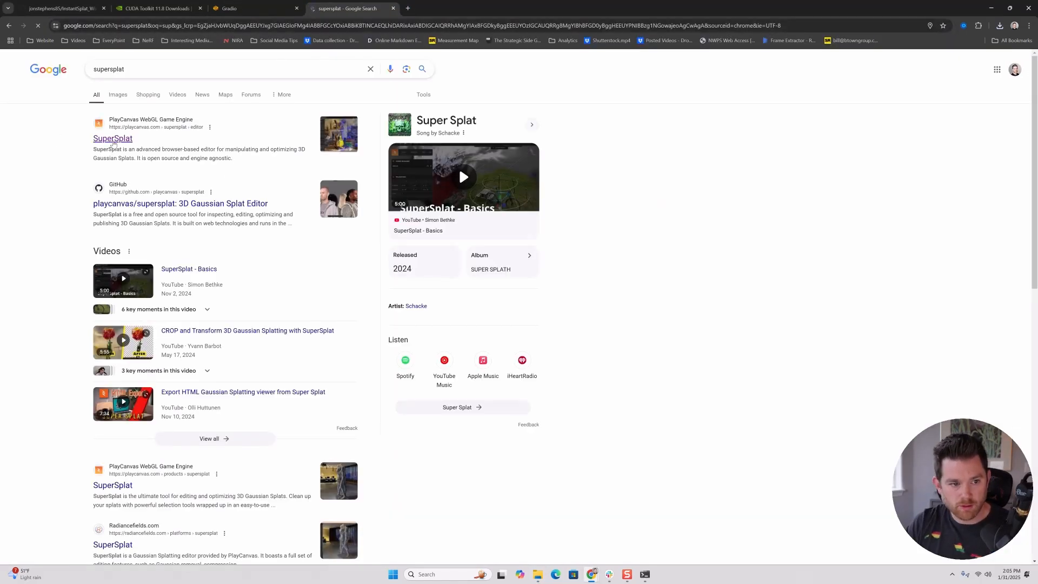
{"action": "left_click", "coordinate": [113, 139]}
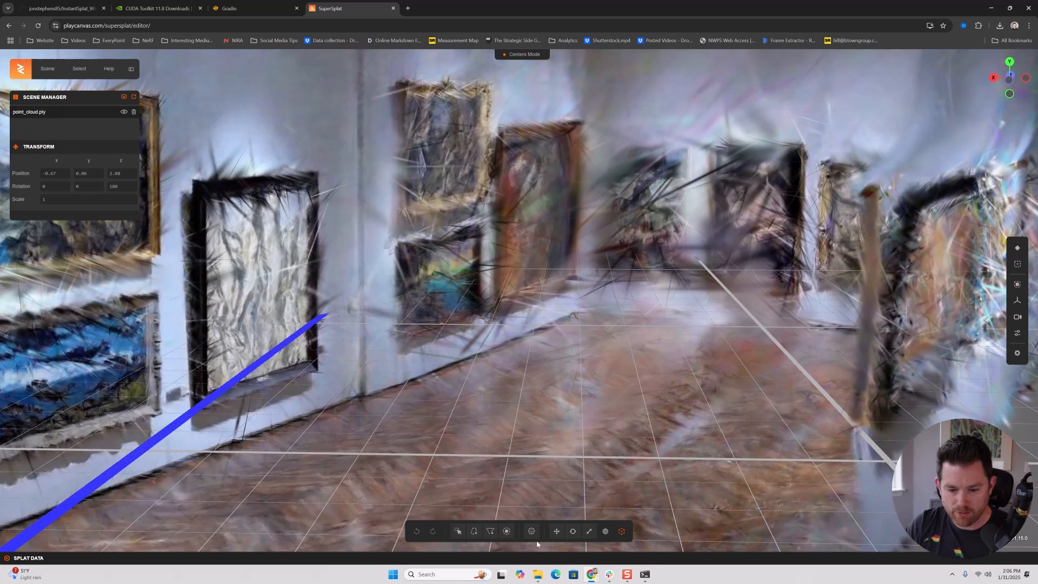
{"action": "mouse_move", "coordinate": [255, 95]}
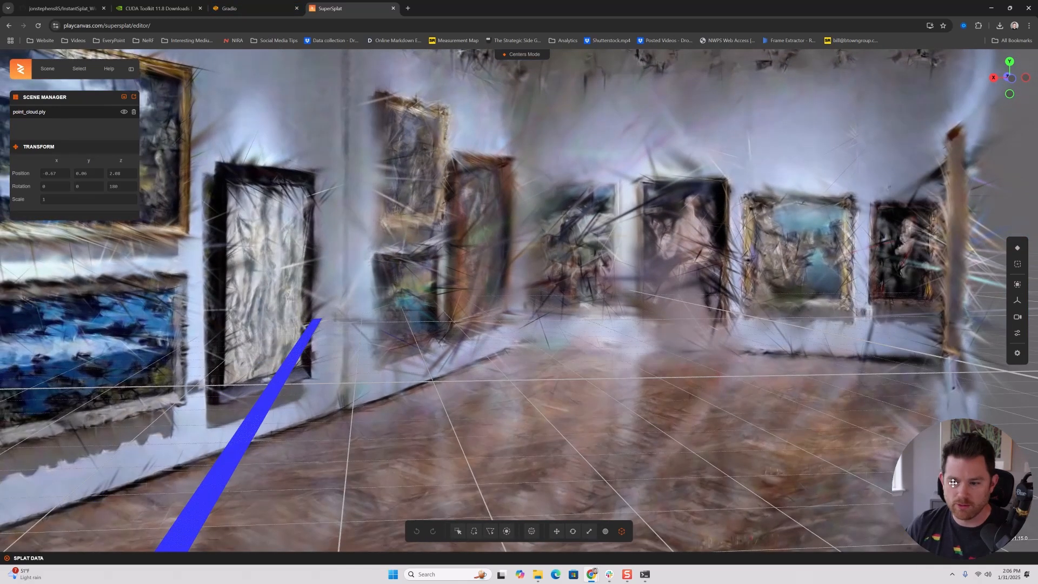
{"action": "left_click", "coordinate": [252, 7]}
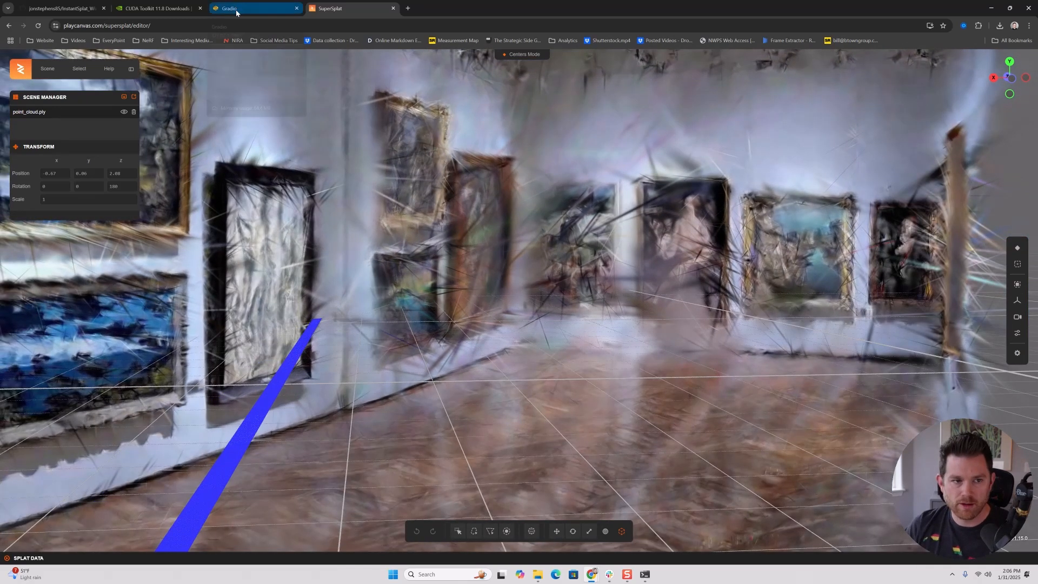
Review gallery frames 1.jpg and 0.jpg in Photos, close it and hide the images window
{"action": "left_click", "coordinate": [256, 8]}
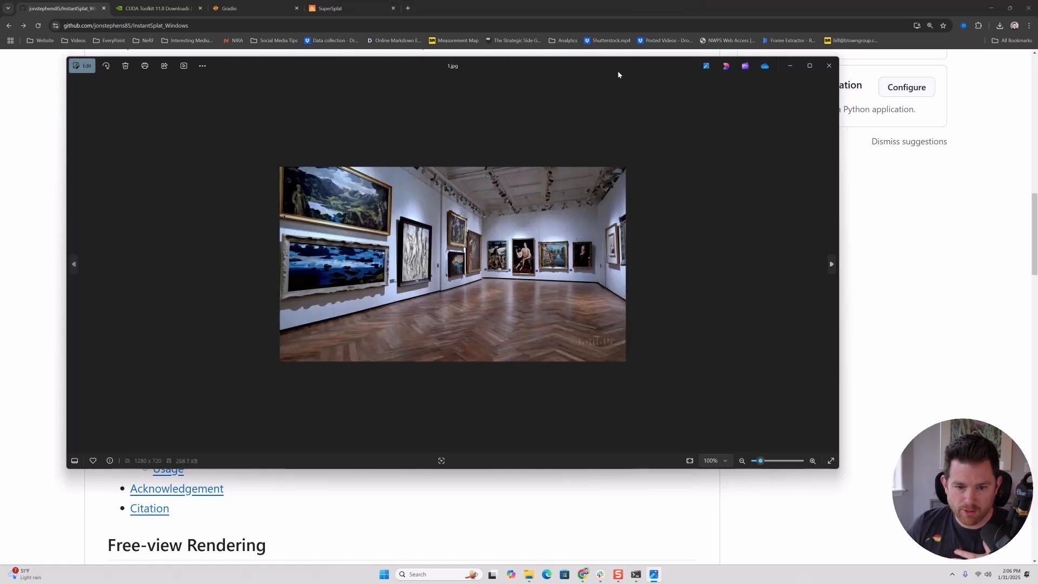
{"action": "left_click", "coordinate": [830, 264]}
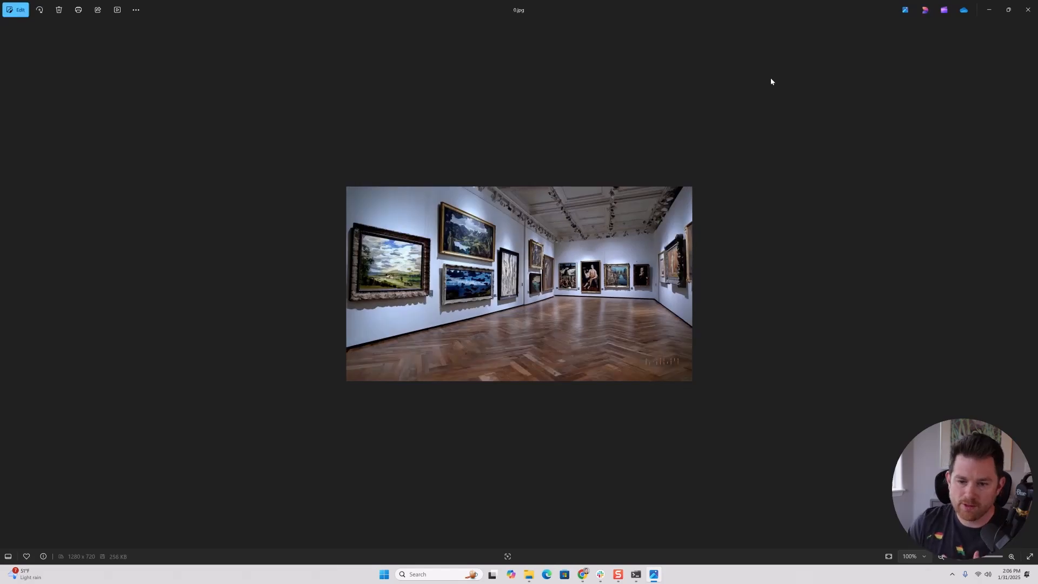
{"action": "mouse_move", "coordinate": [1028, 10]}
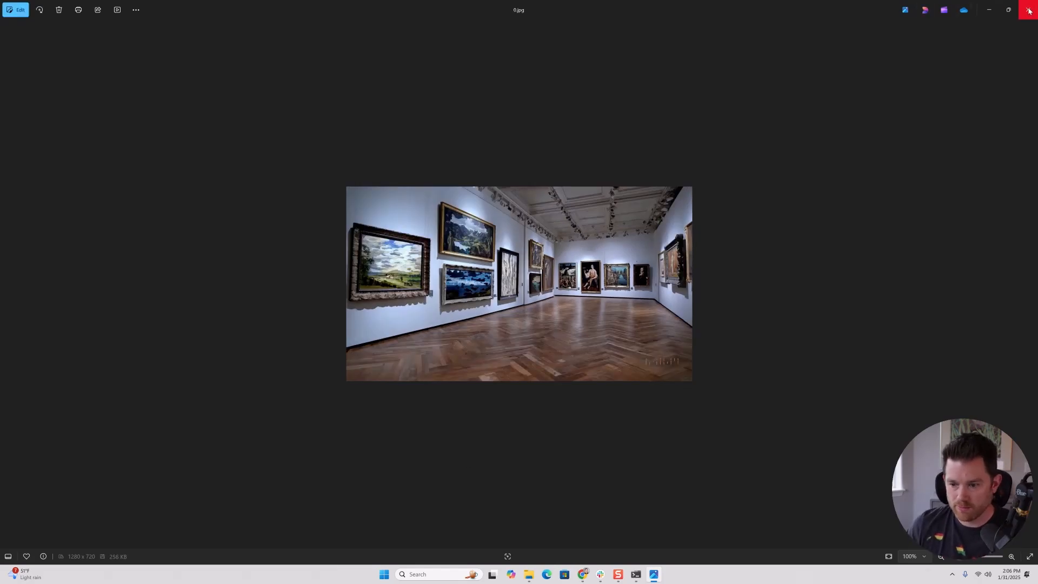
{"action": "mouse_move", "coordinate": [1031, 10]}
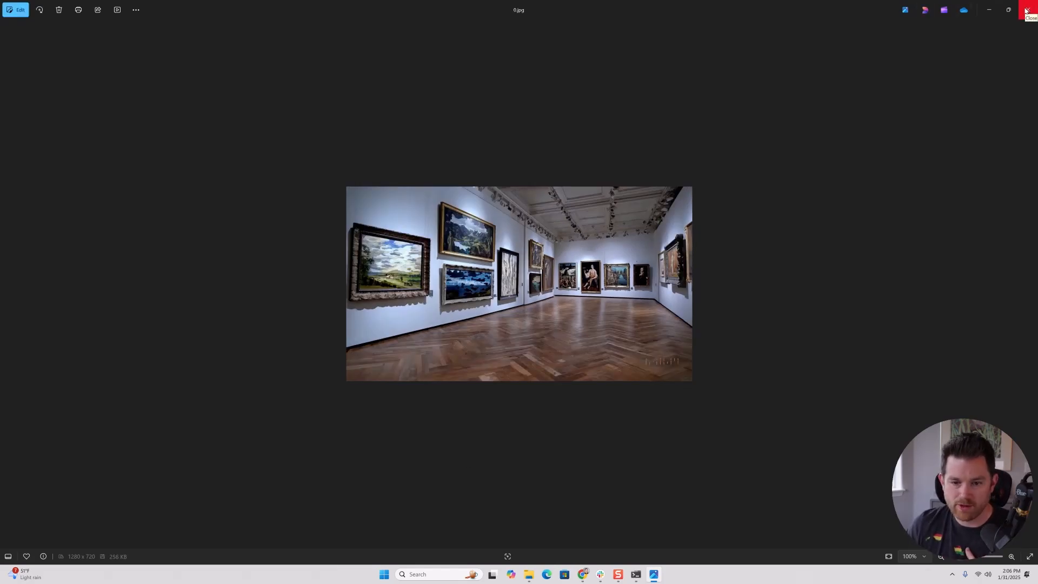
{"action": "left_click", "coordinate": [1031, 10]}
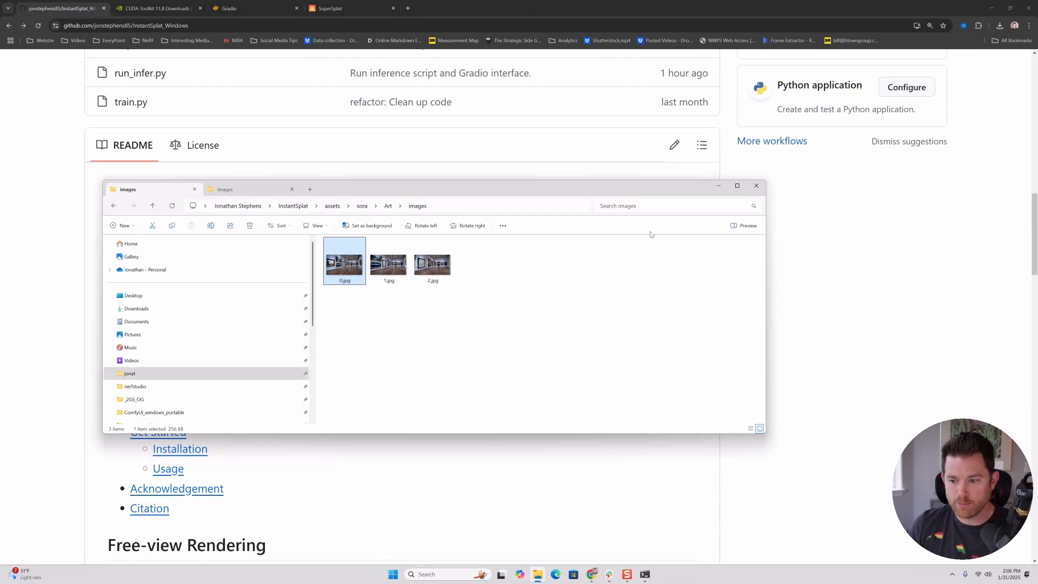
{"action": "mouse_move", "coordinate": [826, 193]}
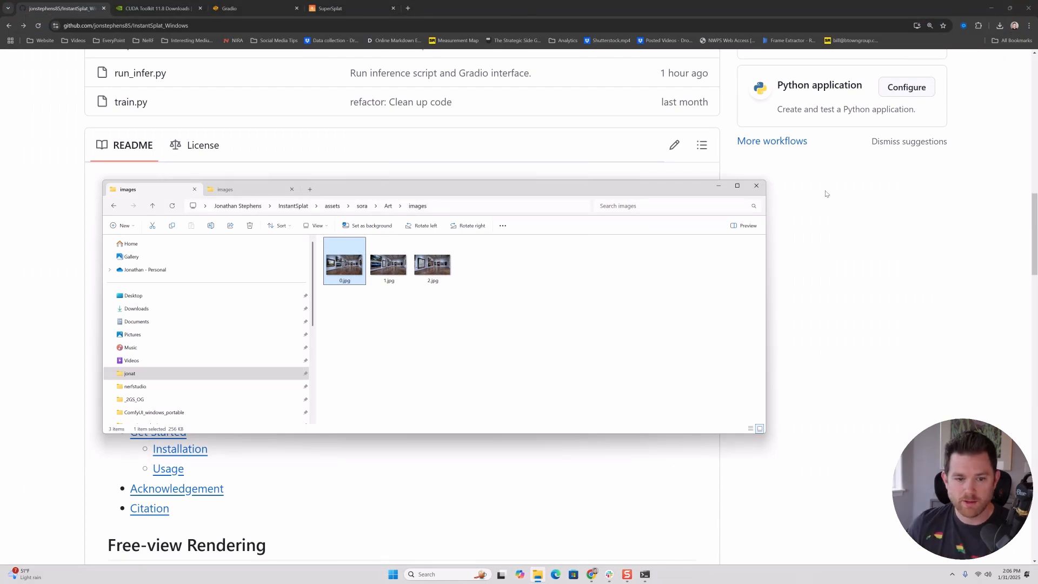
{"action": "left_click", "coordinate": [756, 185]}
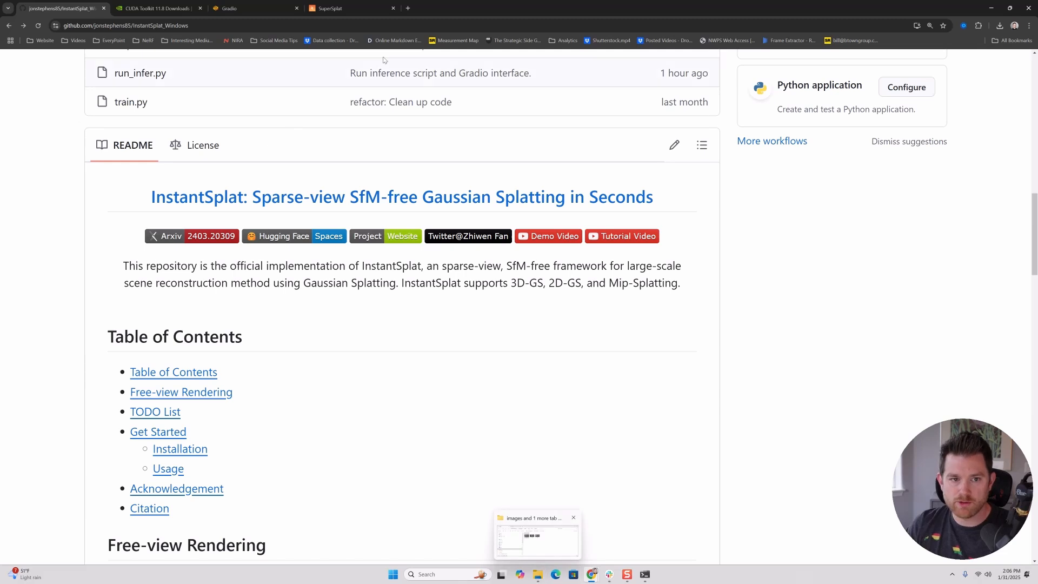
Point Input Directory at ...\sora\cabinet and Output Directory at ...\sora\cabinet\output
{"action": "left_click", "coordinate": [255, 8]}
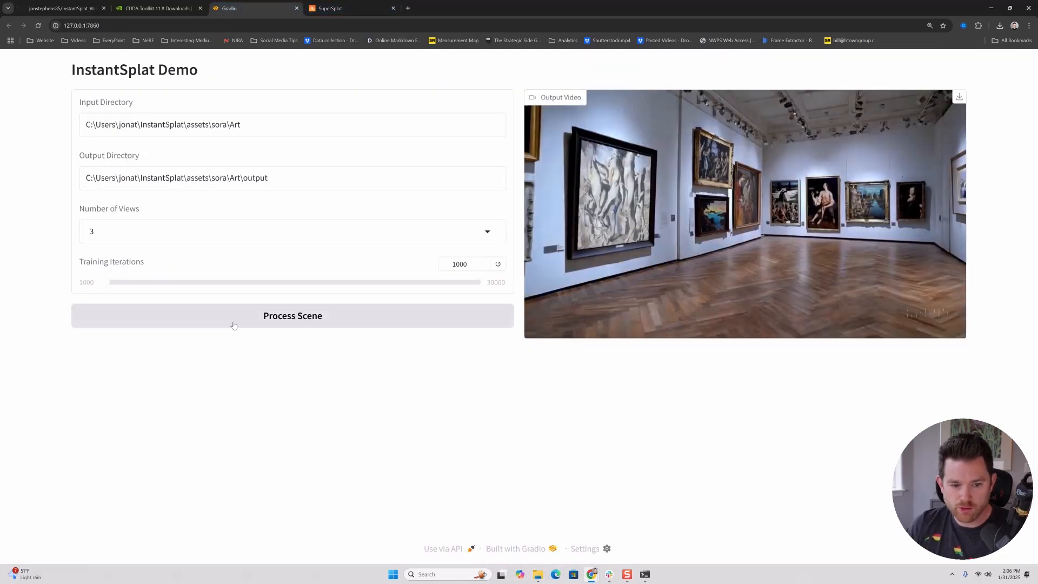
{"action": "mouse_move", "coordinate": [388, 322]}
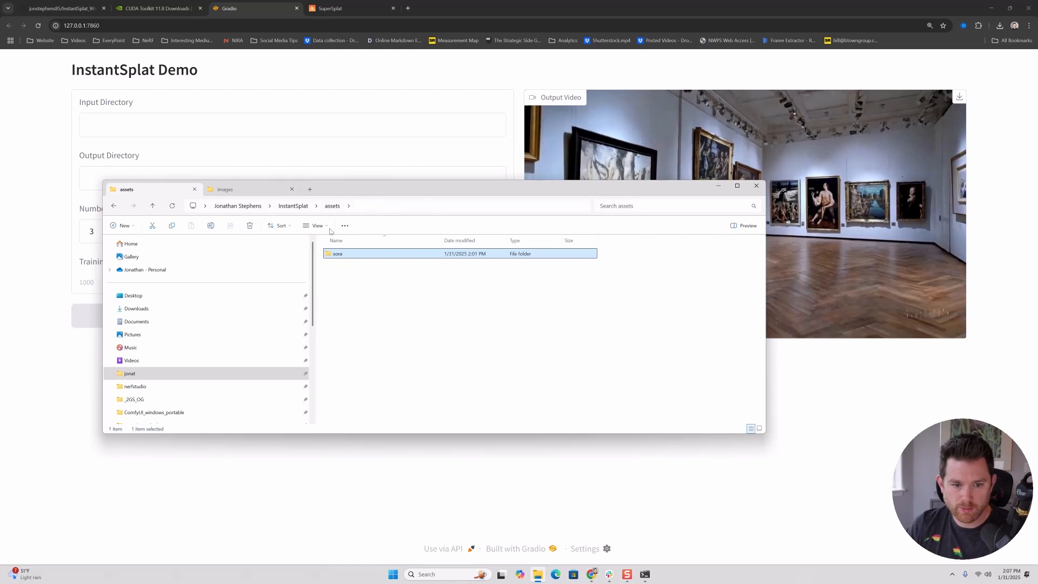
{"action": "double_click", "coordinate": [338, 253]}
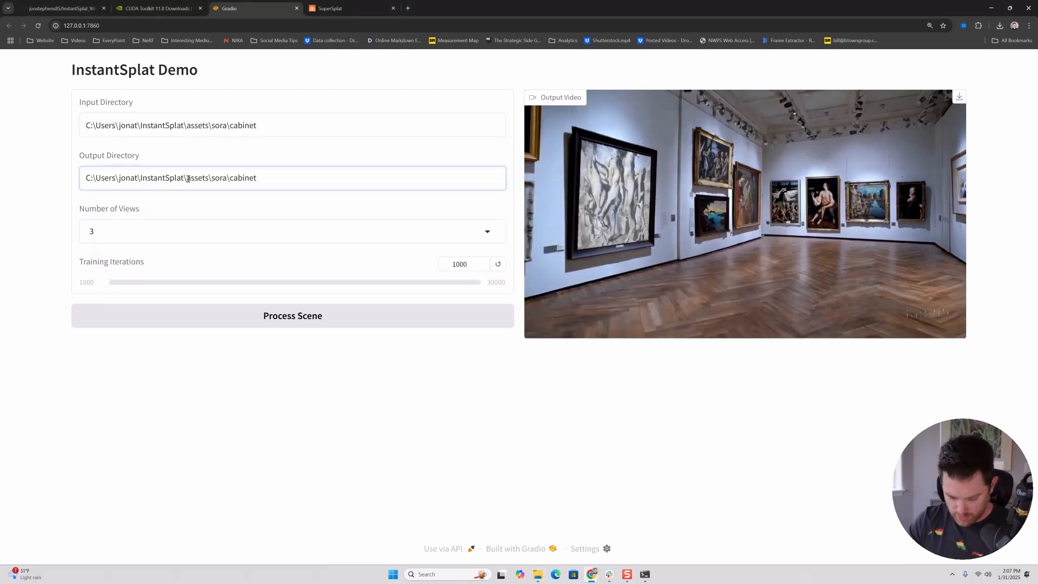
{"action": "type", "text": "\\output"}
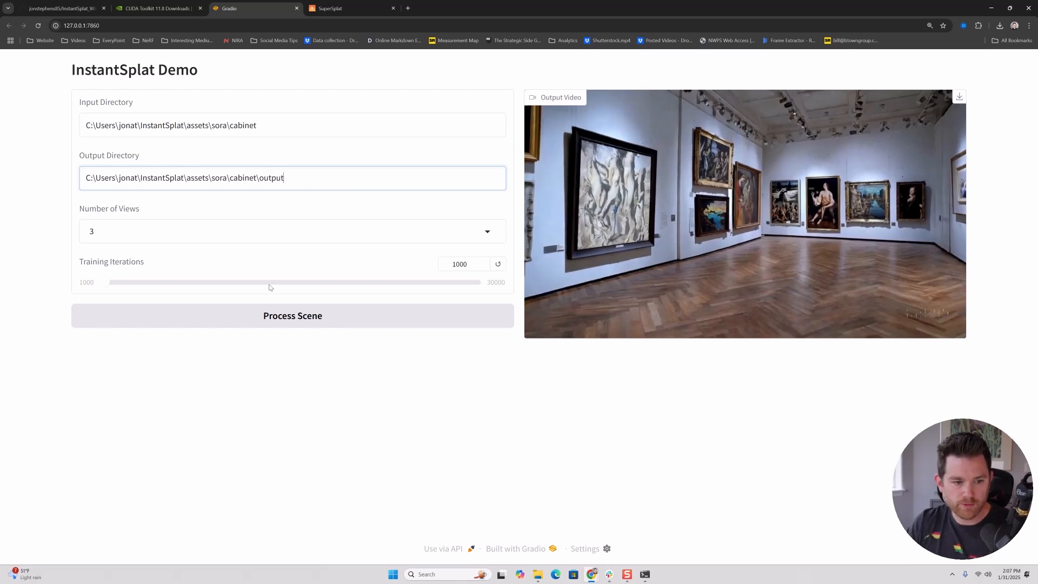
{"action": "left_click", "coordinate": [292, 315]}
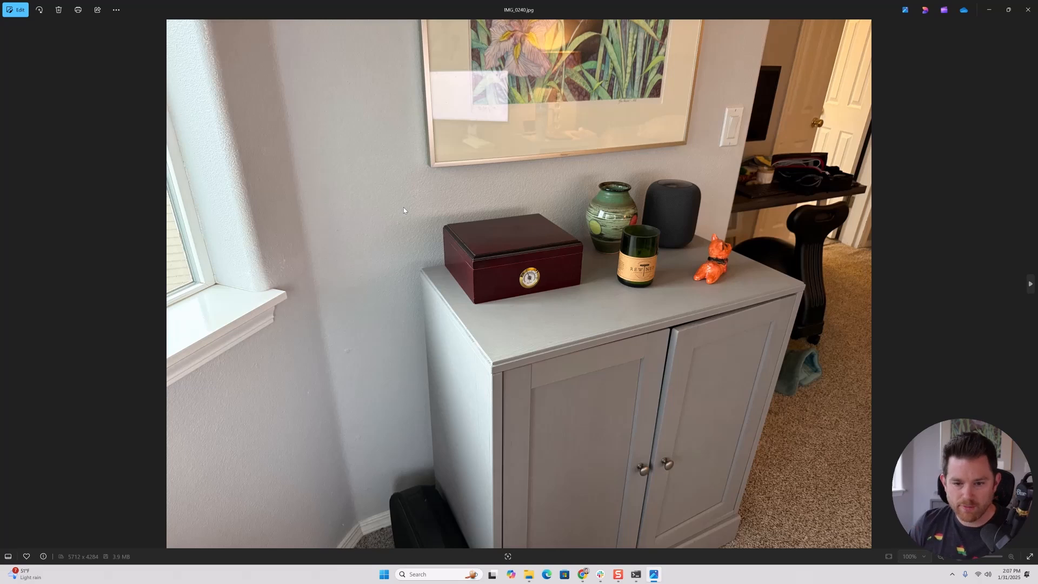
Step from cabinet photo IMG_0240 to IMG_0242 in Photos
{"action": "left_click", "coordinate": [1030, 283]}
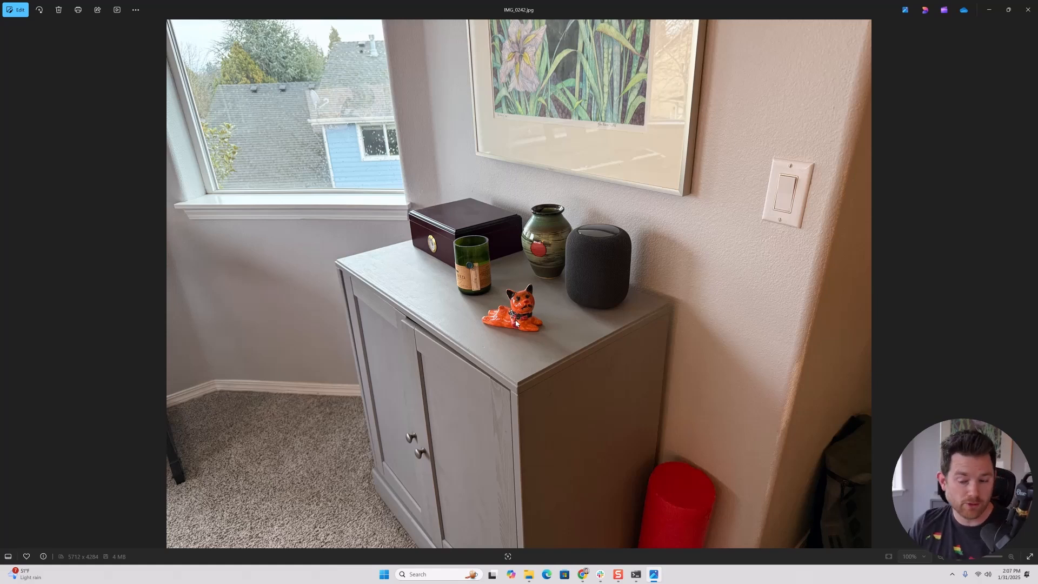
{"action": "mouse_move", "coordinate": [386, 367]}
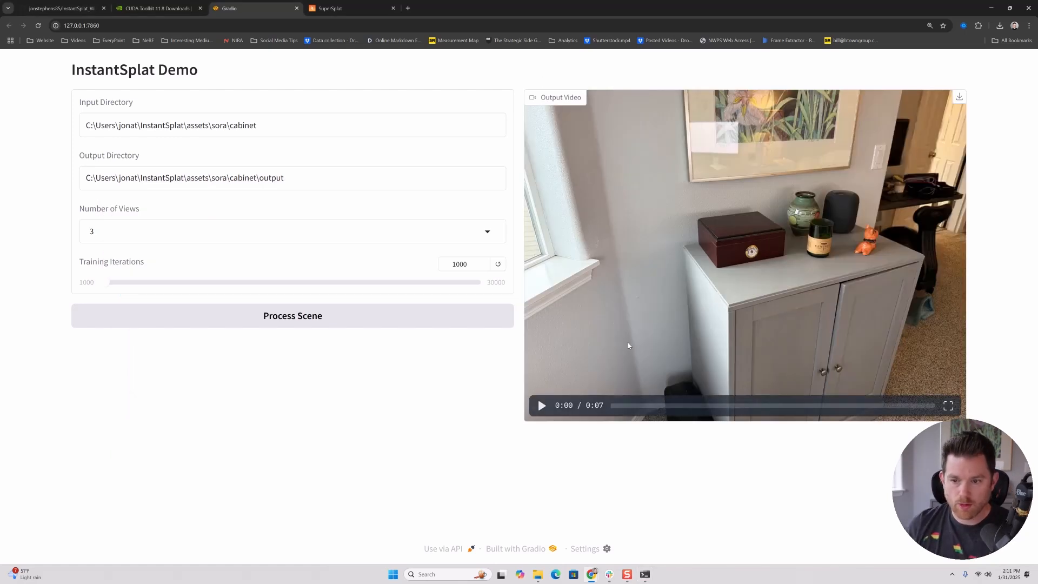
Play the 7-second rendered cabinet video to the end and replay it
{"action": "left_click", "coordinate": [540, 406]}
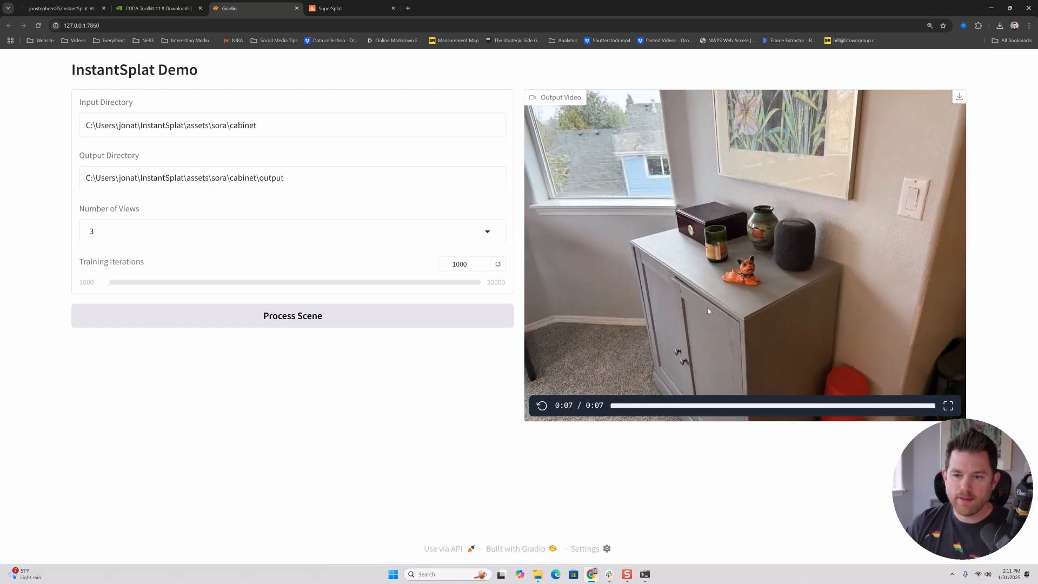
{"action": "left_click", "coordinate": [540, 406]}
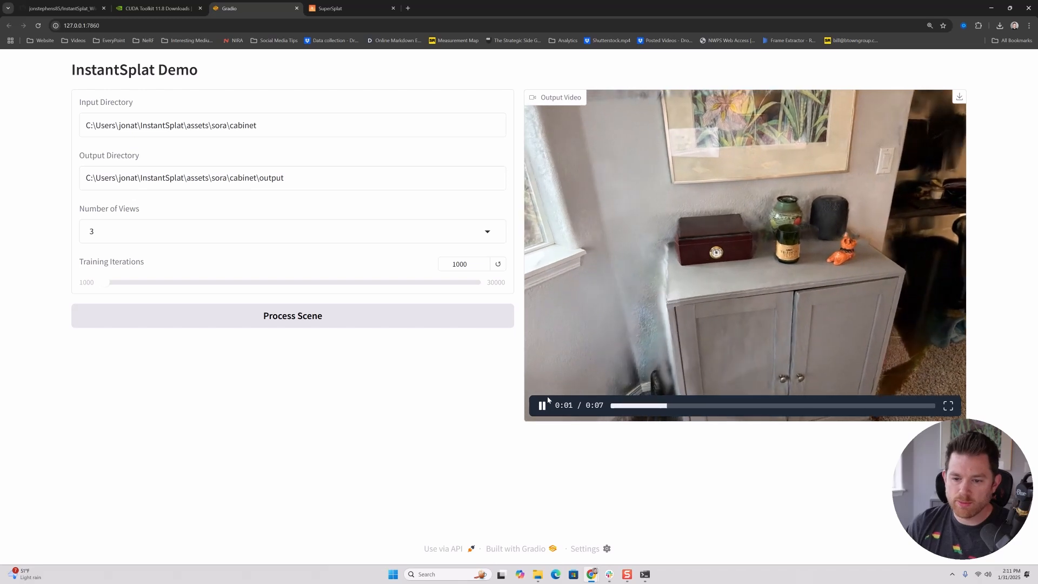